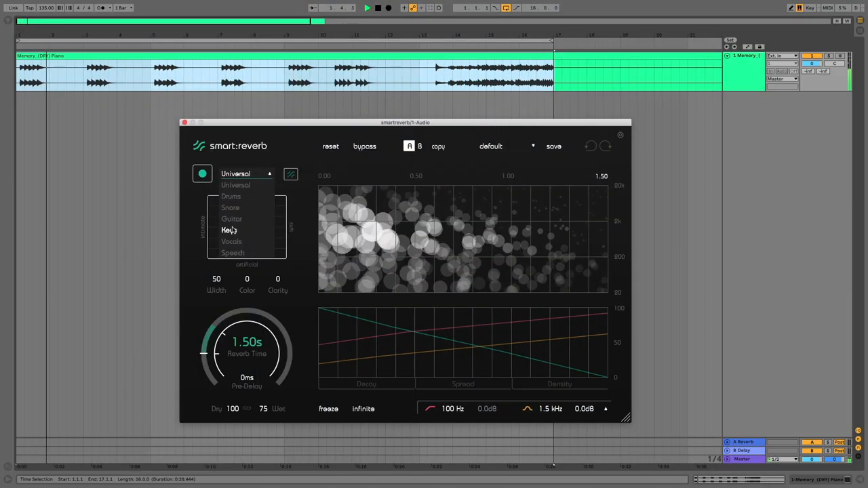
Learn the piano reverb with the Keys profile and lengthen reverb time to 4.45 s
click(230, 231)
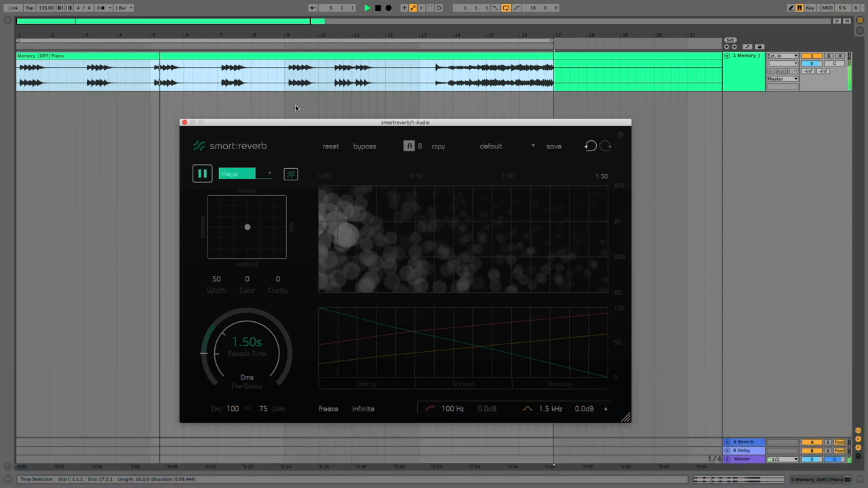
click(202, 174)
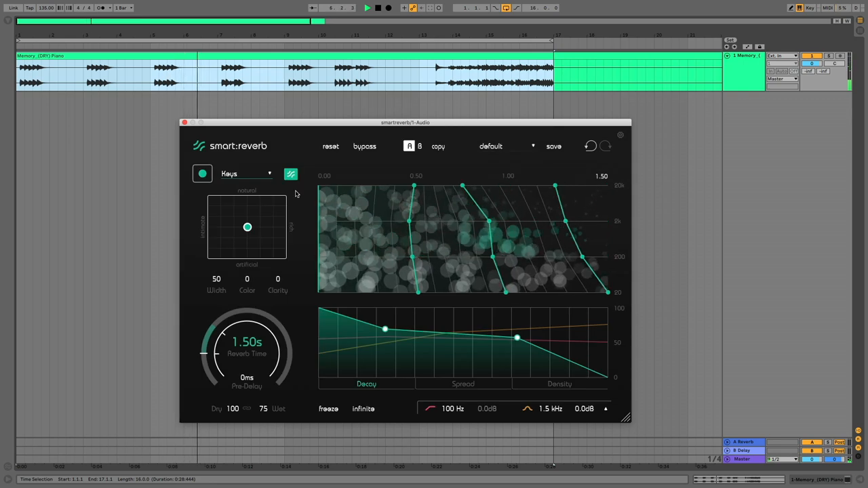
drag(247, 226, 274, 214)
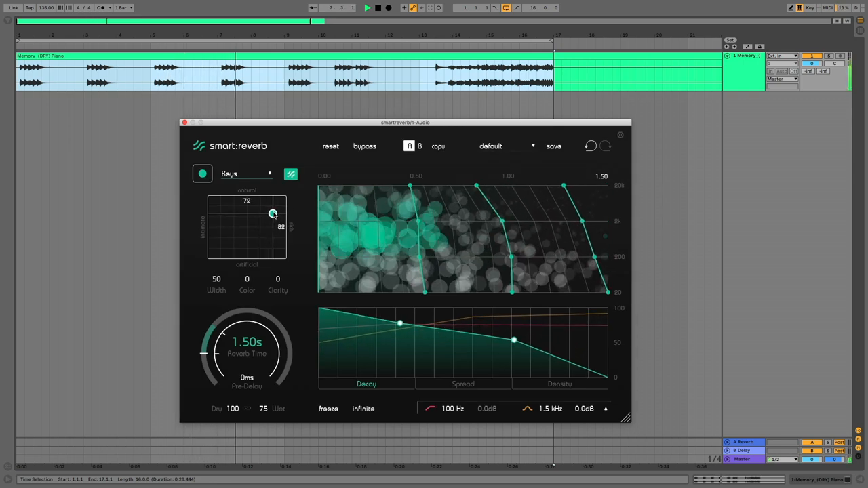
drag(272, 214, 280, 212)
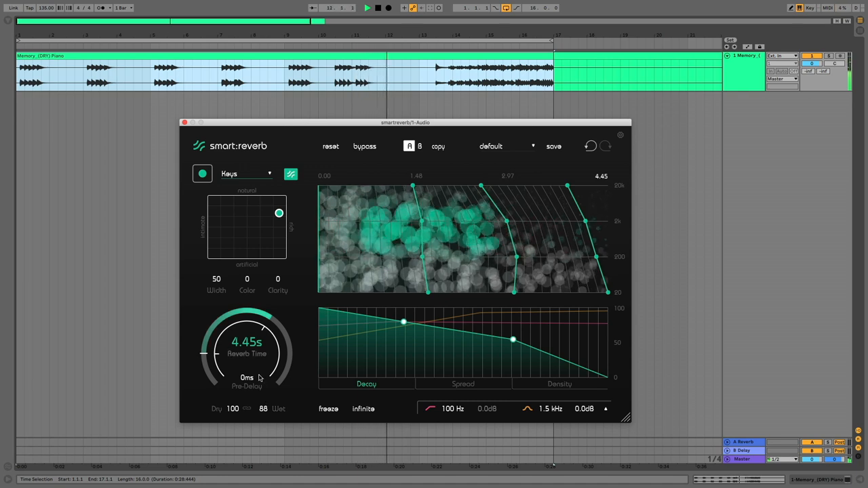
Add 75 ms of pre-delay and move the reverb character on the XY pad, wet at 88
drag(247, 377, 265, 339)
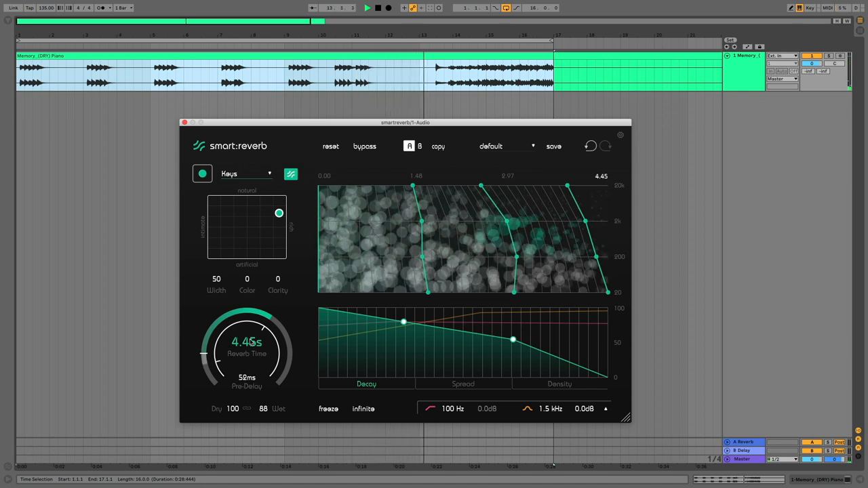
drag(279, 212, 273, 214)
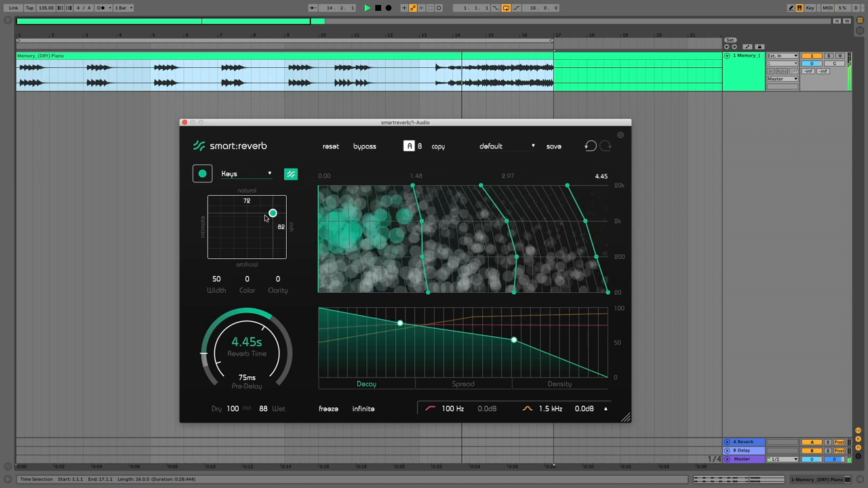
drag(272, 213, 228, 243)
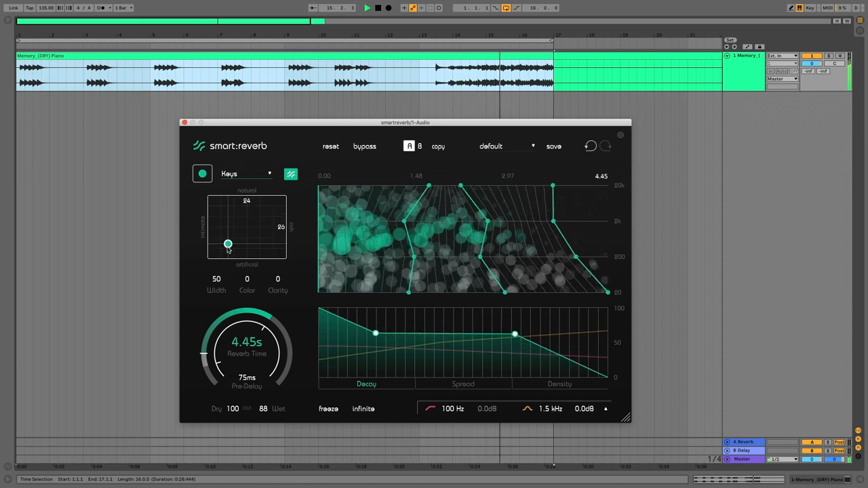
drag(228, 244, 252, 242)
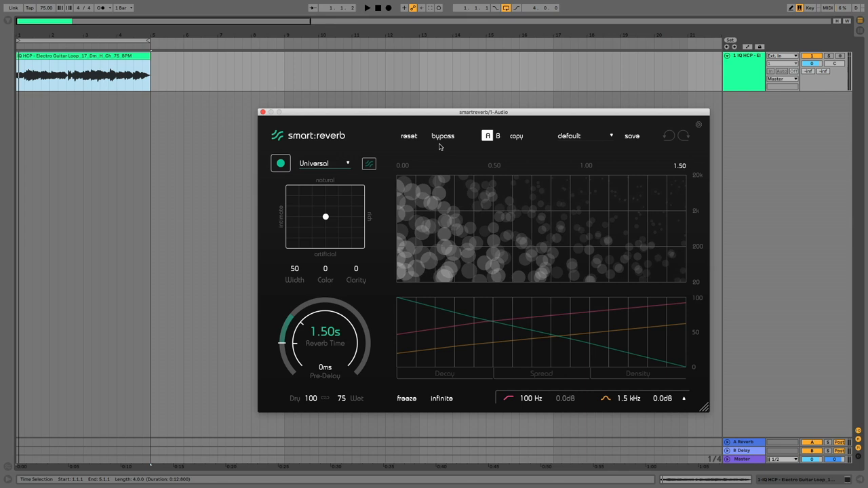
Bypass the guitar reverb to compare dry and wet, then re-engage it
click(443, 136)
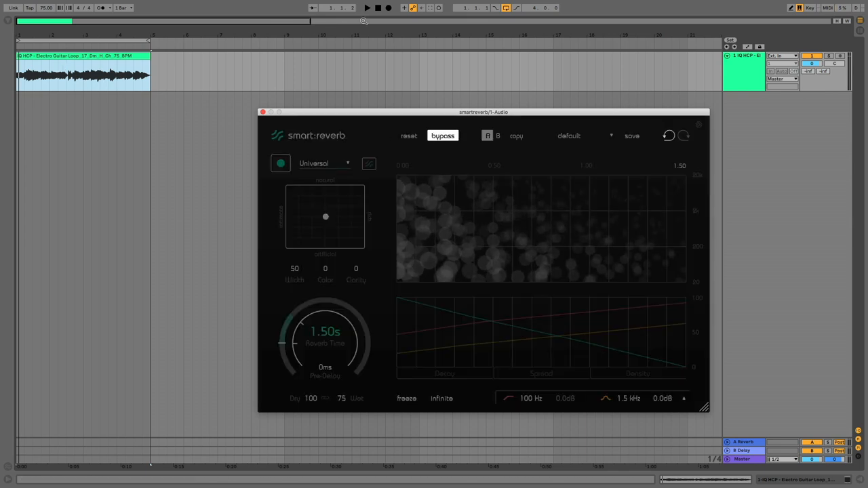
click(366, 8)
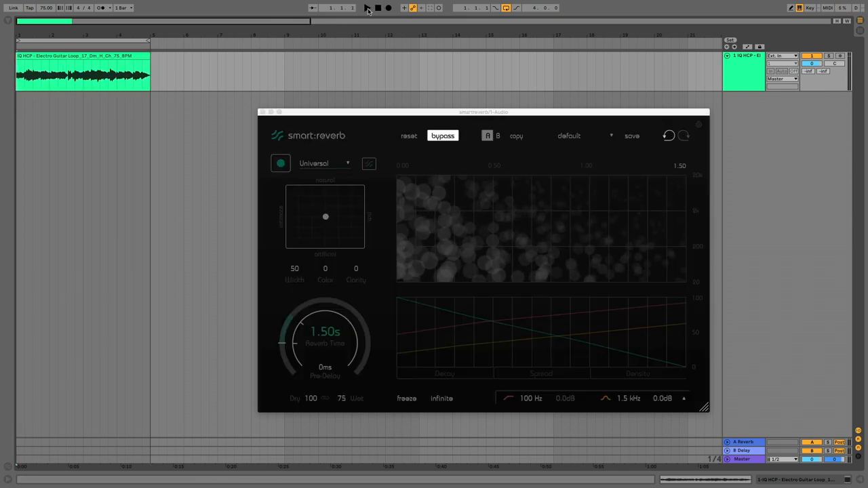
click(367, 9)
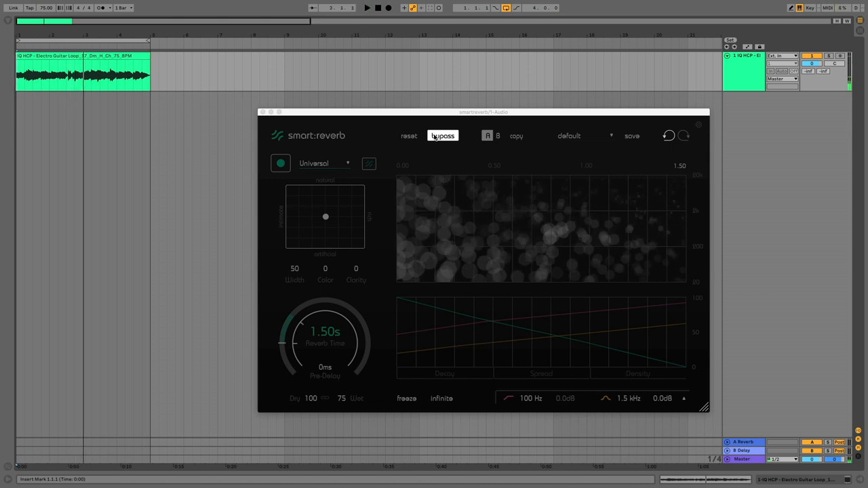
click(325, 162)
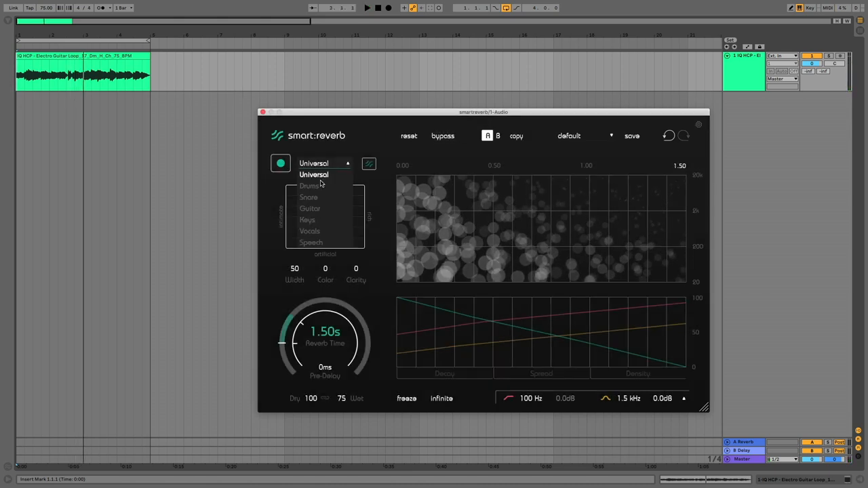
Choose the Guitar profile and let smart:reverb learn from the guitar loop
click(309, 209)
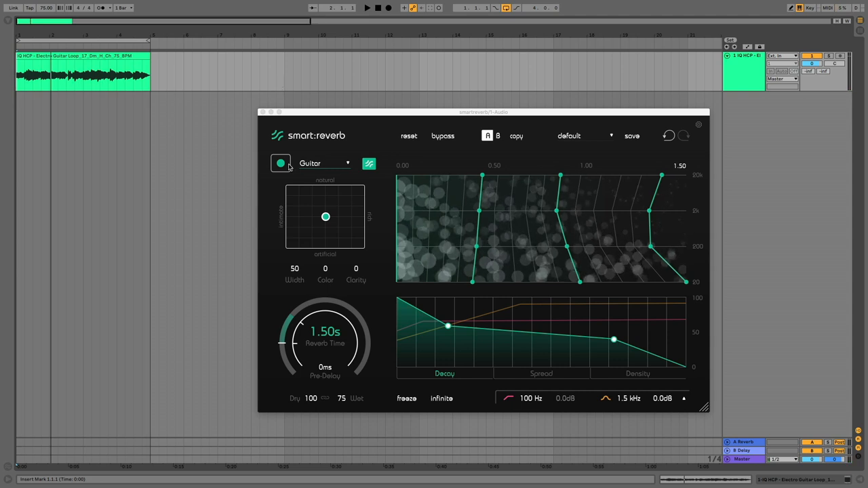
mouse_move(323, 198)
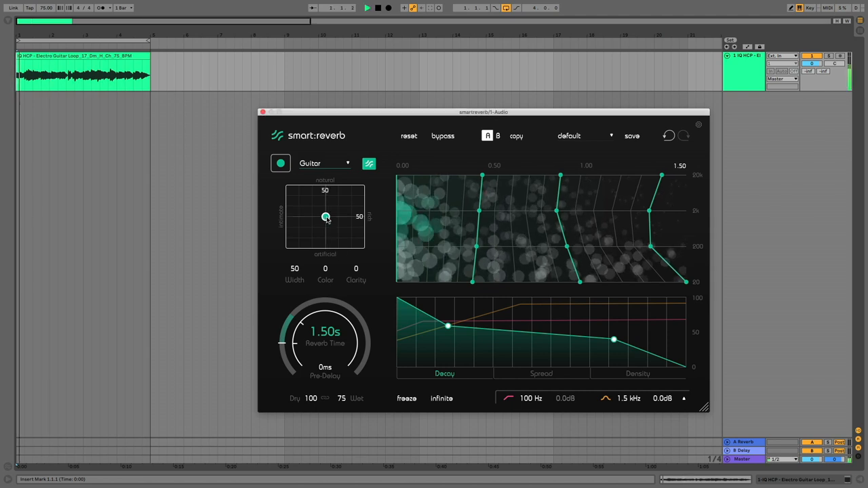
Sweep the guitar reverb character through 82/88, 100/34, 24/37, 11/96 and end at the bottom-right extreme
drag(326, 217, 355, 197)
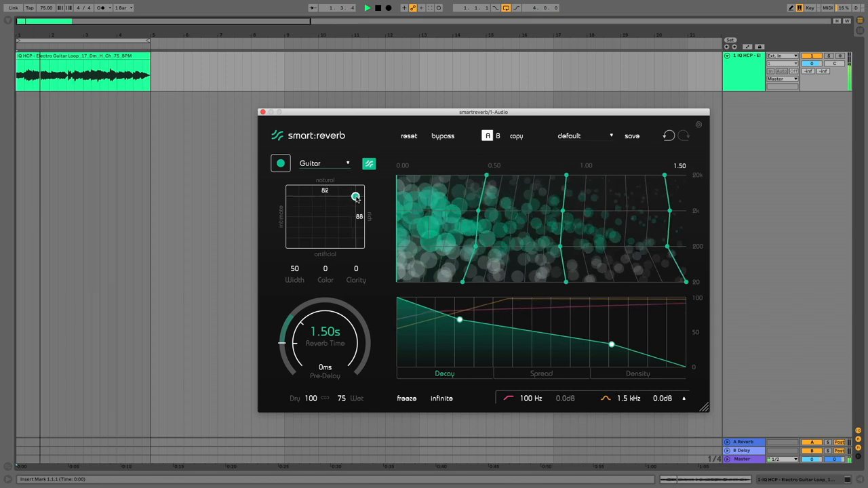
drag(355, 196, 312, 185)
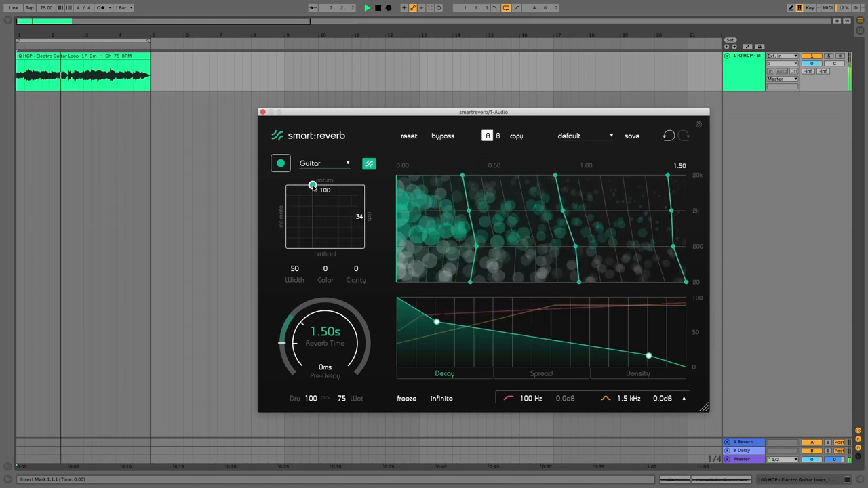
drag(312, 184, 288, 198)
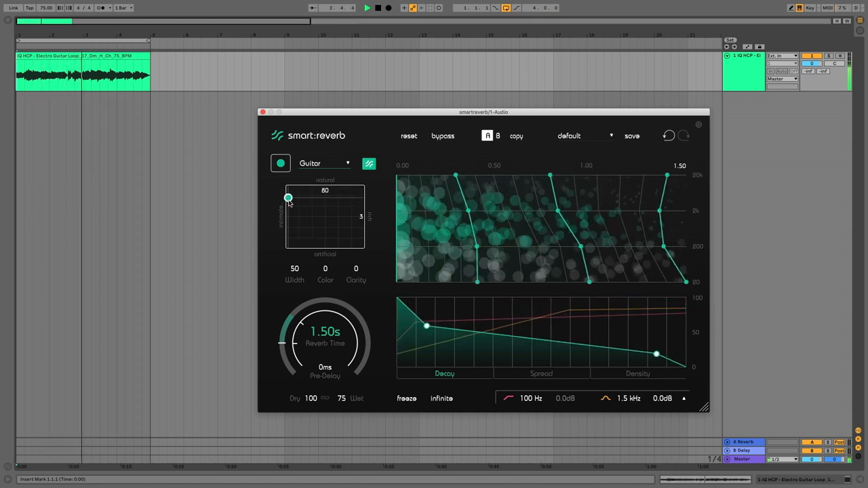
drag(288, 198, 315, 233)
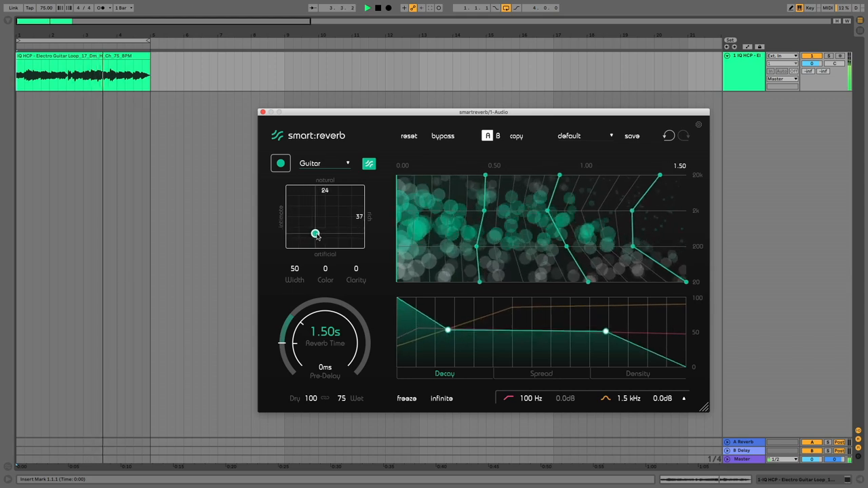
drag(315, 233, 361, 241)
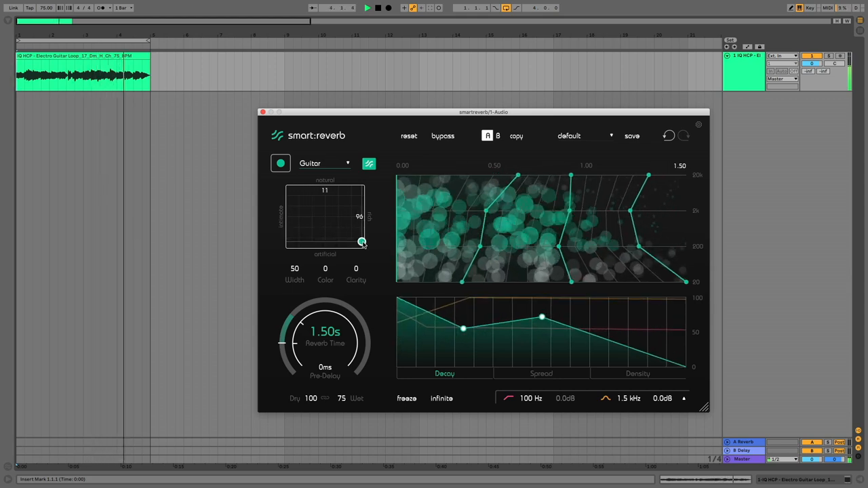
drag(363, 241, 365, 250)
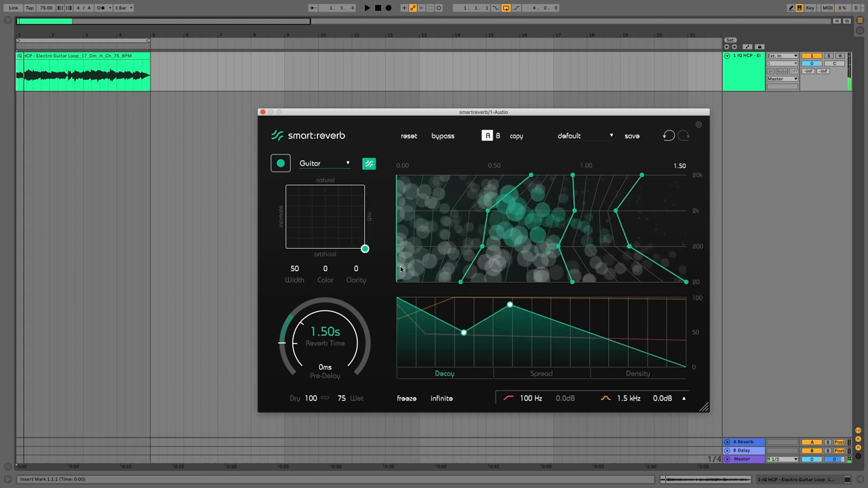
mouse_move(428, 266)
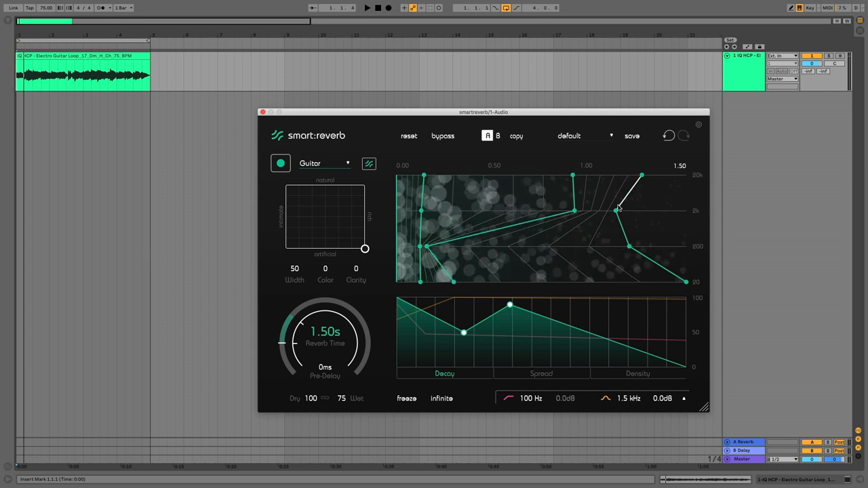
Hand-reshape per-band decay: shorten the upper bands and stretch the decay around 2 kHz longer
drag(617, 209, 572, 178)
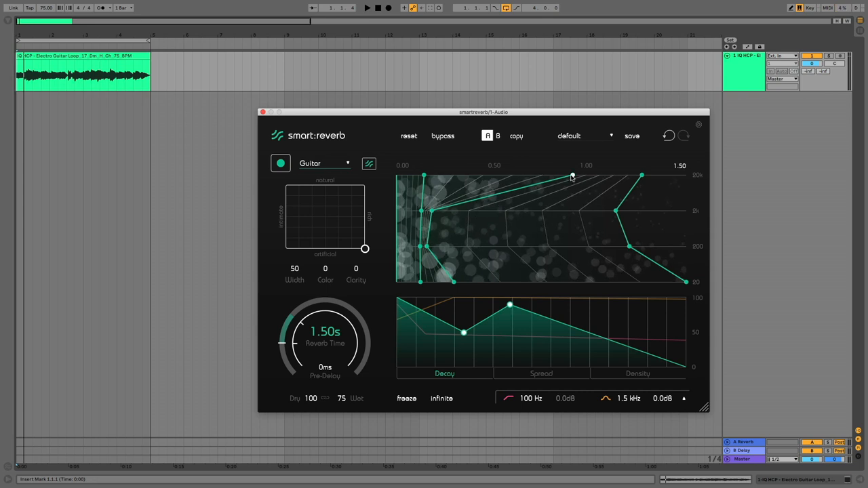
drag(572, 177, 467, 176)
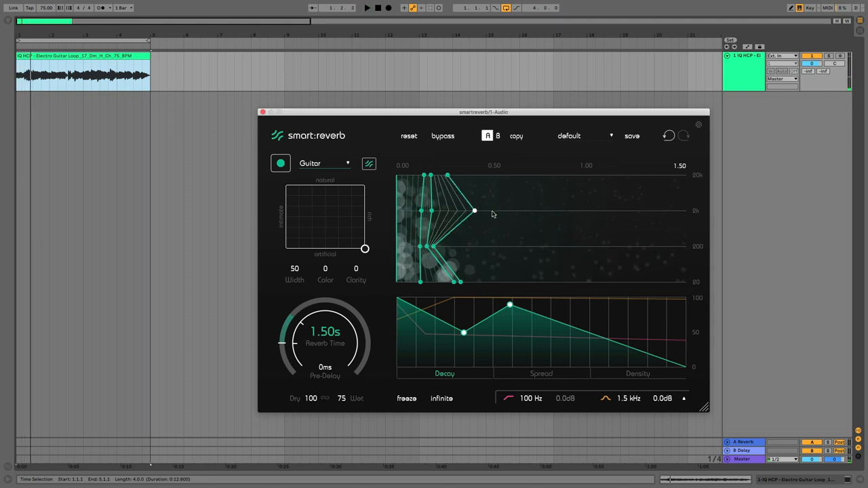
drag(475, 210, 658, 210)
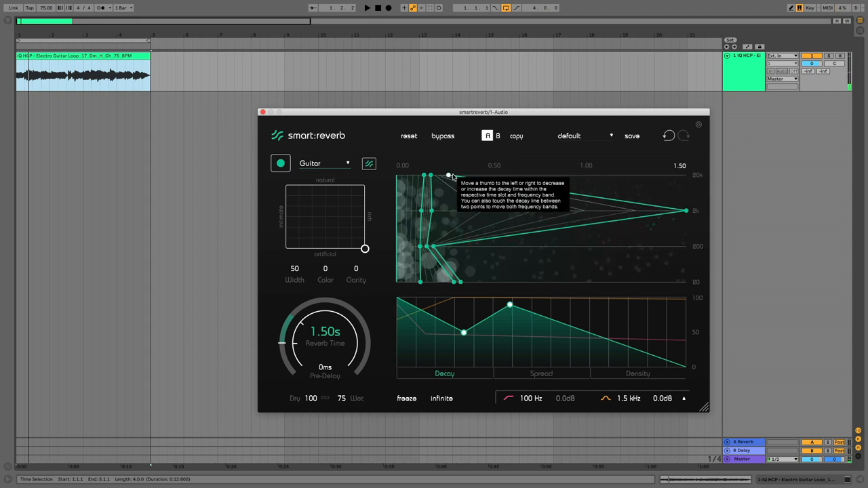
click(366, 8)
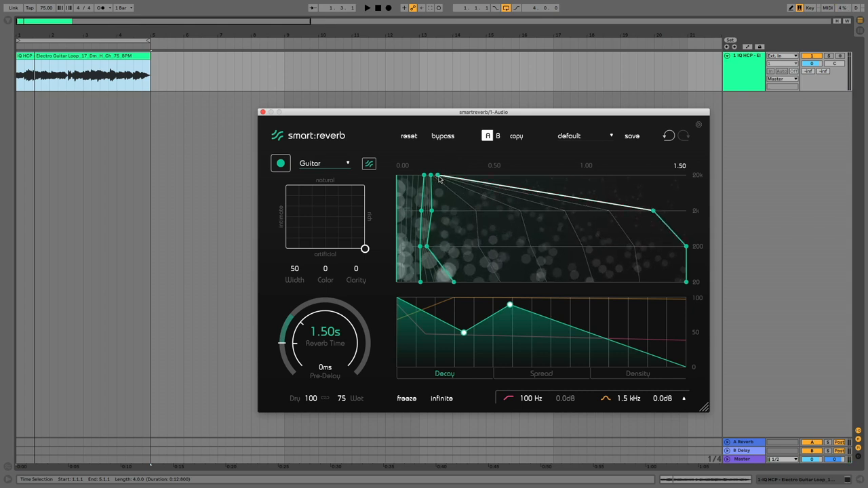
drag(653, 210, 624, 176)
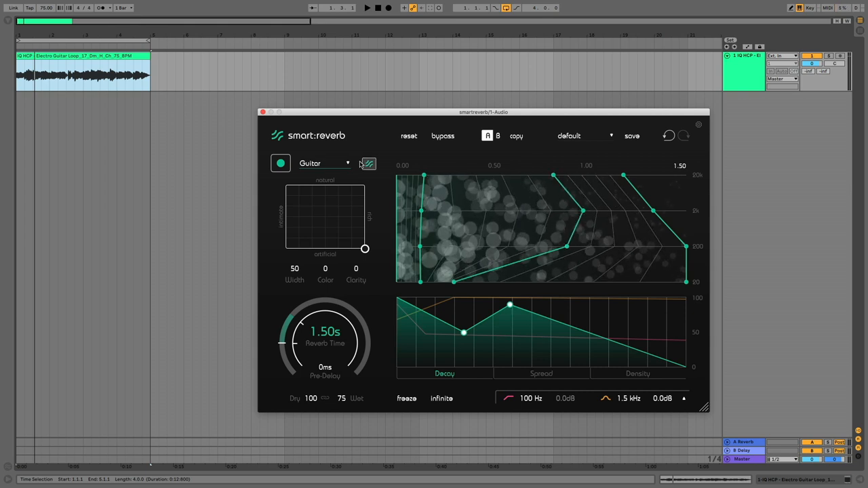
mouse_move(369, 163)
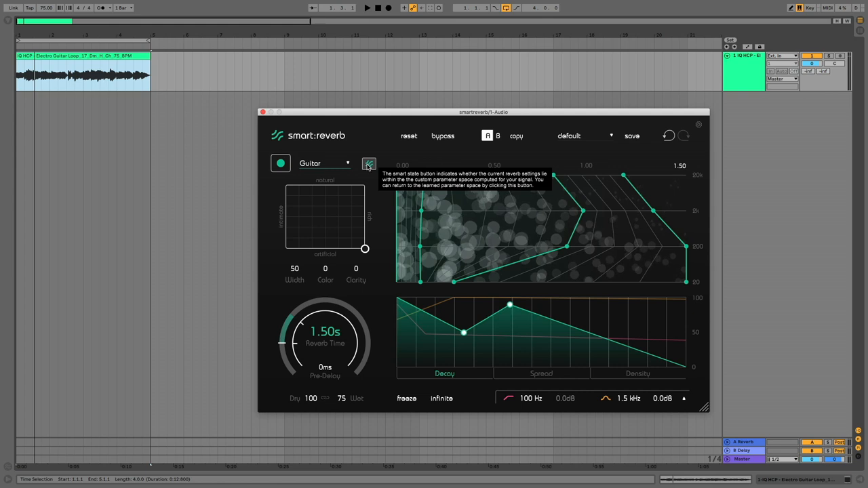
Restore the learned reverb settings, then lower the Spread curve mid-way through the reverb
click(369, 163)
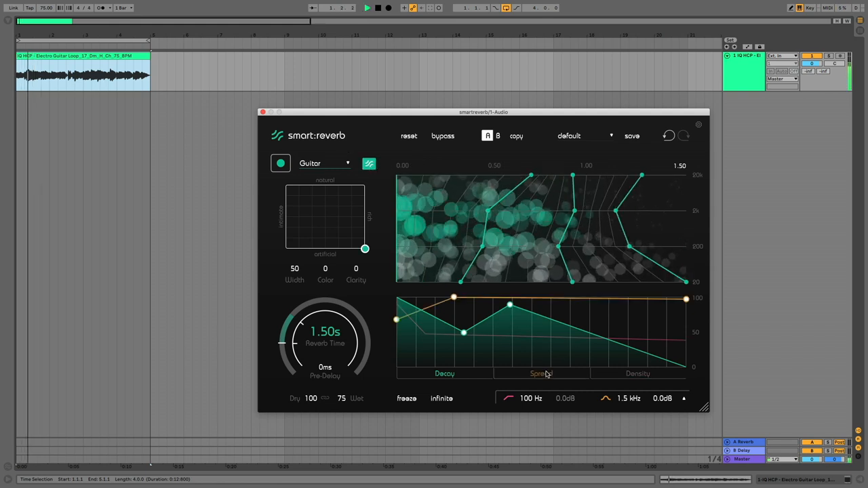
click(541, 375)
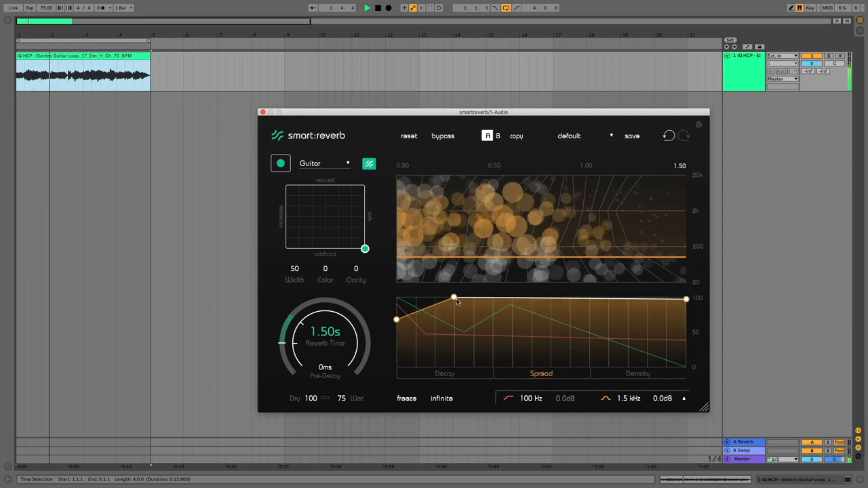
drag(454, 299, 509, 336)
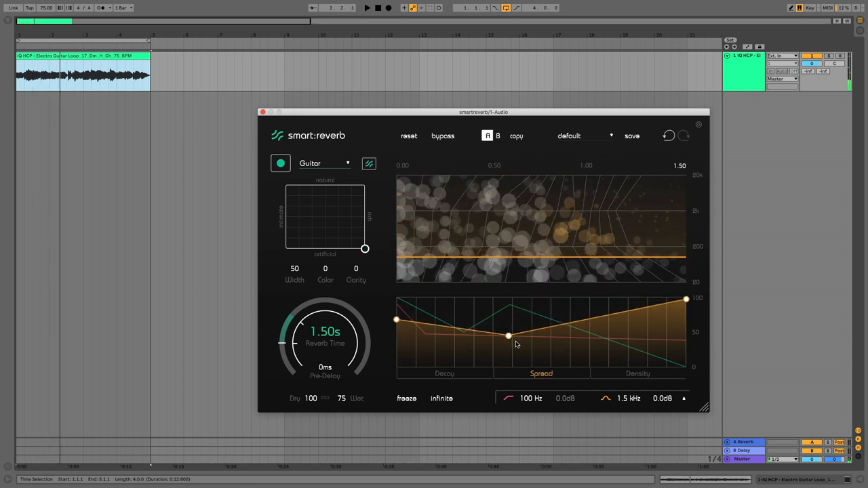
drag(509, 337, 518, 342)
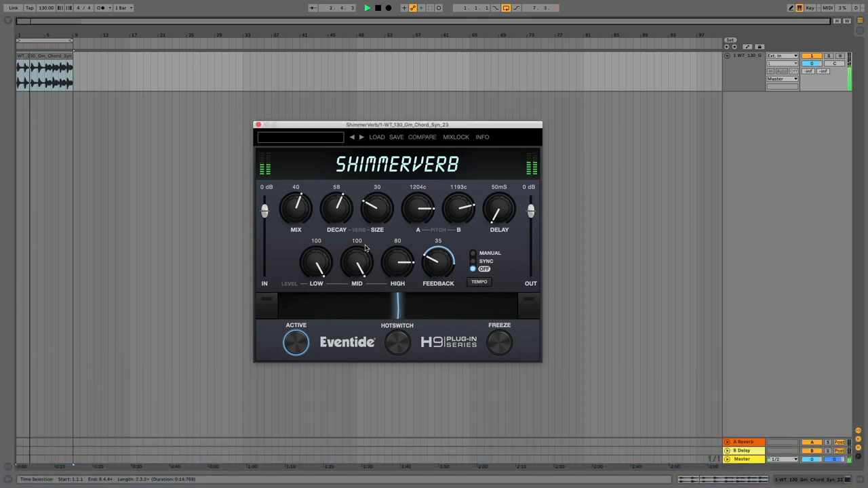
Set Shimmerverb size 71, mix 60, feedback 57 and pitch A at 1901 cents
drag(377, 206, 377, 200)
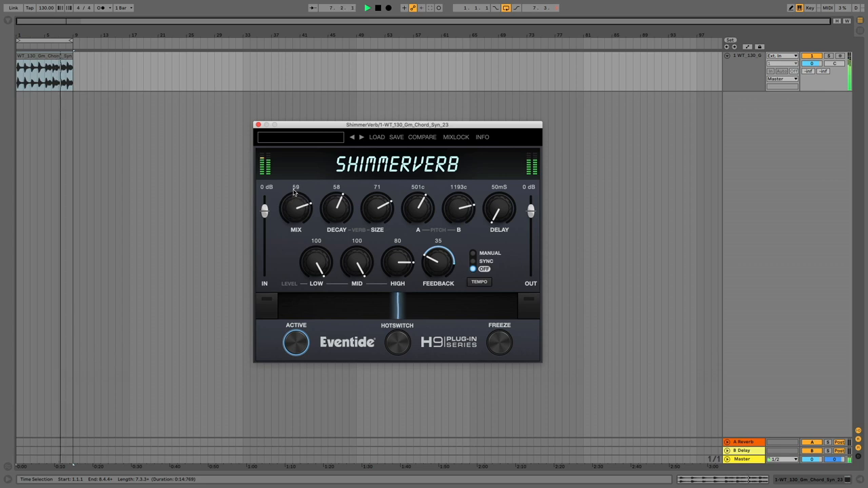
drag(397, 260, 396, 255)
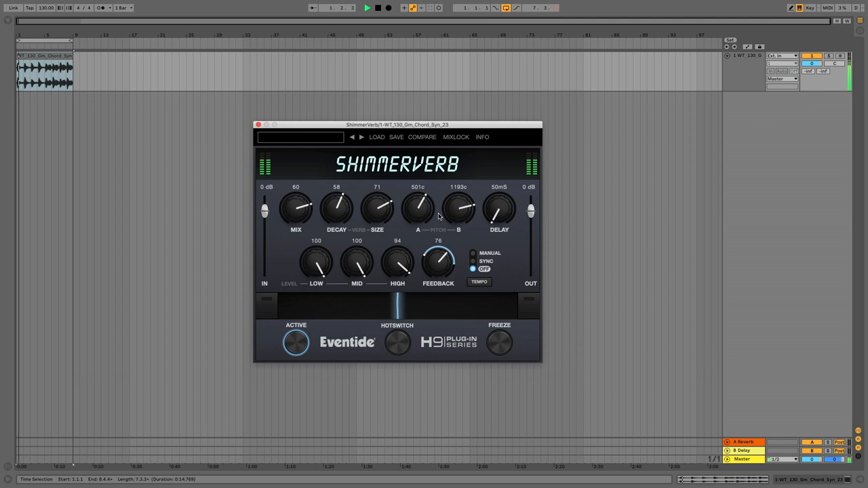
drag(438, 261, 439, 244)
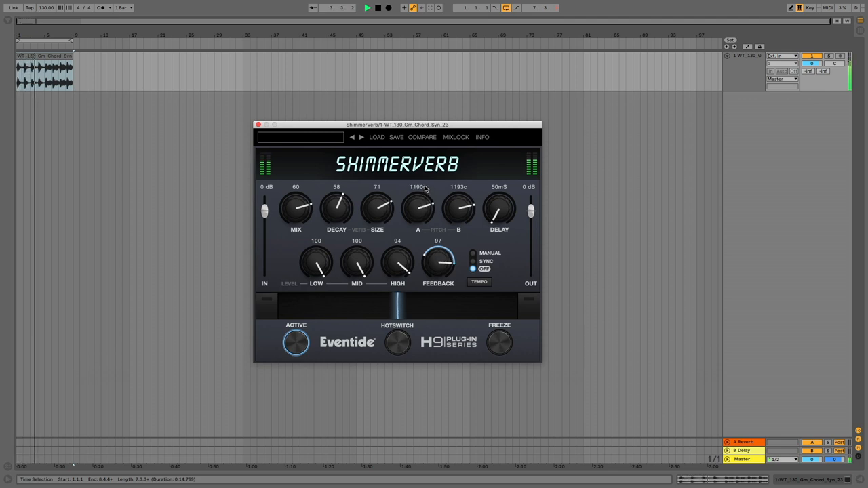
drag(417, 210, 418, 190)
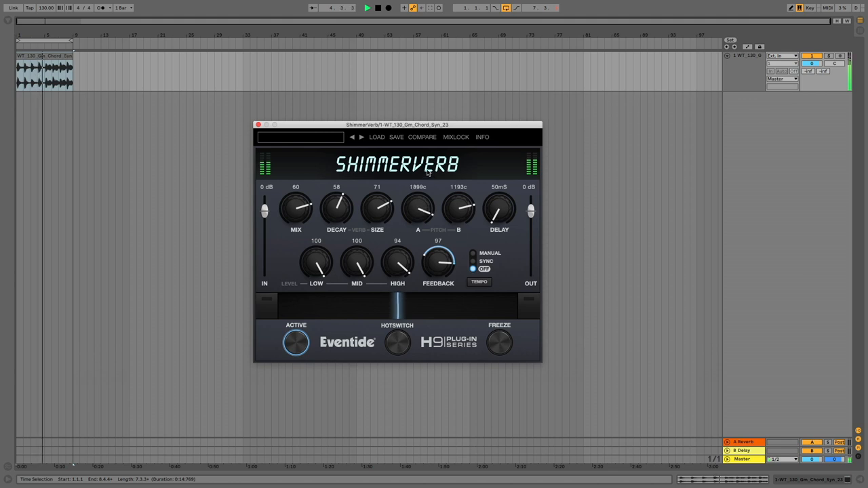
Lengthen the Shimmerverb delay time in several small turns
drag(499, 204, 502, 197)
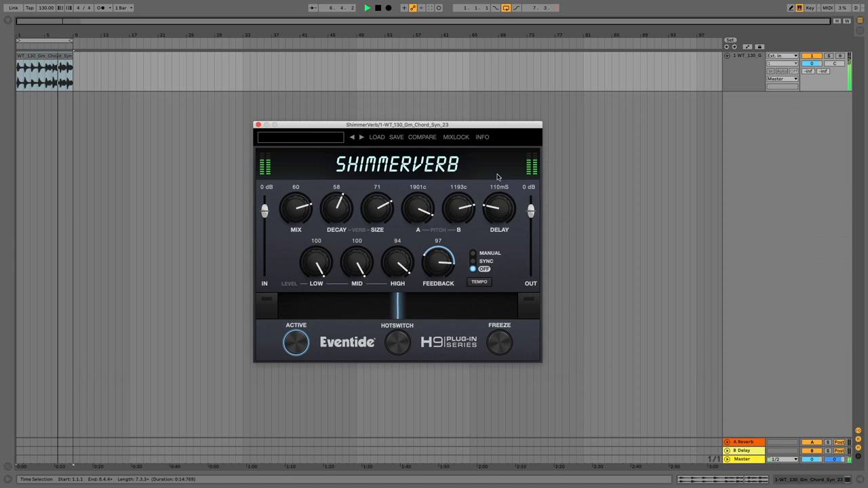
drag(499, 209, 500, 203)
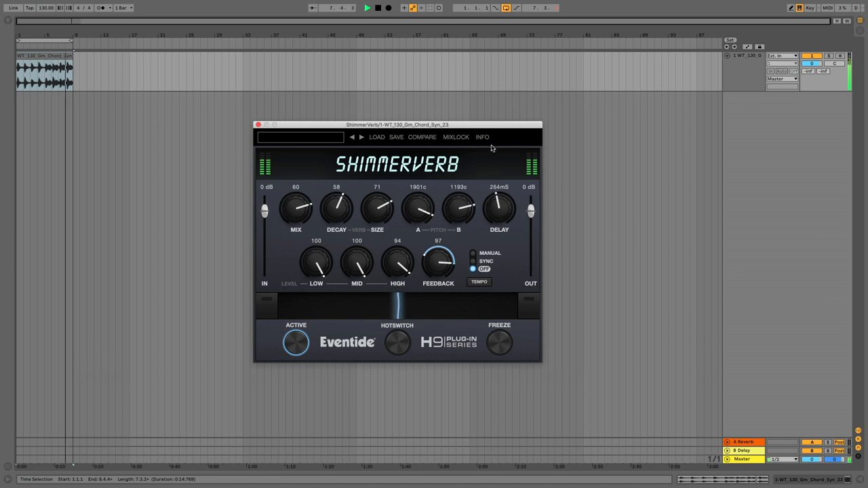
drag(499, 209, 499, 197)
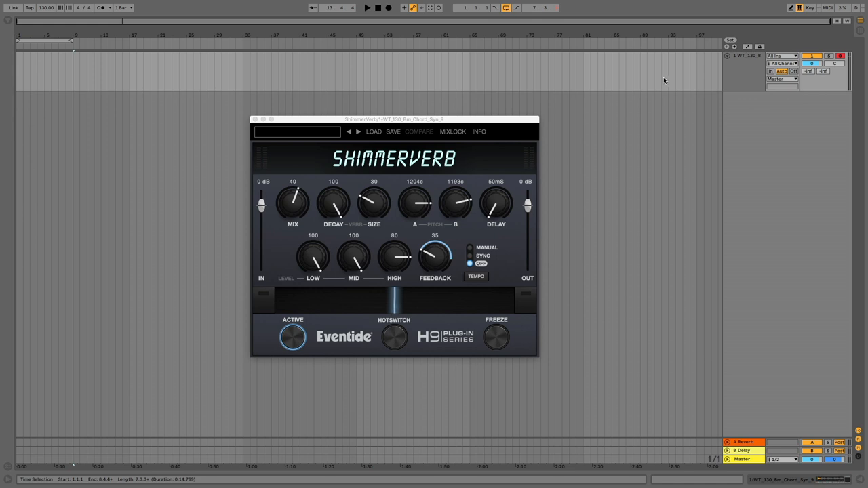
mouse_move(551, 162)
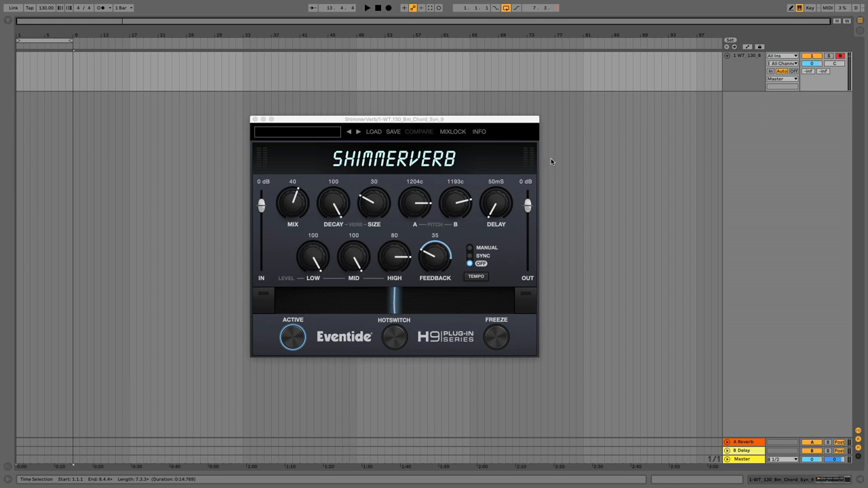
mouse_move(548, 163)
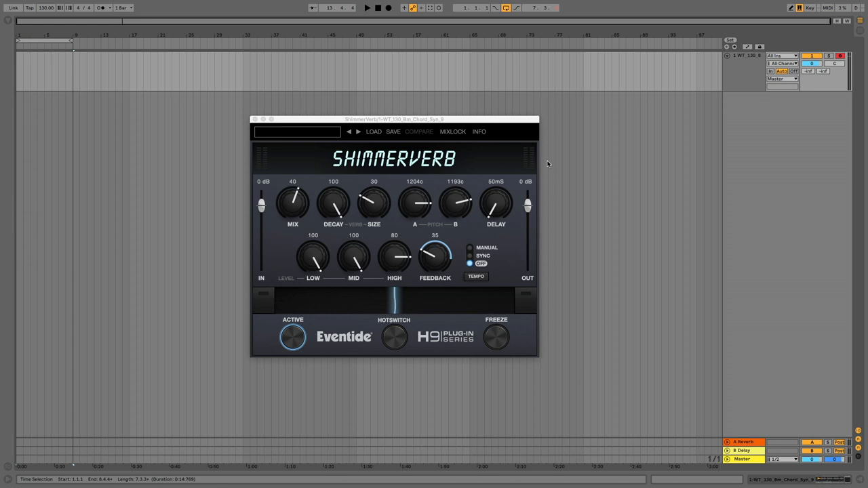
mouse_move(325, 211)
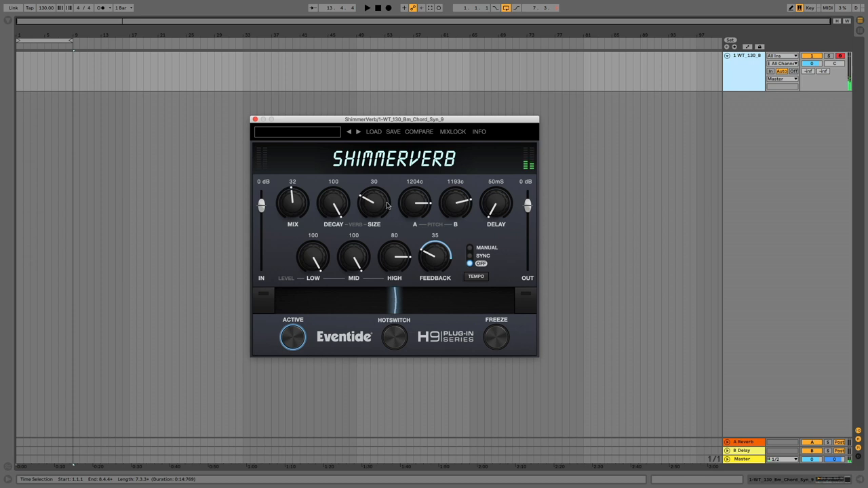
Reshape decay and size, set pitch A to 700 cents and pitch B to 2401 cents
drag(334, 197, 333, 251)
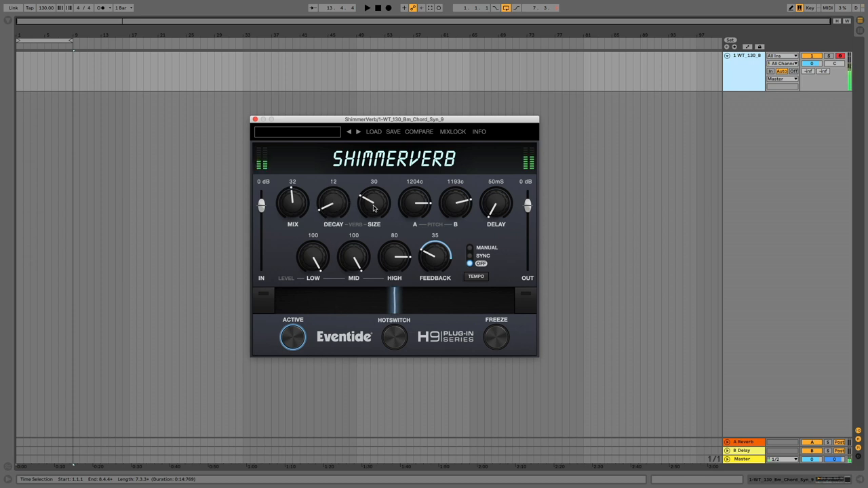
drag(374, 204, 374, 190)
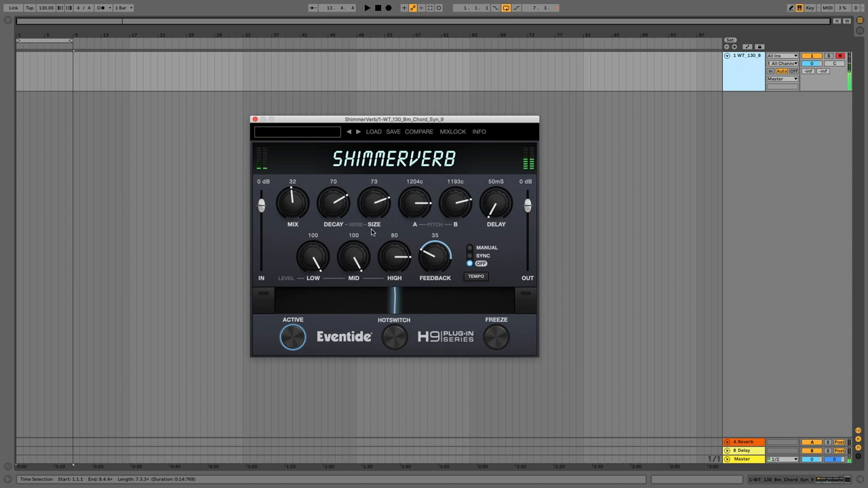
drag(374, 197, 374, 230)
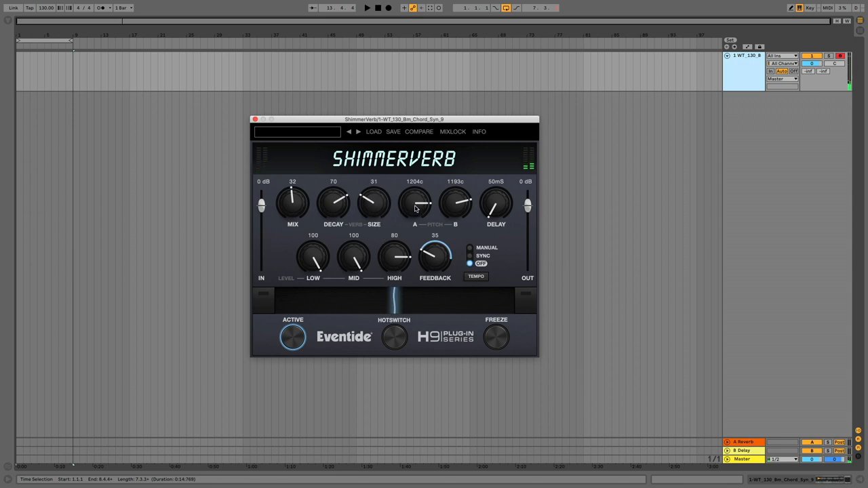
drag(415, 201, 415, 228)
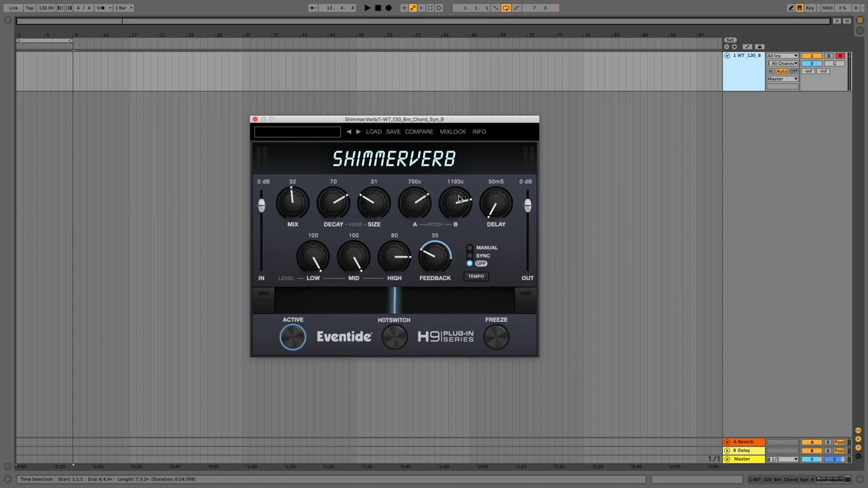
drag(456, 201, 464, 190)
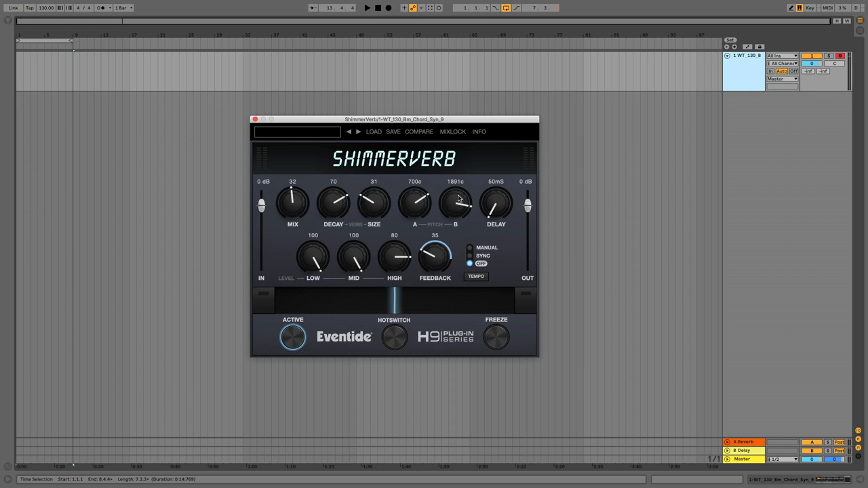
drag(455, 201, 467, 197)
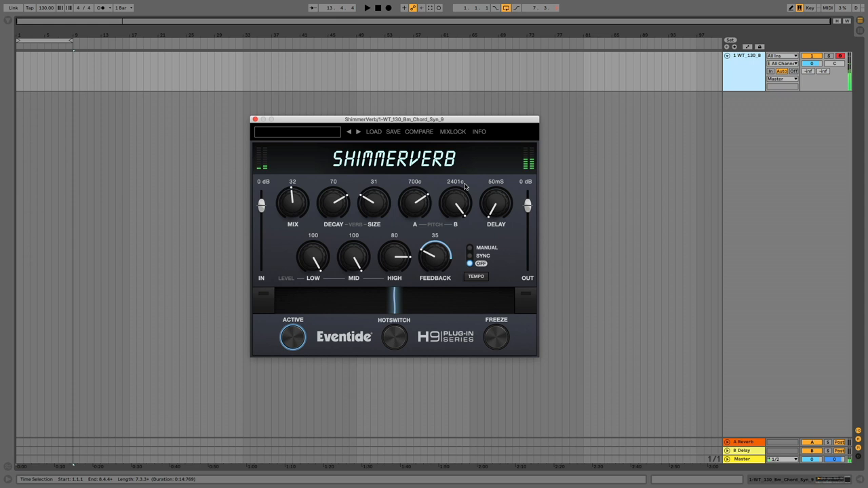
Raise feedback to 62, size to 64, mix to 47 and lengthen the delay past 80 ms
drag(434, 255, 440, 241)
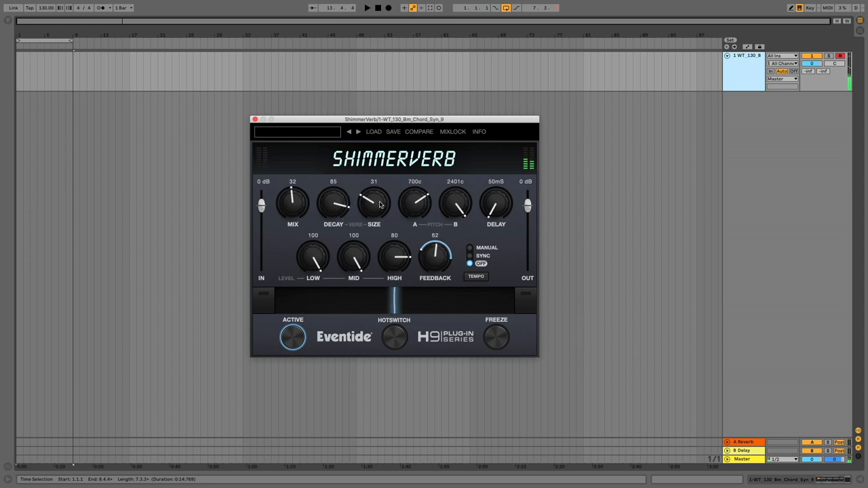
drag(375, 203, 383, 179)
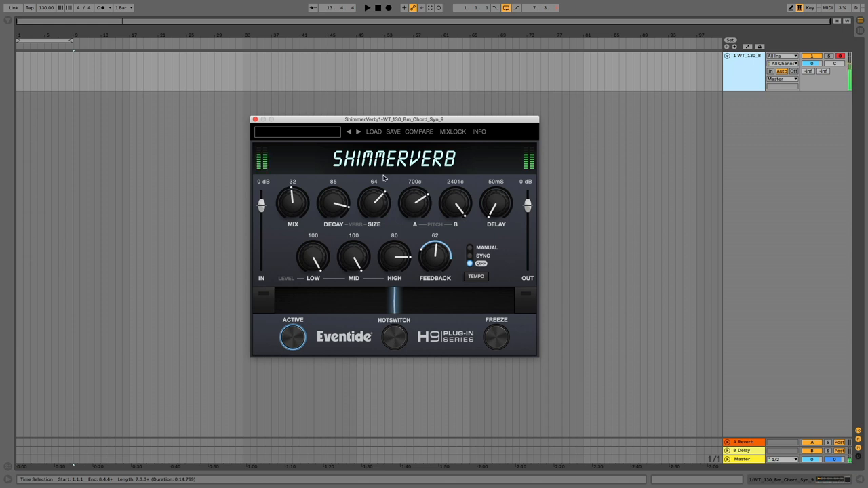
drag(293, 200, 293, 190)
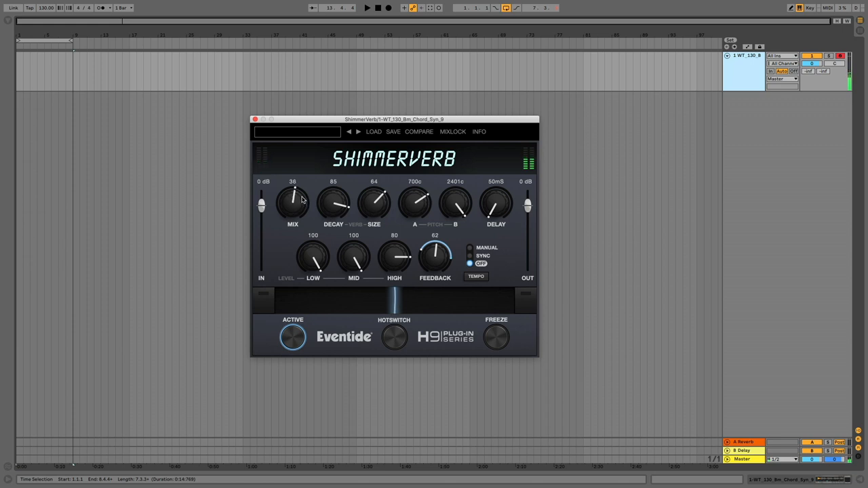
drag(293, 201, 334, 190)
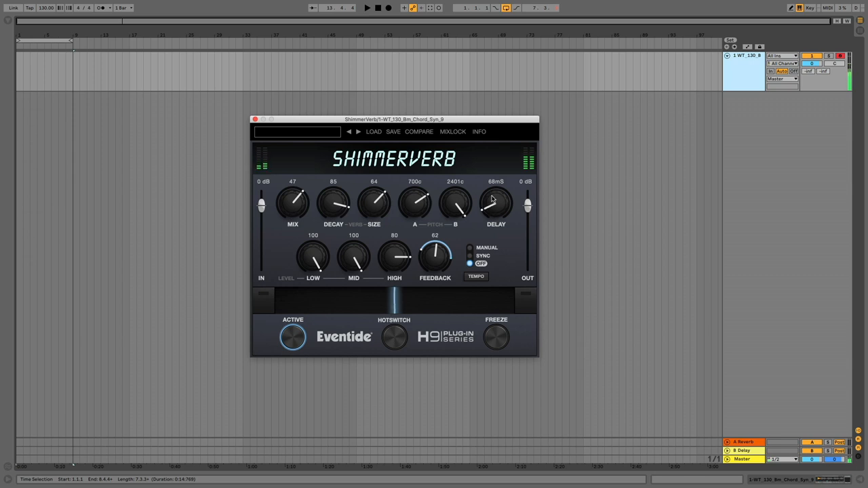
drag(495, 203, 495, 196)
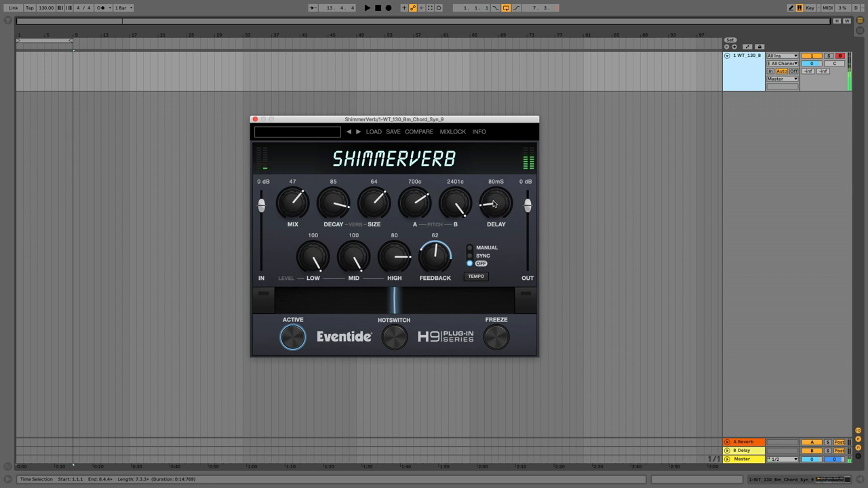
drag(497, 204, 496, 190)
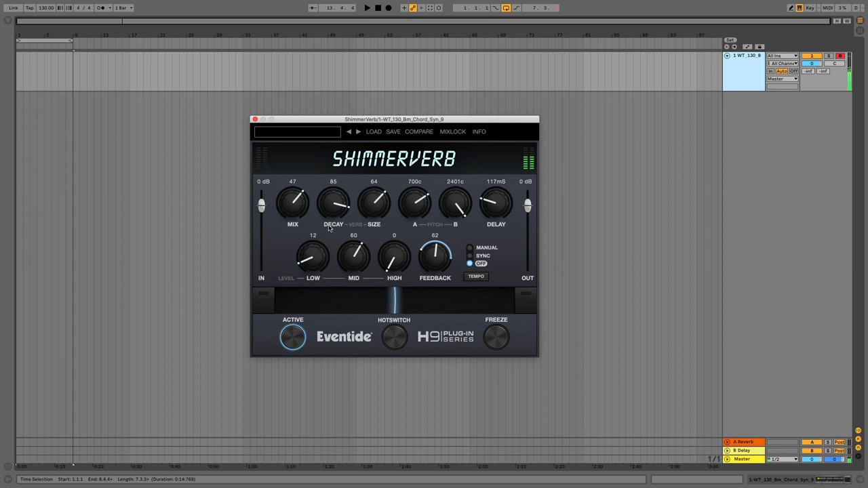
Bring the Shimmerverb low level up to 62 and the mid level to 53
drag(312, 257, 312, 238)
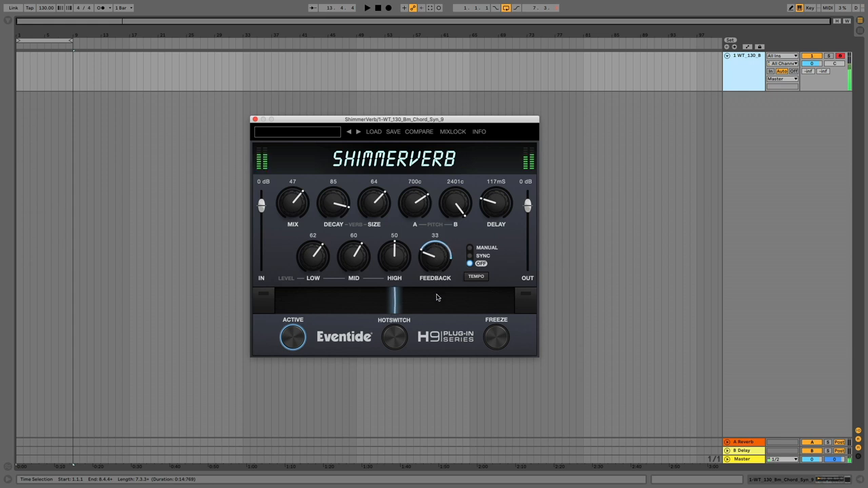
drag(434, 255, 434, 242)
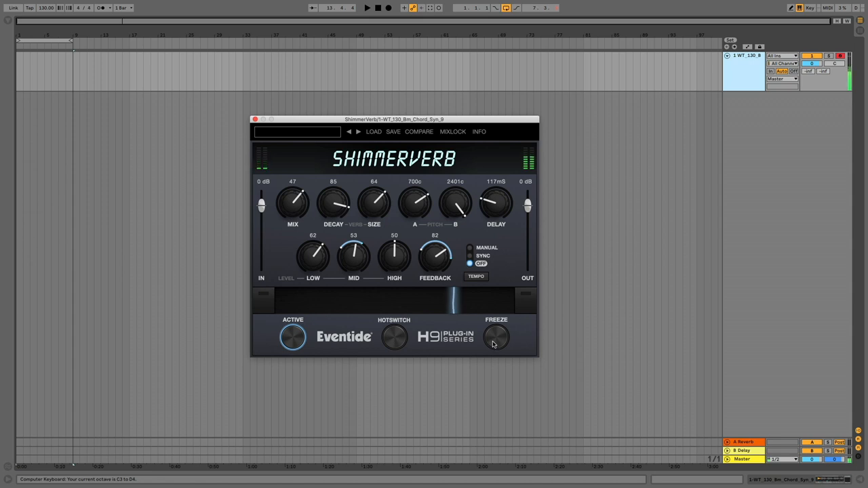
Freeze the Shimmerverb tail, then drop decay to 82 and size to 39
click(497, 337)
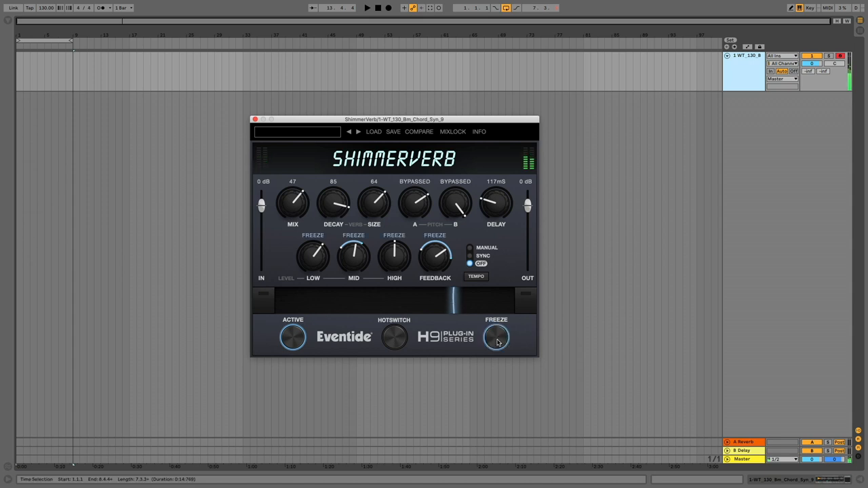
click(497, 336)
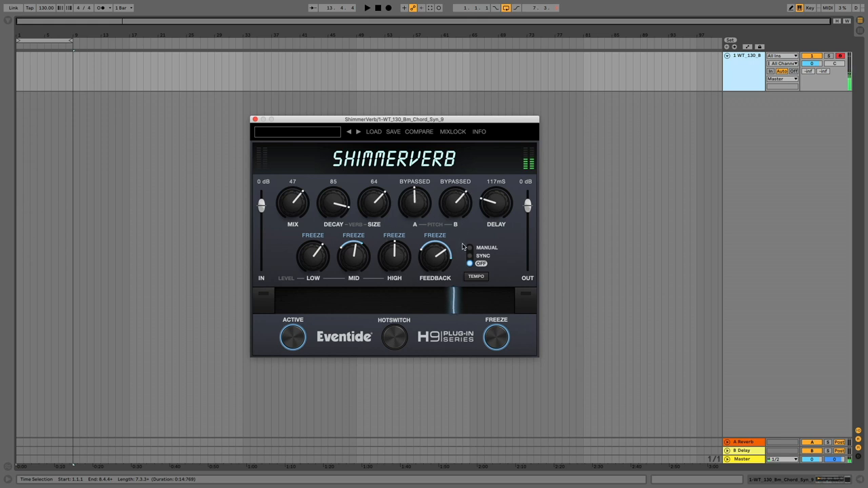
drag(375, 197, 375, 231)
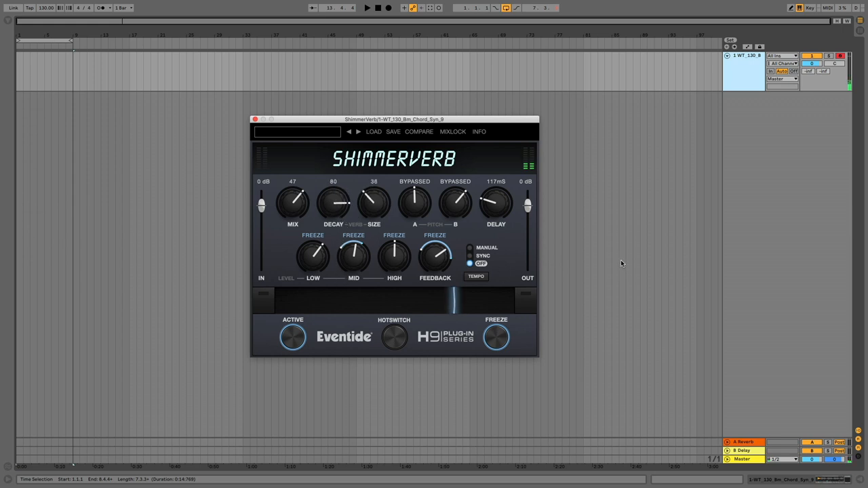
mouse_move(616, 261)
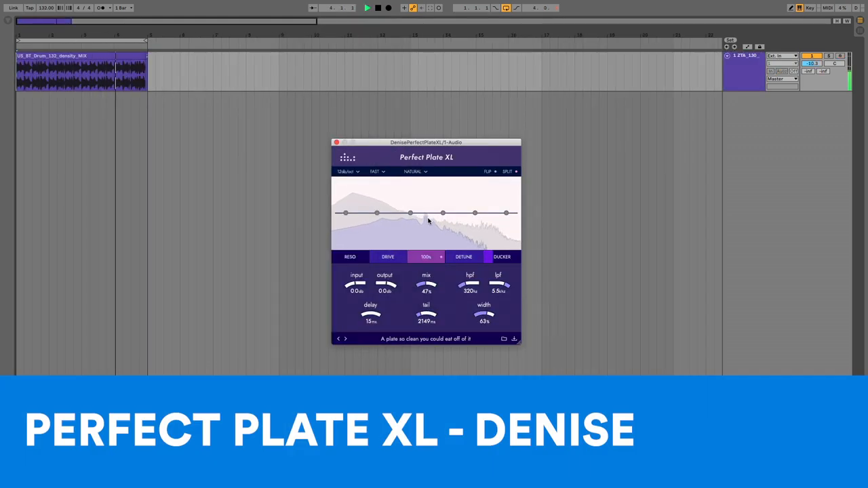
Raise Perfect Plate XL's tremolo depth to 100% and the reverb mix to 90%
click(426, 256)
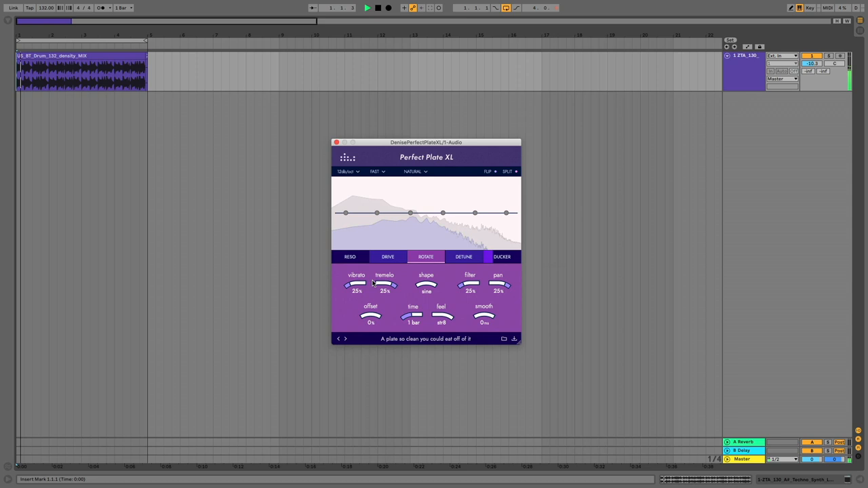
drag(384, 284, 384, 278)
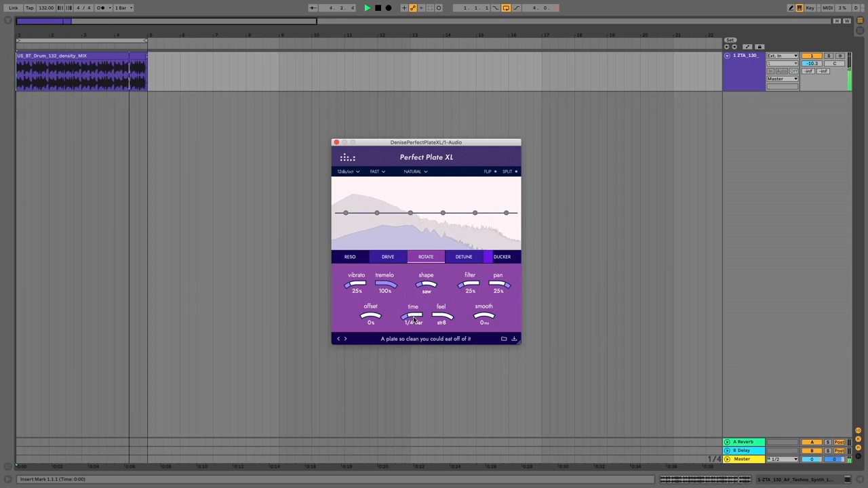
click(426, 257)
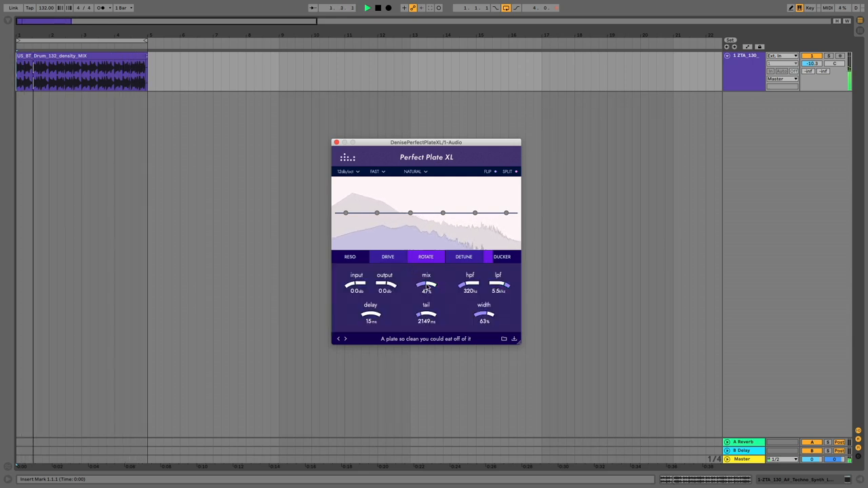
drag(426, 285, 436, 264)
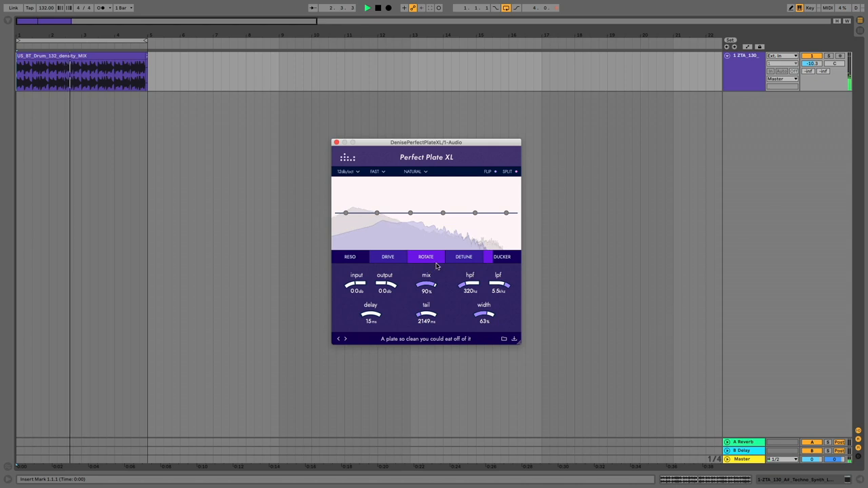
Boost and adjust a mid band in the reverb EQ on the detune page
click(464, 257)
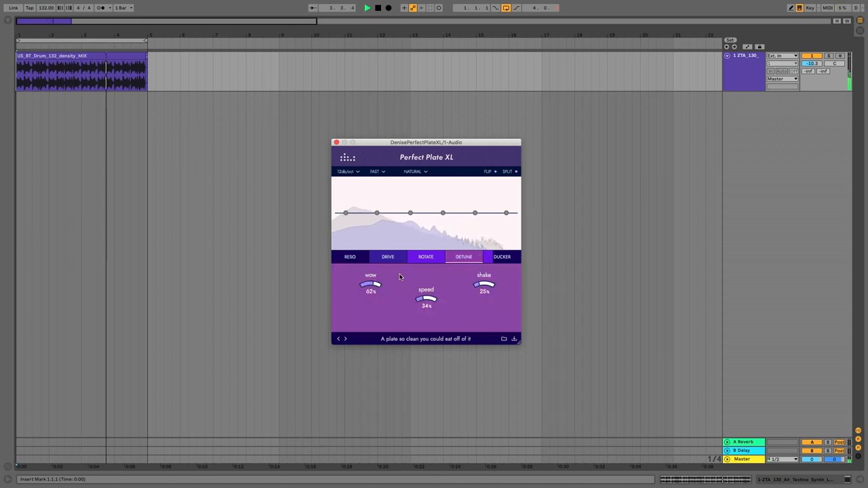
drag(426, 298, 429, 296)
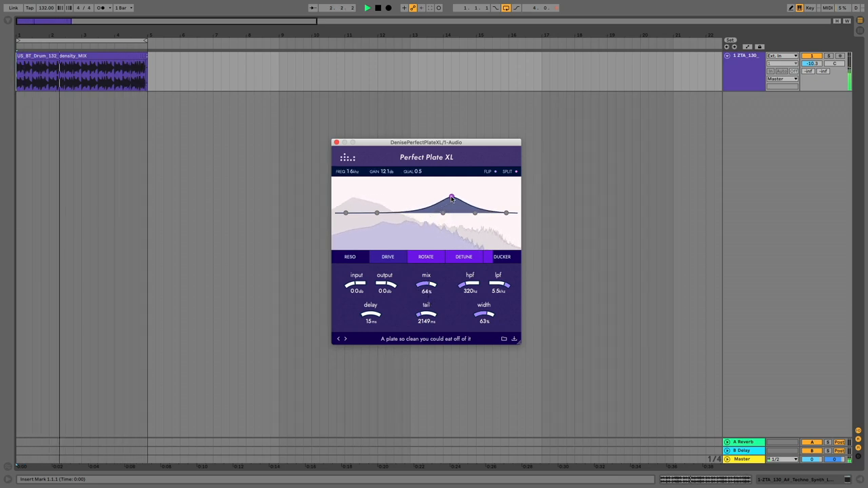
drag(450, 201, 426, 202)
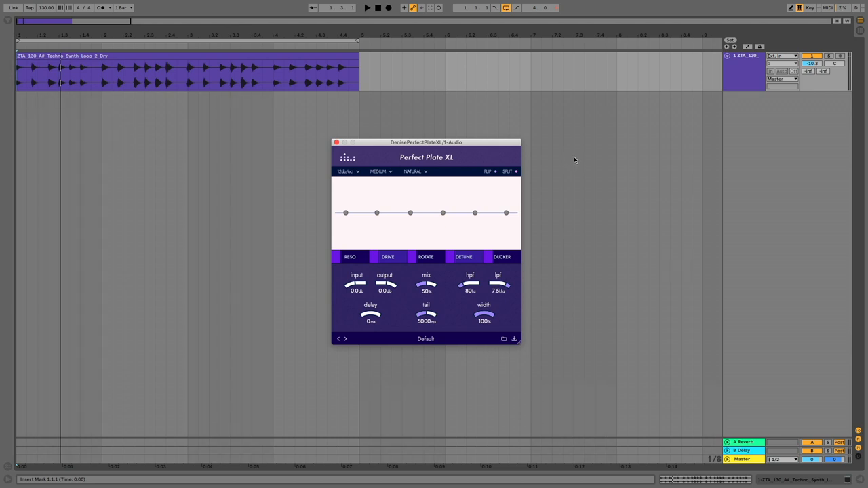
mouse_move(451, 234)
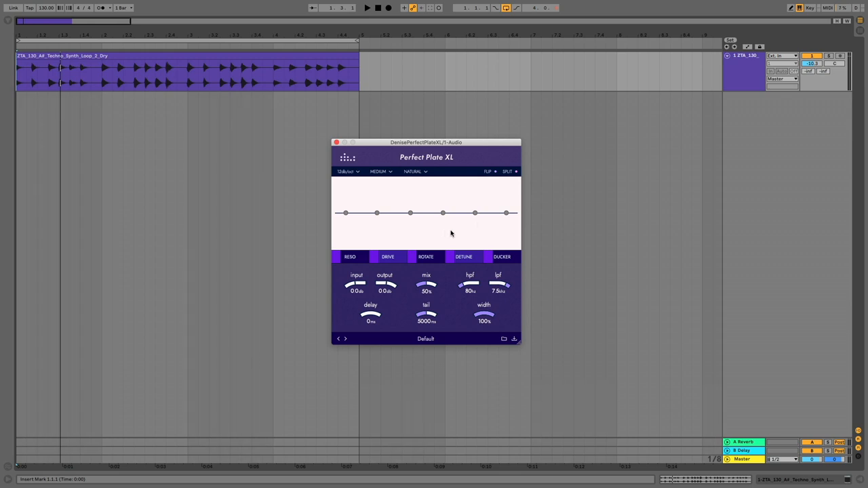
Drop the reverb mix through 40% to fully dry and start the synth loop playing
drag(426, 284, 426, 290)
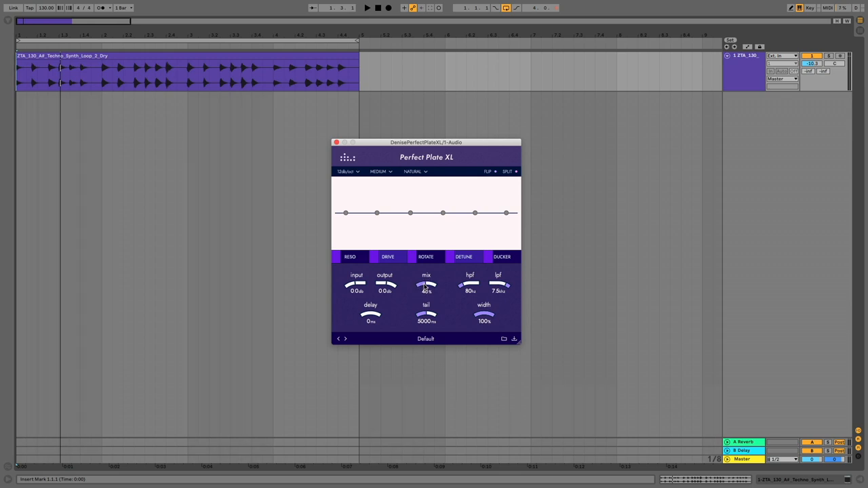
drag(426, 285, 426, 323)
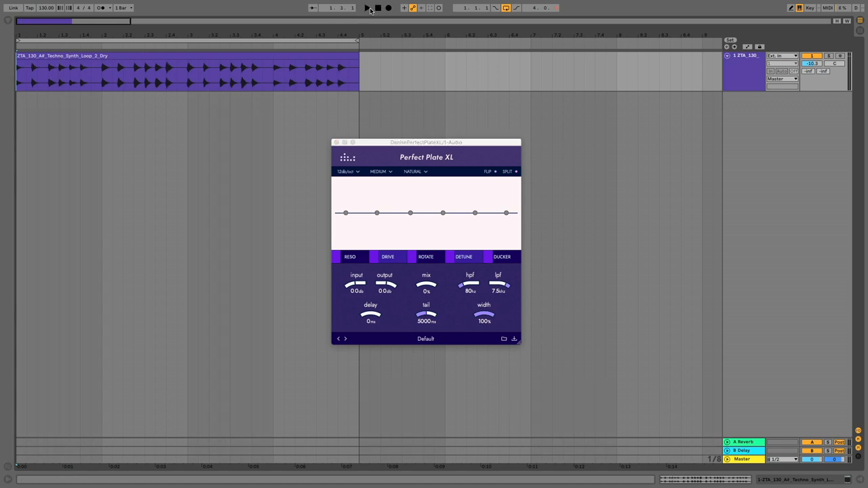
click(368, 9)
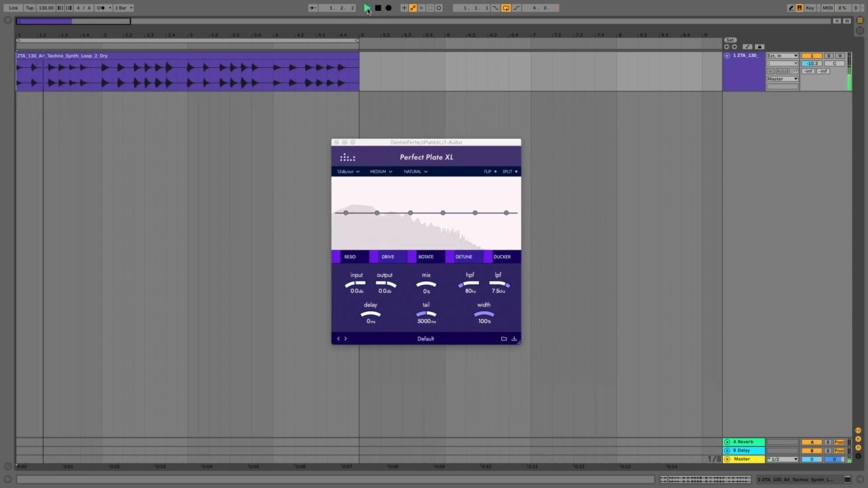
click(367, 8)
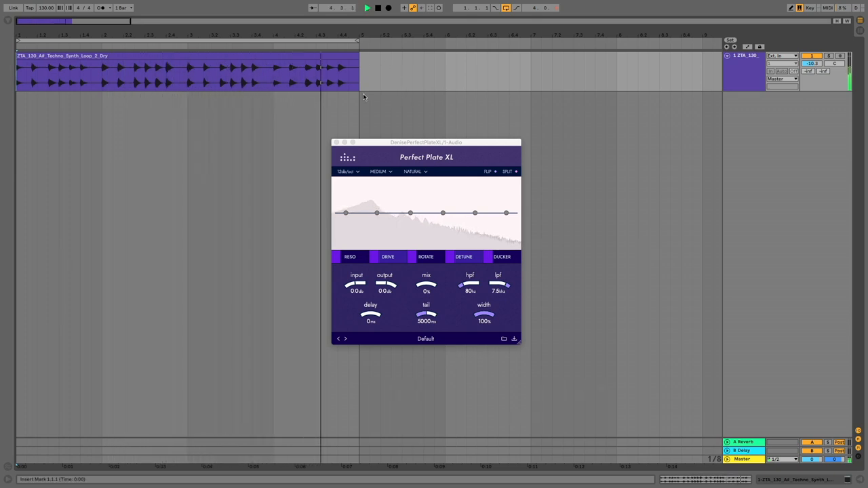
Bring the reverb mix back up through 40% to 80% while the loop plays
drag(377, 213, 377, 204)
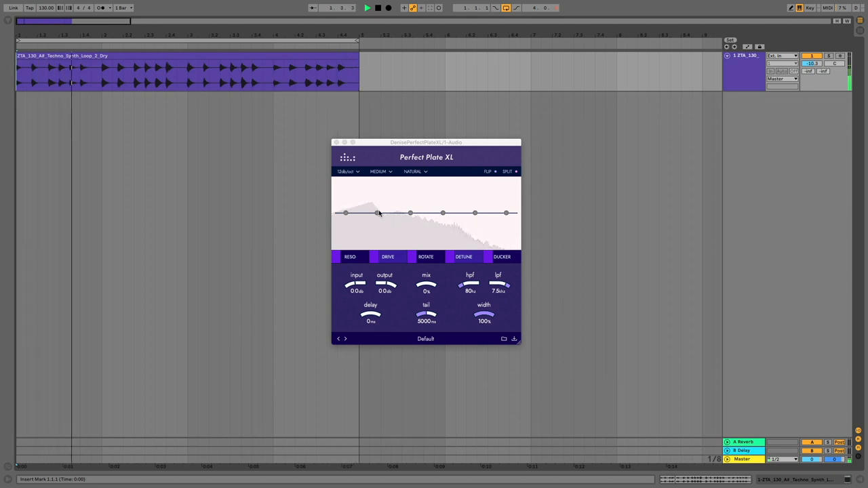
drag(426, 283, 426, 270)
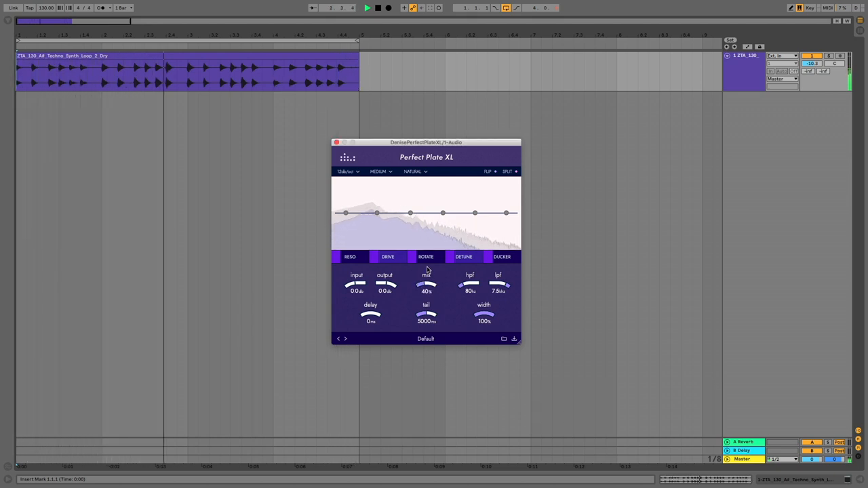
drag(426, 284, 426, 268)
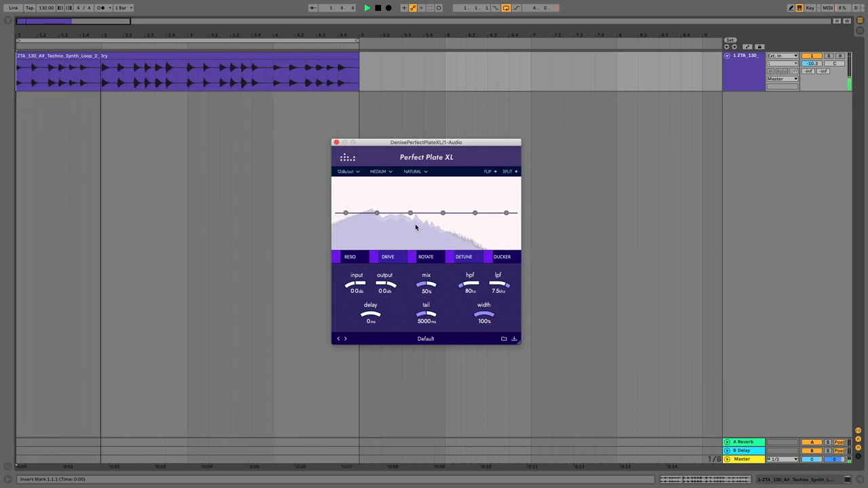
click(426, 256)
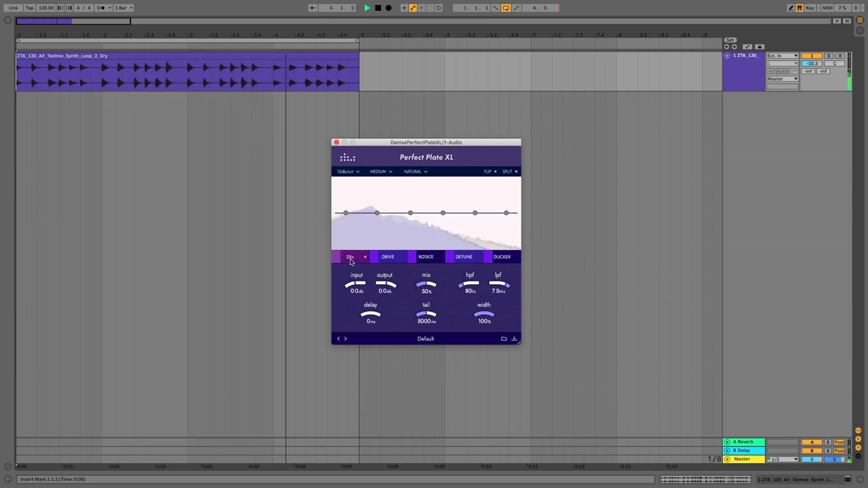
Enable the resonance stage and raise the first resonance frequency and amount
click(350, 257)
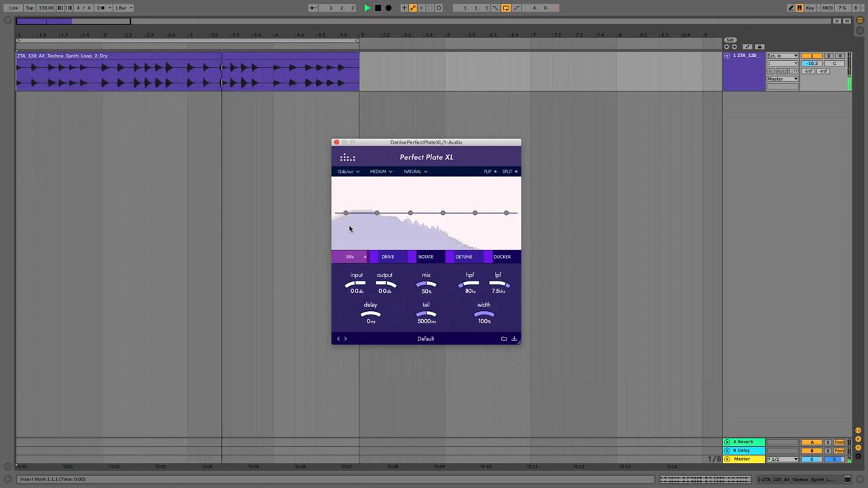
click(350, 256)
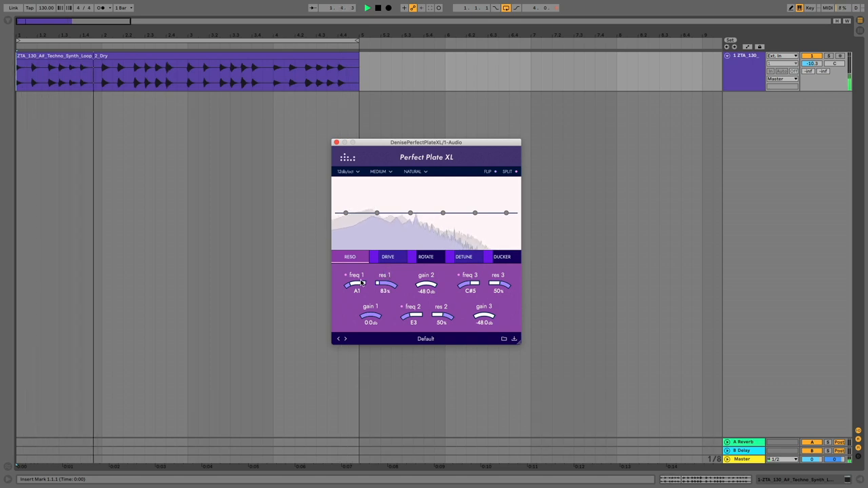
drag(355, 283, 358, 280)
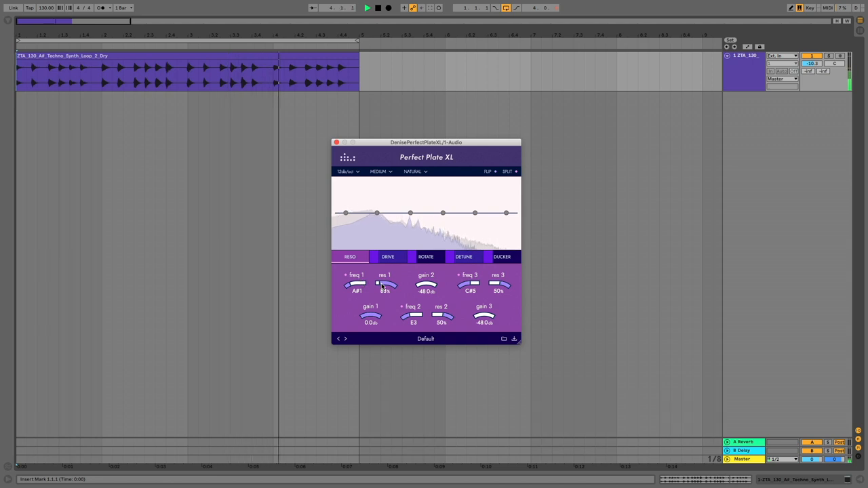
Enable drive with bite at 100% and tape and buzz near 70%, then engage modulation
click(388, 257)
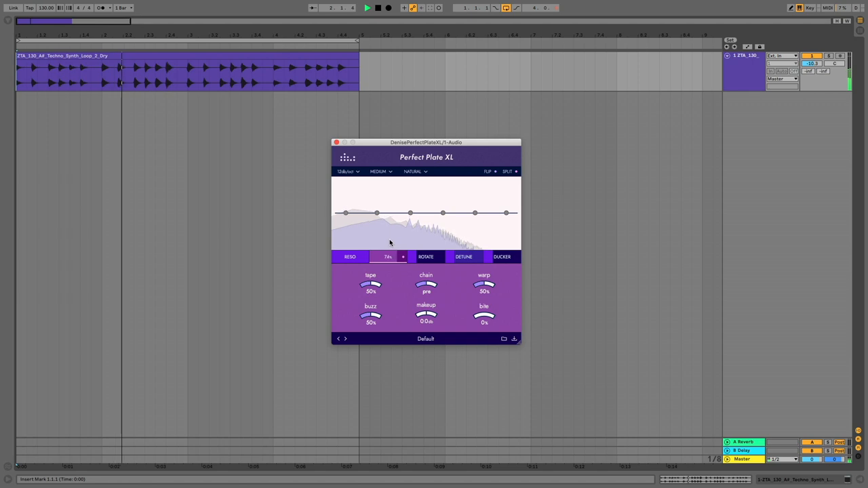
click(388, 256)
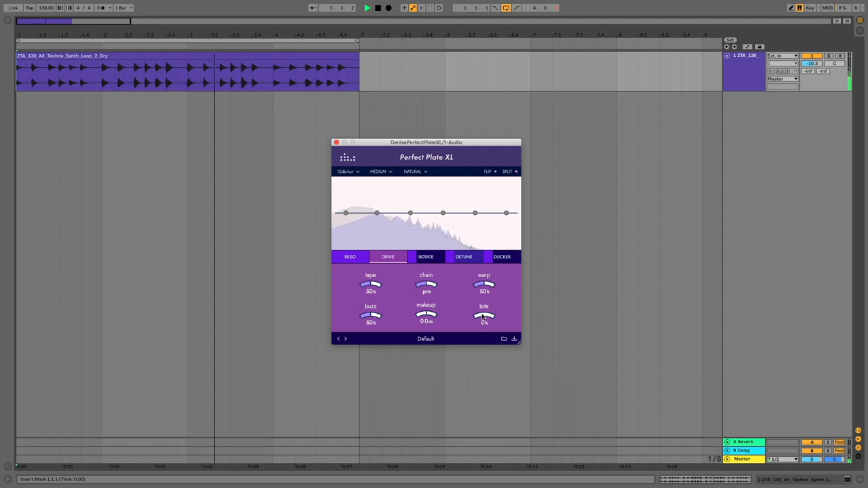
drag(483, 314, 483, 298)
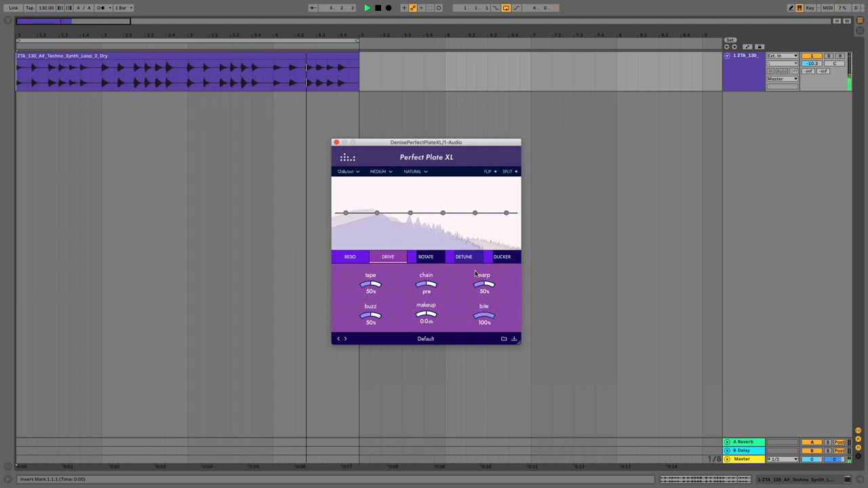
drag(371, 284, 371, 272)
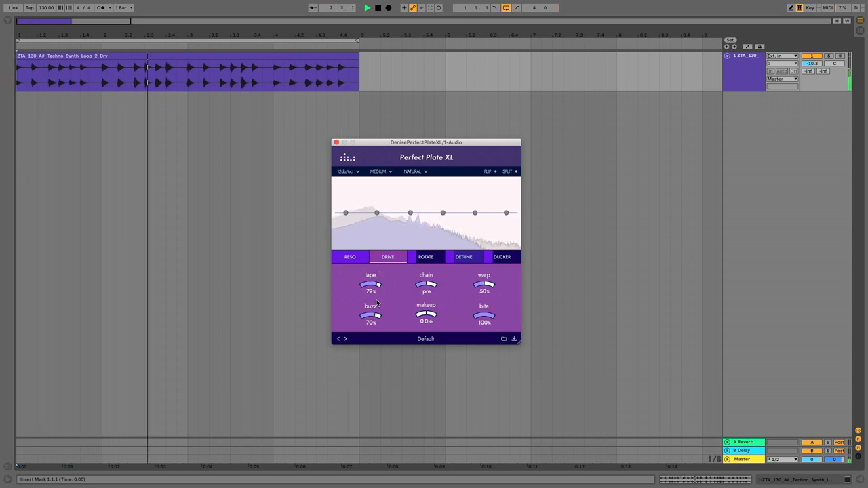
click(426, 256)
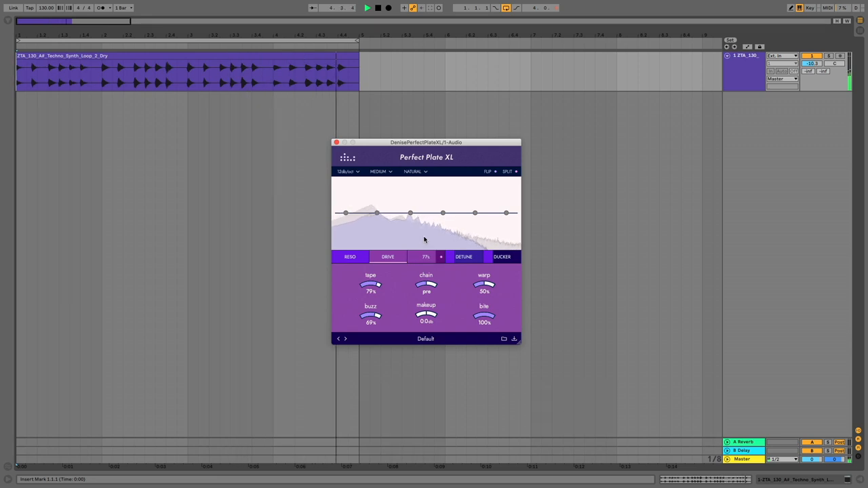
Set modulation to a quarter-bar rate with heavy tremolo and a saw waveform
click(426, 256)
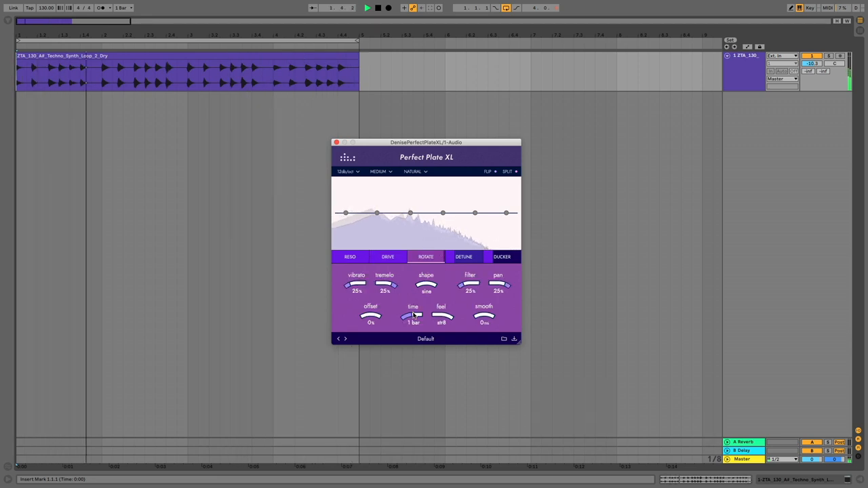
drag(412, 315, 412, 323)
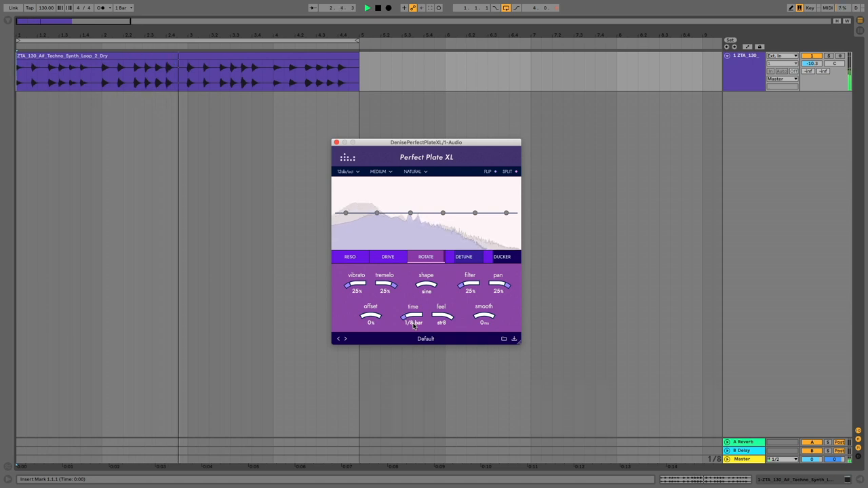
drag(356, 284, 355, 274)
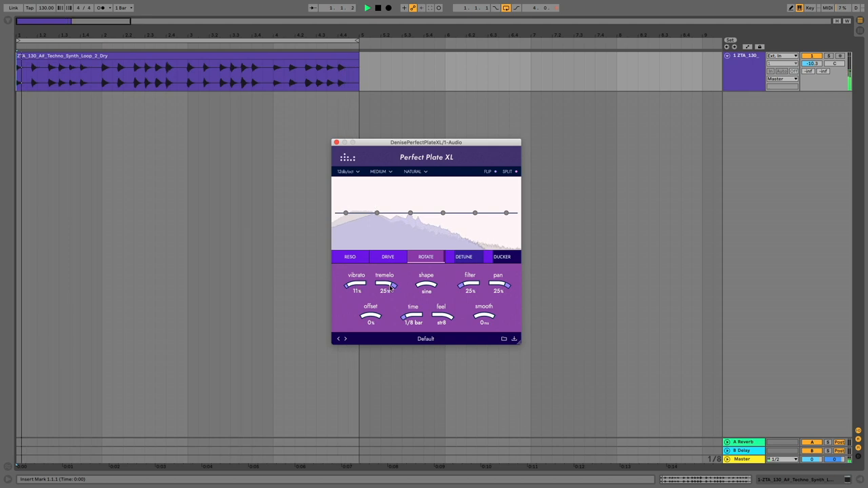
drag(385, 285, 385, 274)
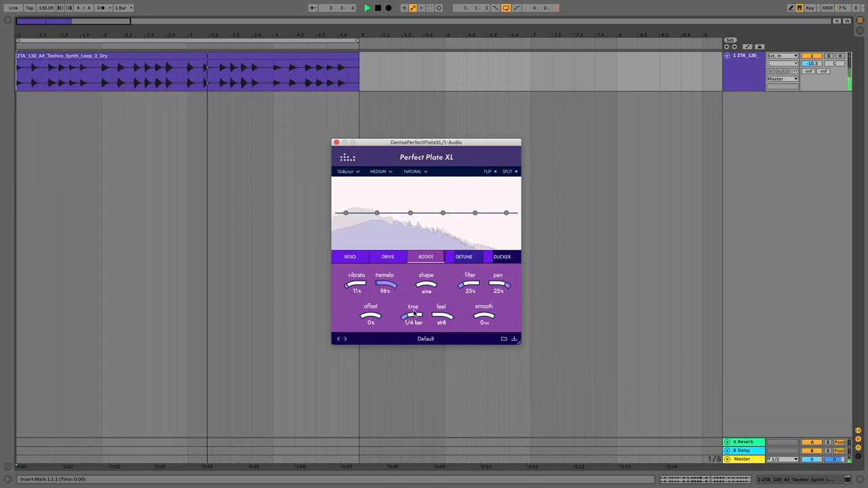
click(426, 283)
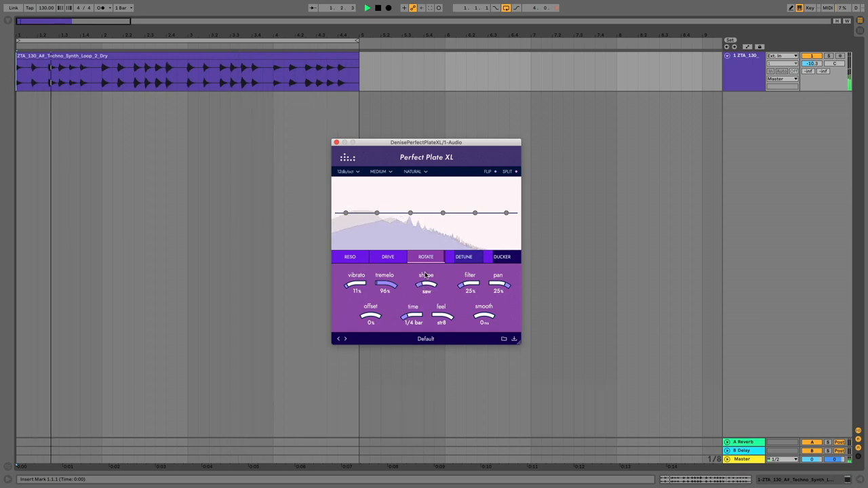
click(426, 285)
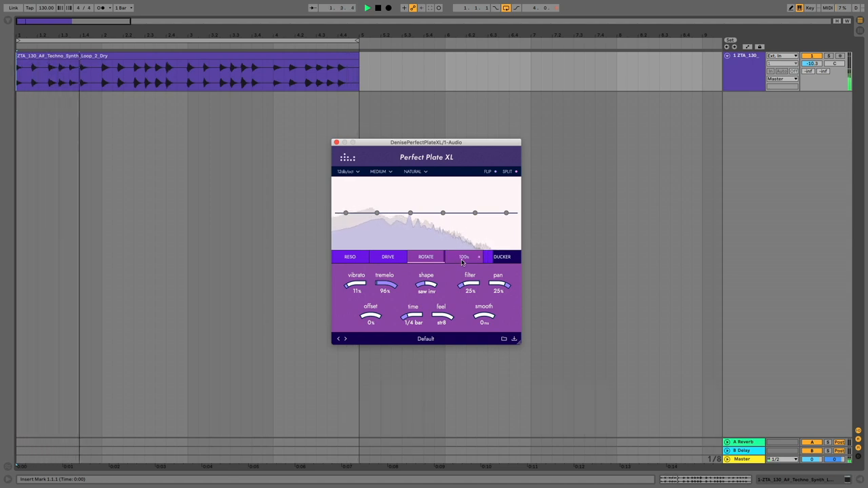
Enable detune with speed near 94% and shake around 90%
click(464, 257)
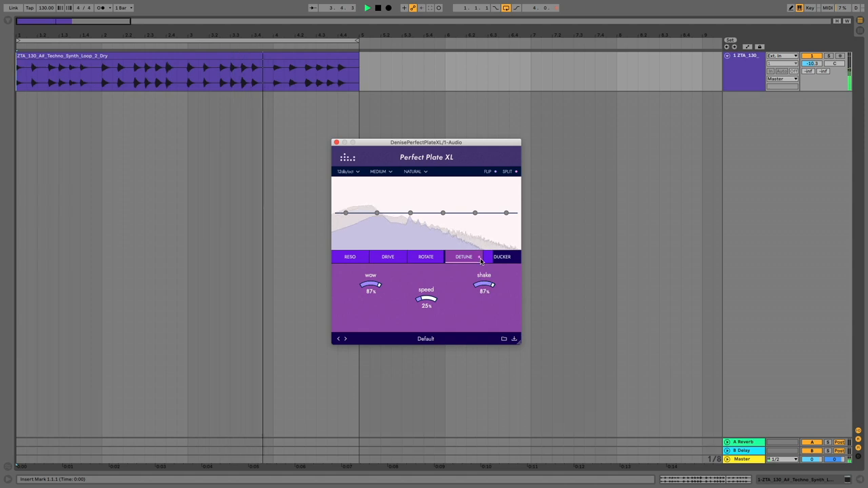
drag(426, 299, 426, 278)
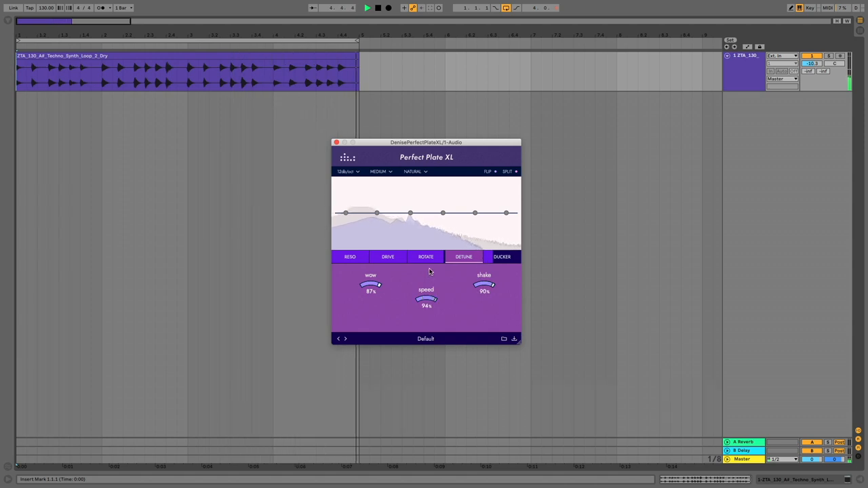
drag(426, 299, 432, 292)
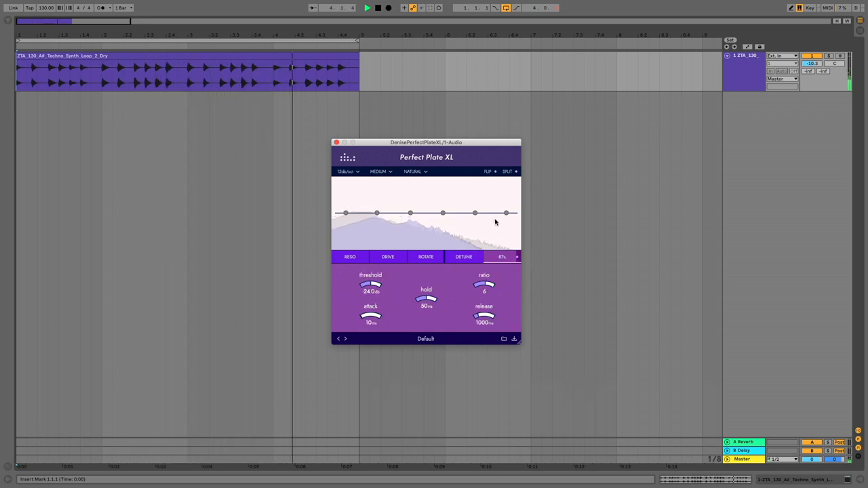
Raise the ducker threshold to about -13.6 dB, then load the Synth · Lush and dreamy preset
click(502, 256)
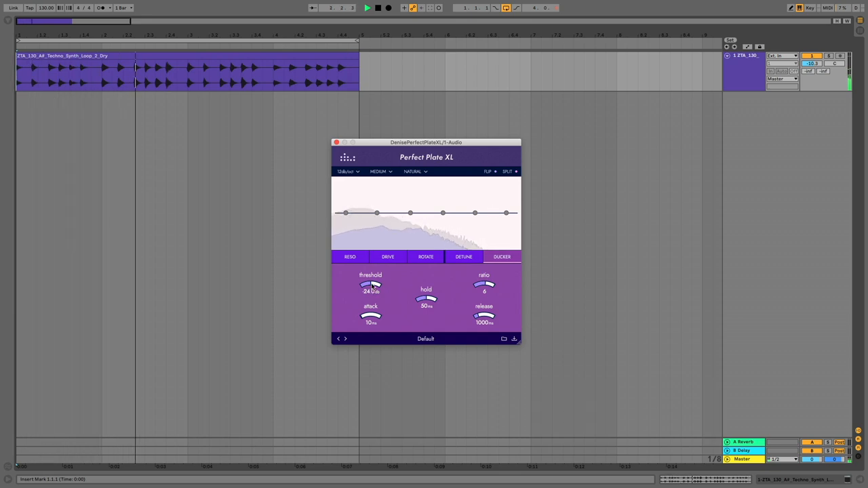
drag(372, 285, 372, 278)
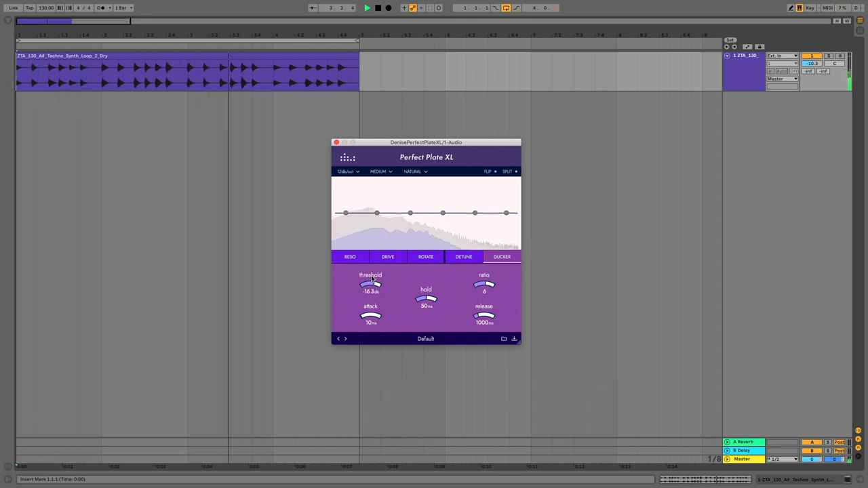
drag(372, 284, 371, 274)
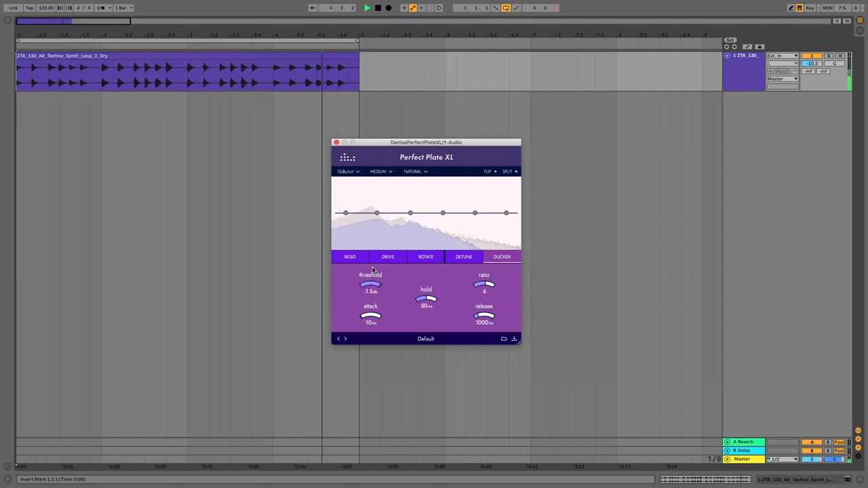
drag(372, 285, 371, 298)
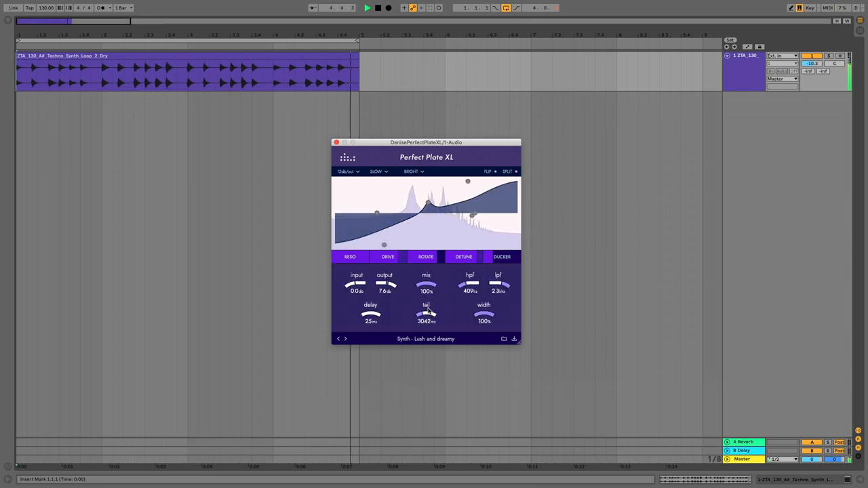
Shape the bend curve into a resonant peak near 610 Hz, then open NUGEN Paragon on the next clip
click(350, 256)
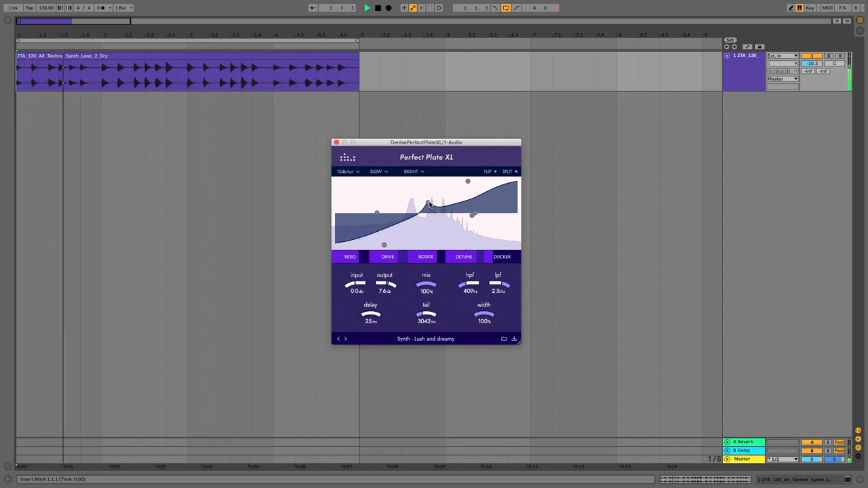
drag(432, 206, 405, 192)
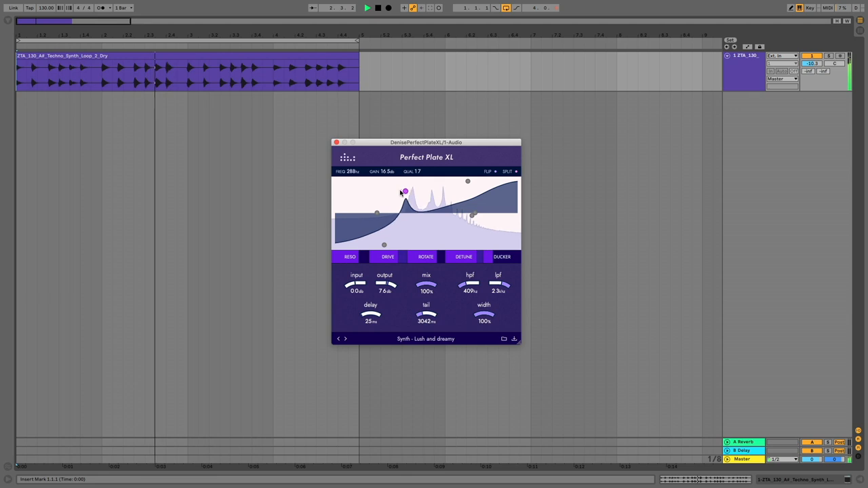
drag(404, 191, 426, 197)
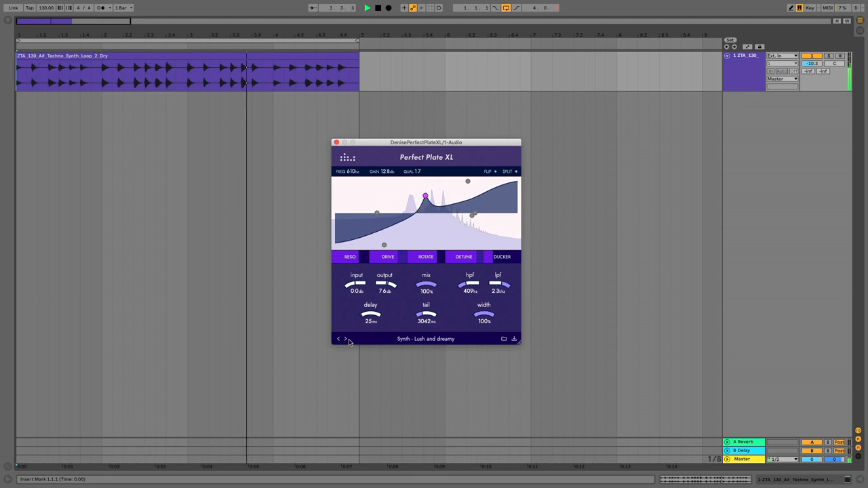
click(344, 340)
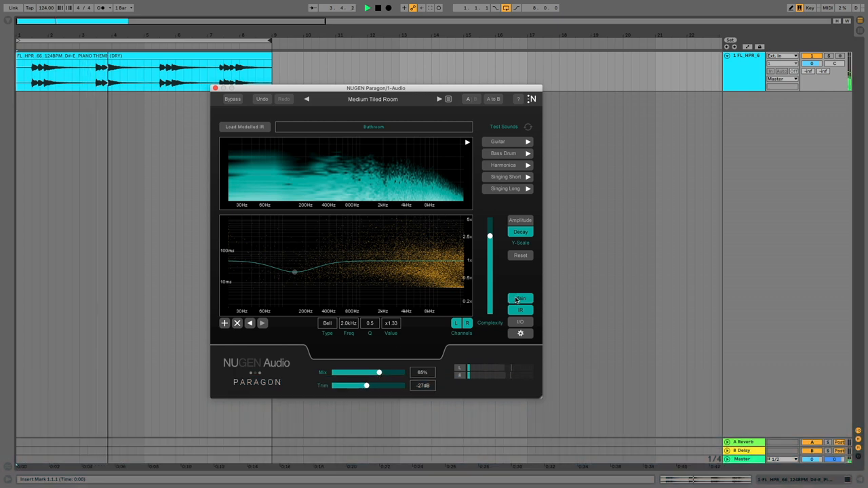
Set Medium Tiled Room's decay to x2.01, crosstalk 70% and brightness 194%, returning to the spectral editor
click(521, 298)
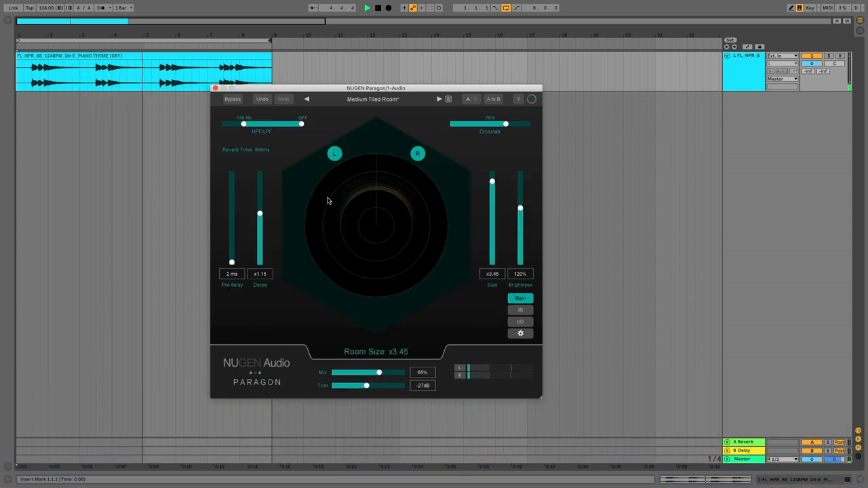
drag(259, 215, 259, 185)
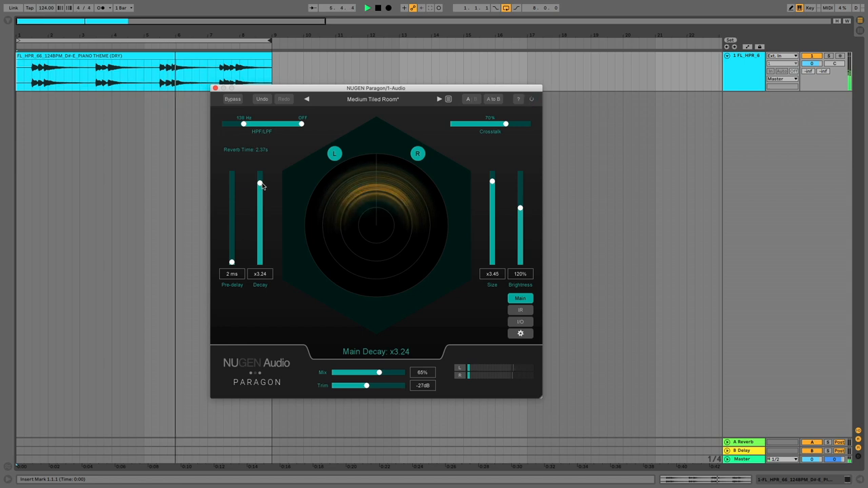
drag(261, 185, 261, 190)
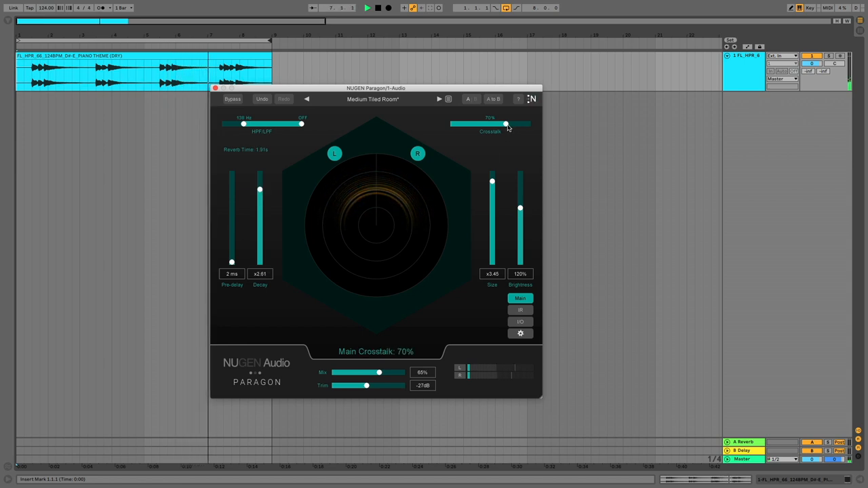
drag(521, 209, 521, 189)
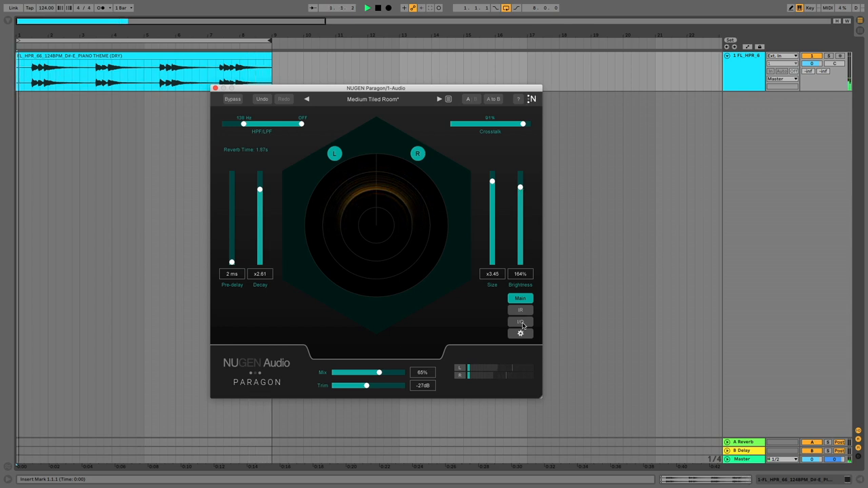
click(521, 309)
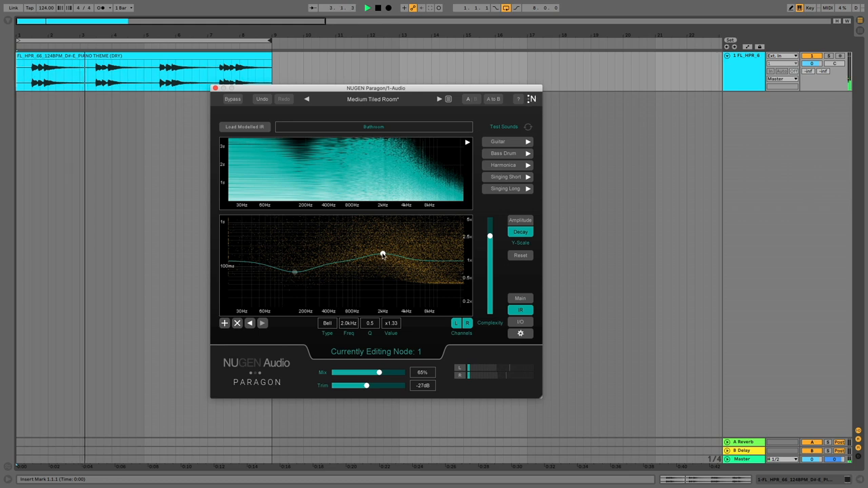
Raise decay node 1 near 5.5 kHz and pull node 2 down near 349 Hz
drag(382, 255, 409, 244)
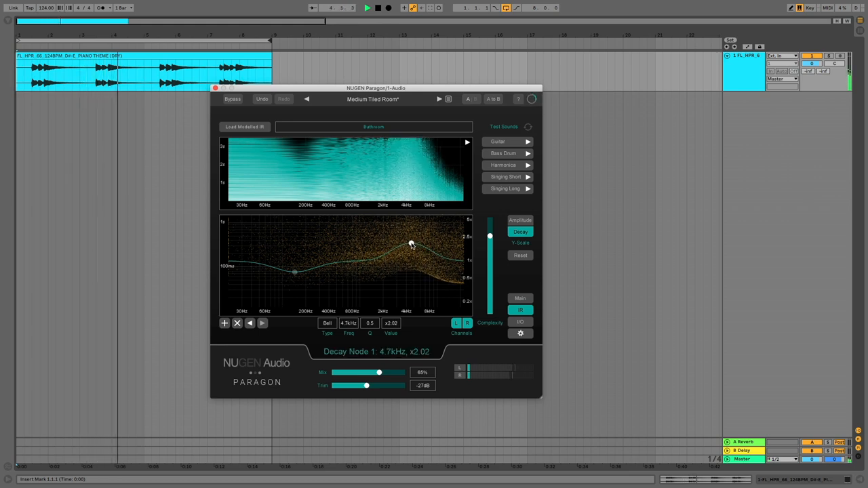
drag(410, 244, 416, 244)
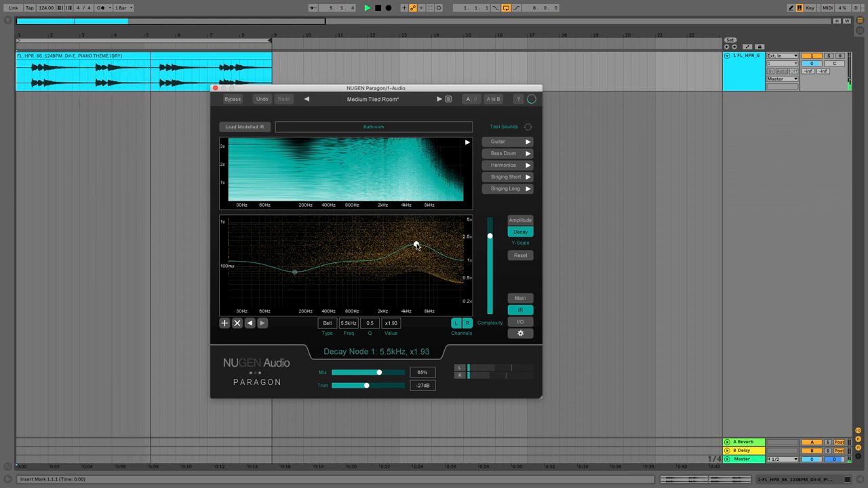
drag(415, 244, 418, 244)
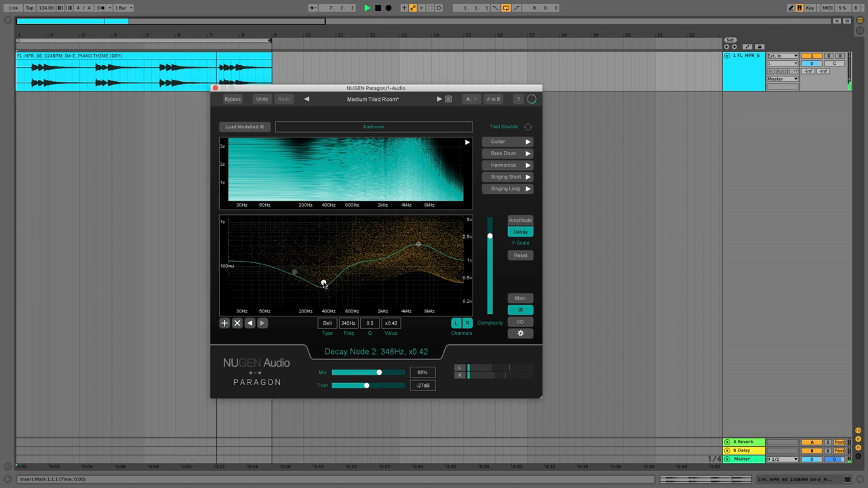
Cut the amplitude curve around 451 Hz, then load the Add Presence preset
click(521, 220)
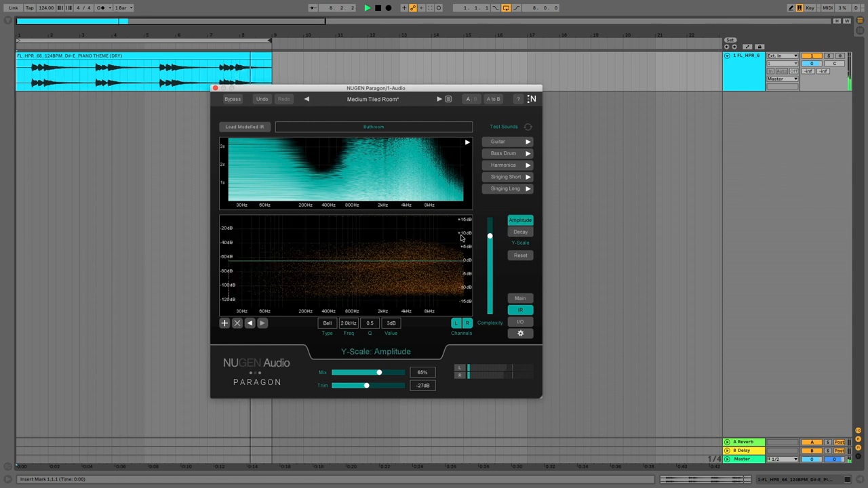
click(383, 255)
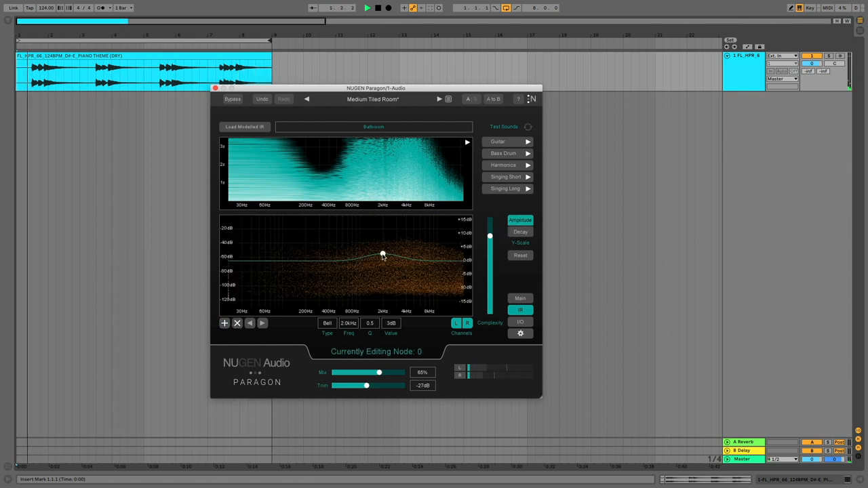
drag(383, 255, 332, 285)
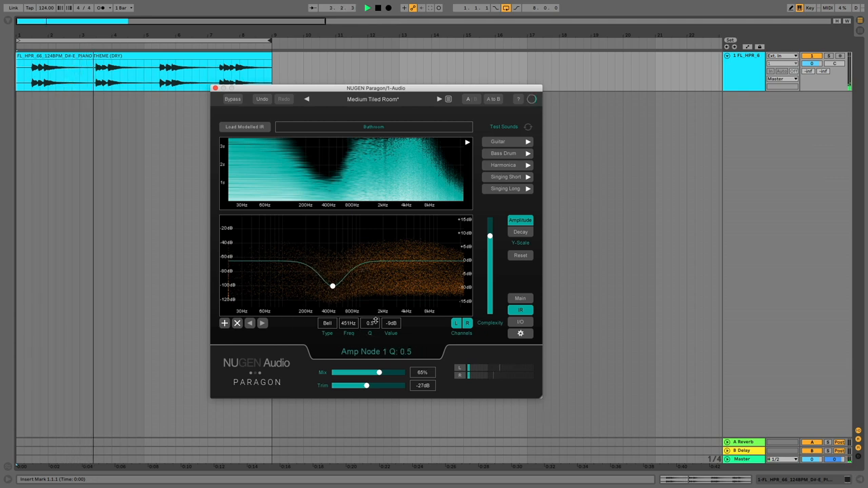
drag(332, 285, 355, 285)
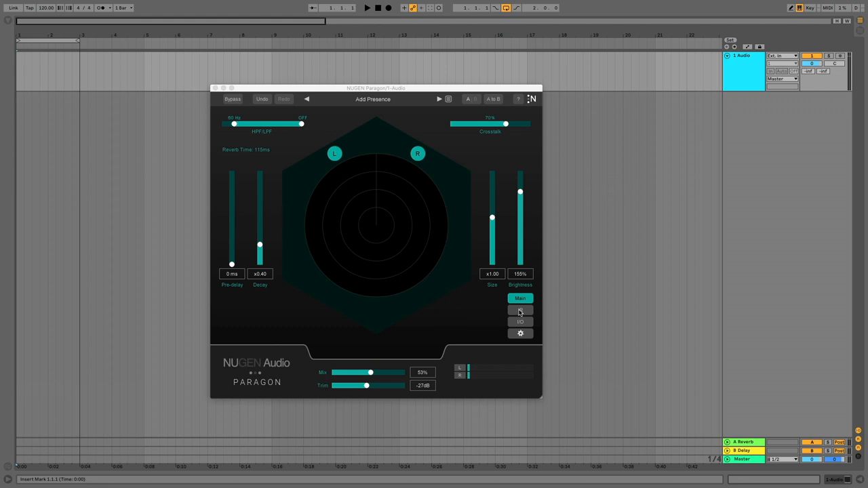
Audition Add Presence with the looping Singing (Dry) test sound at 100% dry/wet mix
click(521, 310)
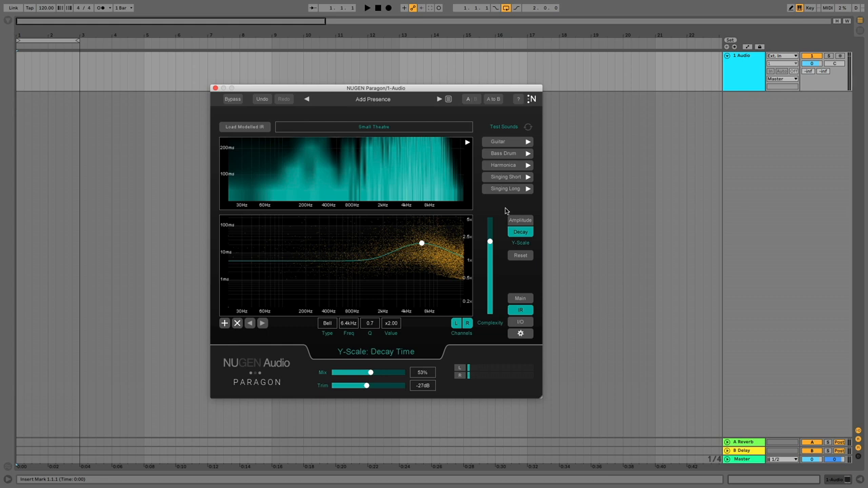
mouse_move(369, 113)
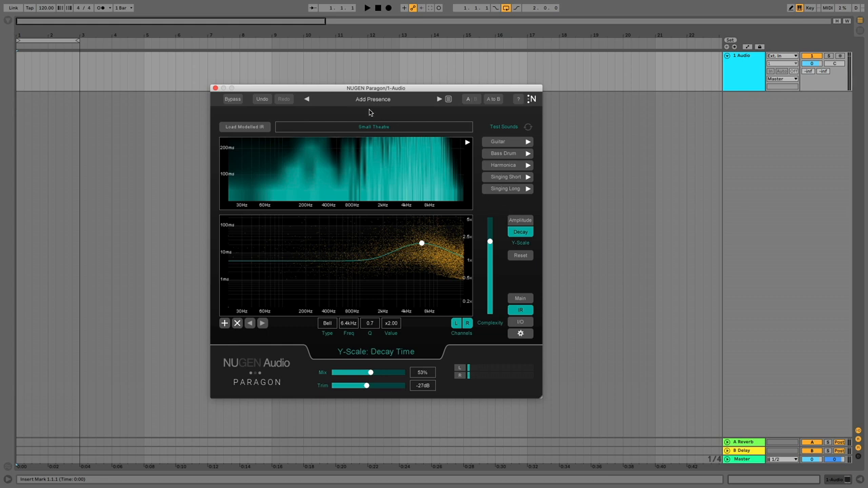
click(529, 128)
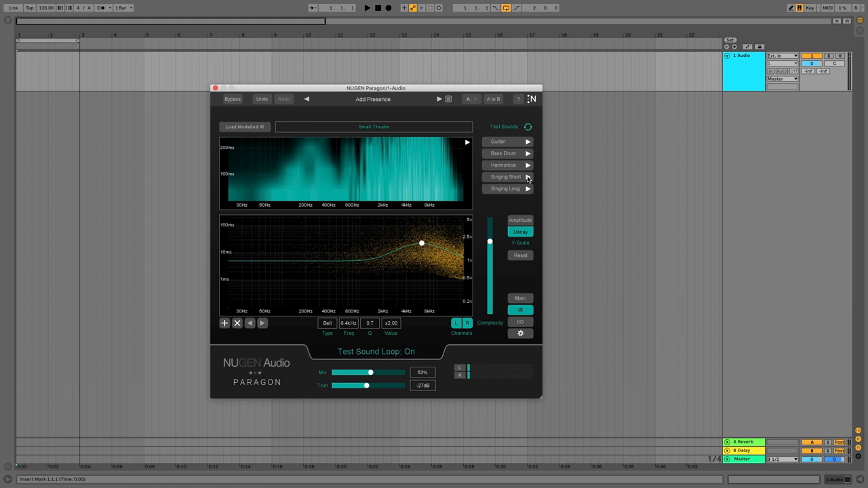
click(505, 176)
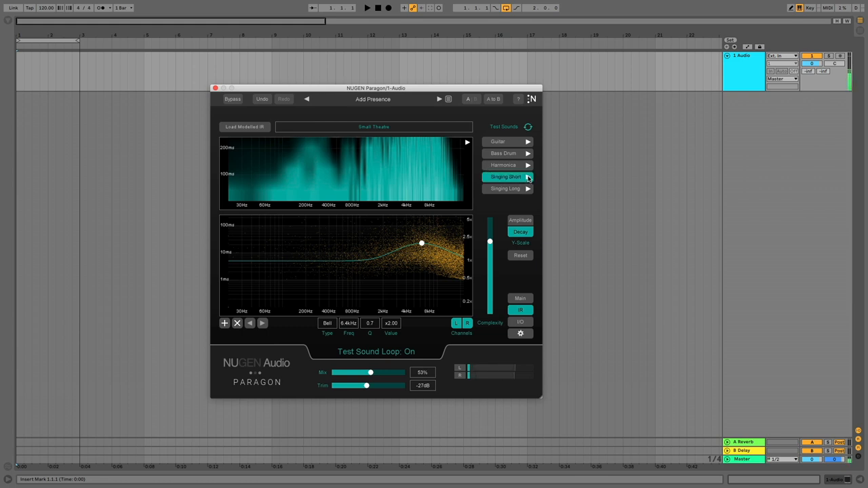
click(507, 176)
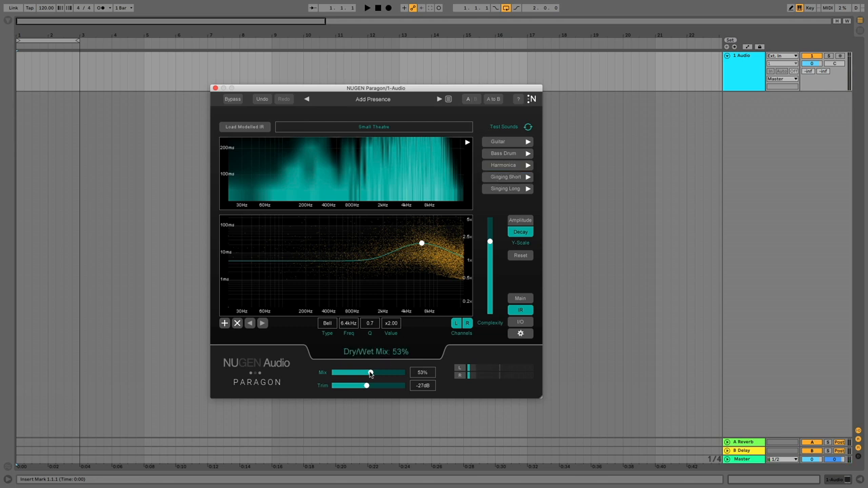
drag(371, 372, 405, 372)
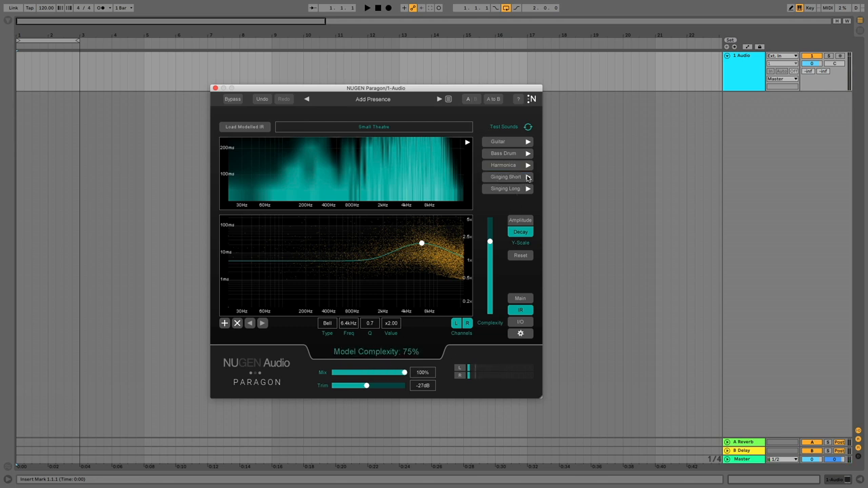
click(505, 176)
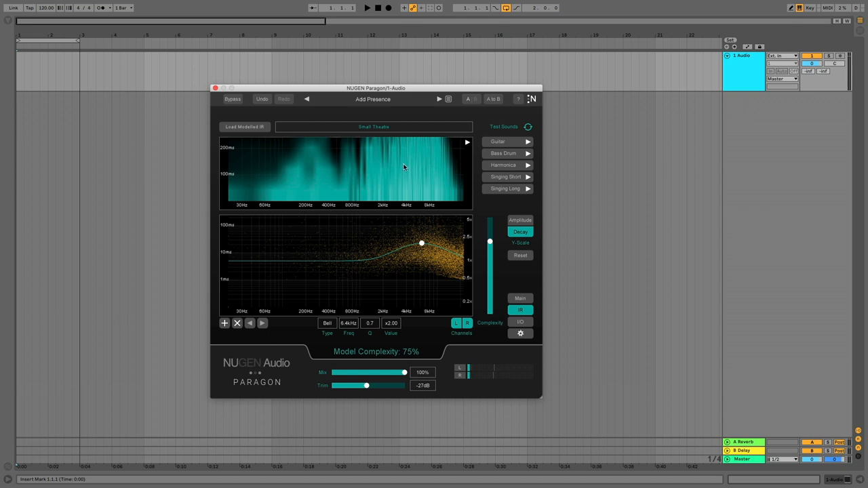
mouse_move(367, 106)
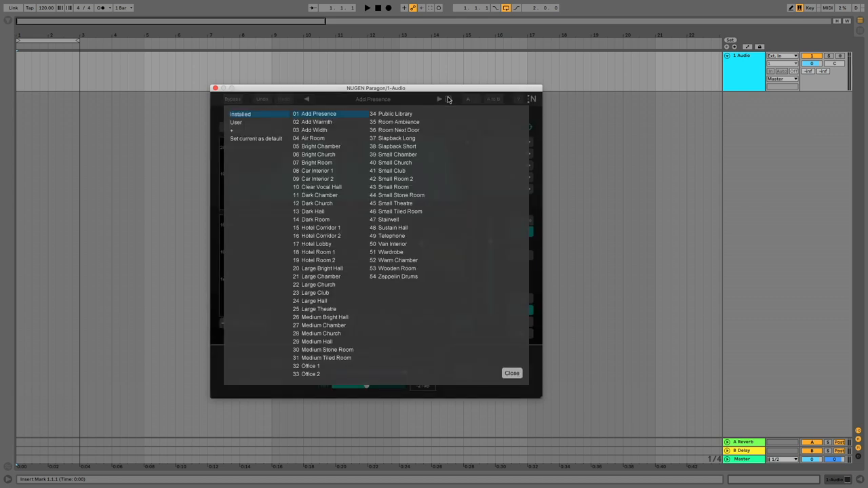
Load the Large Theatre preset from the preset browser and close it
click(319, 309)
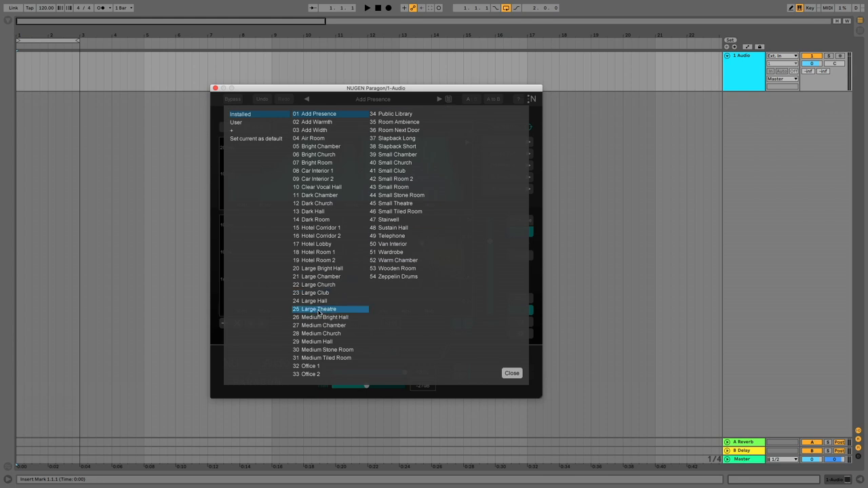
click(319, 309)
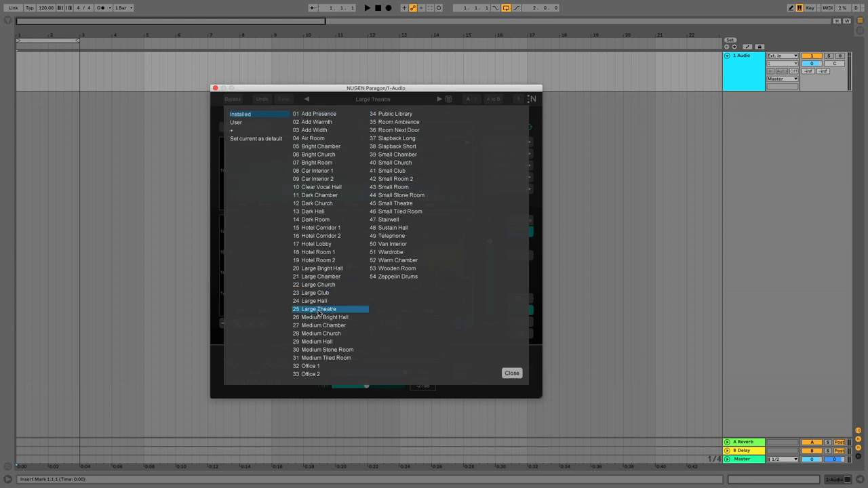
click(318, 309)
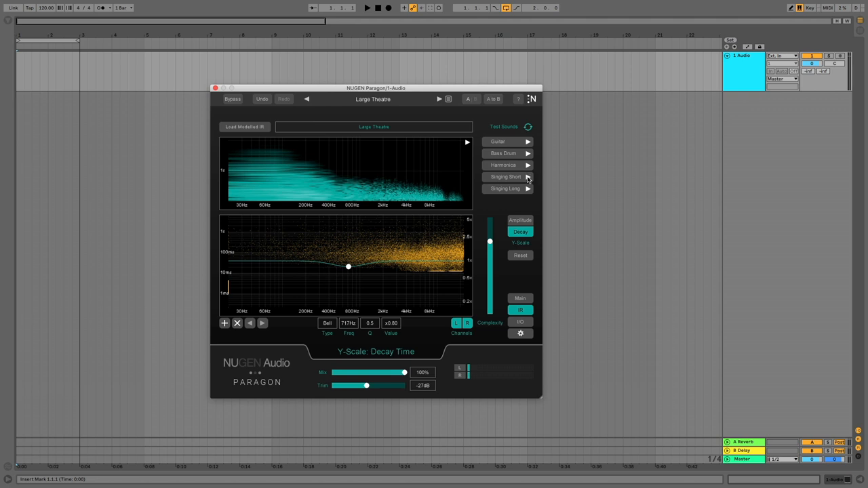
Audition Large Theatre around half wet, settle the mix at 86%, and show the basic room controls
click(504, 177)
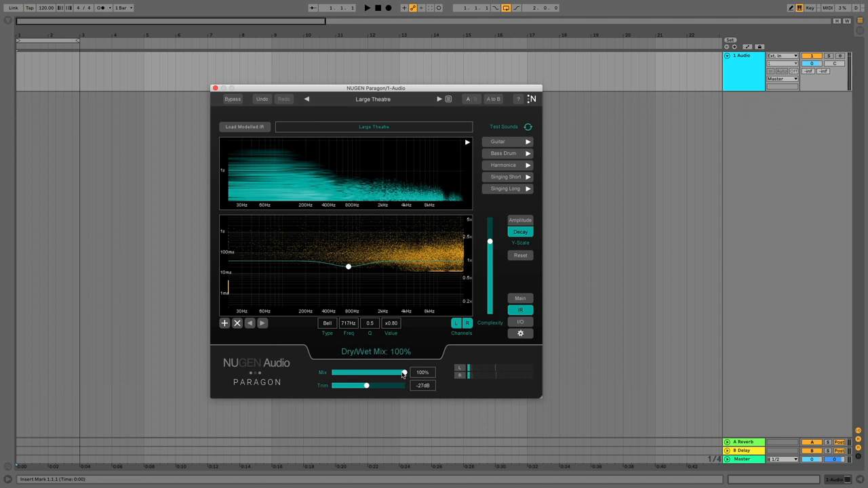
drag(404, 371, 368, 372)
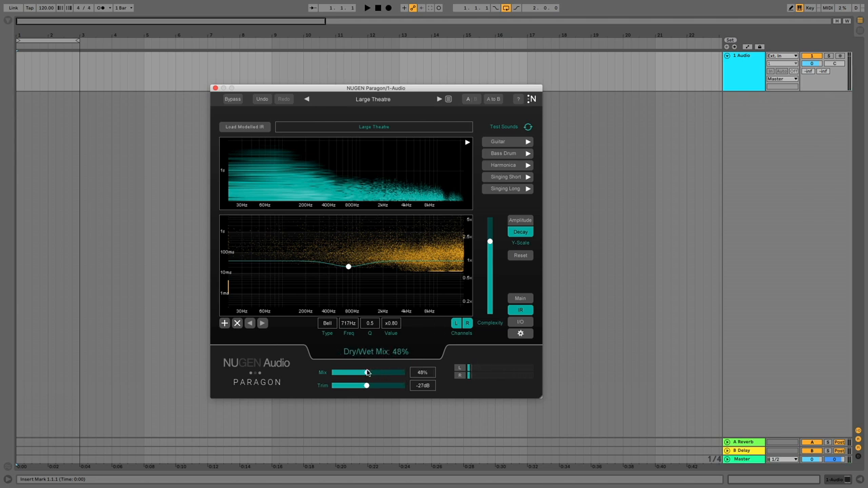
drag(368, 372, 364, 372)
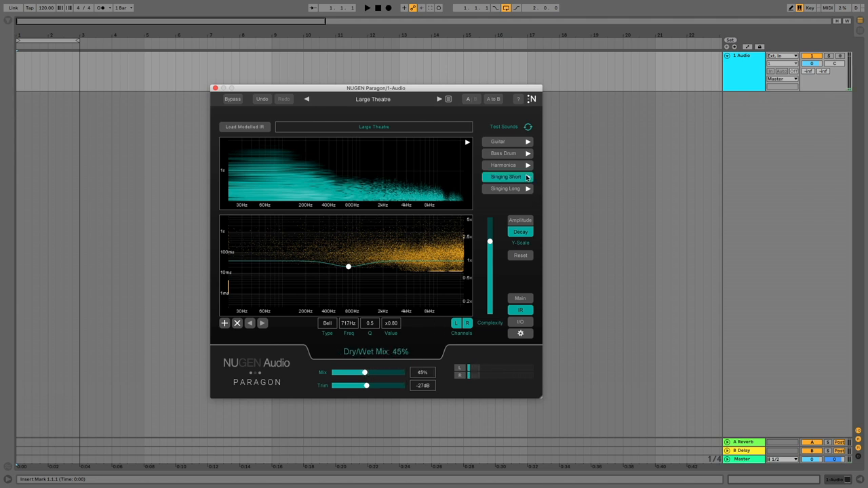
click(529, 176)
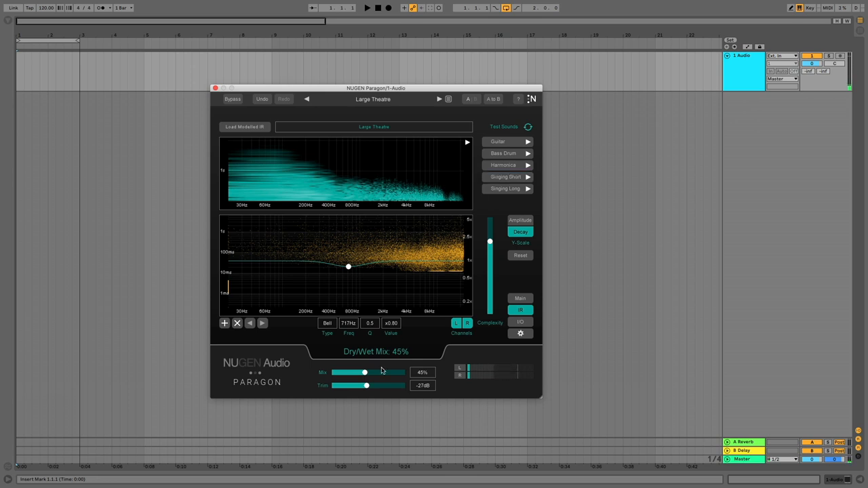
drag(363, 371, 380, 372)
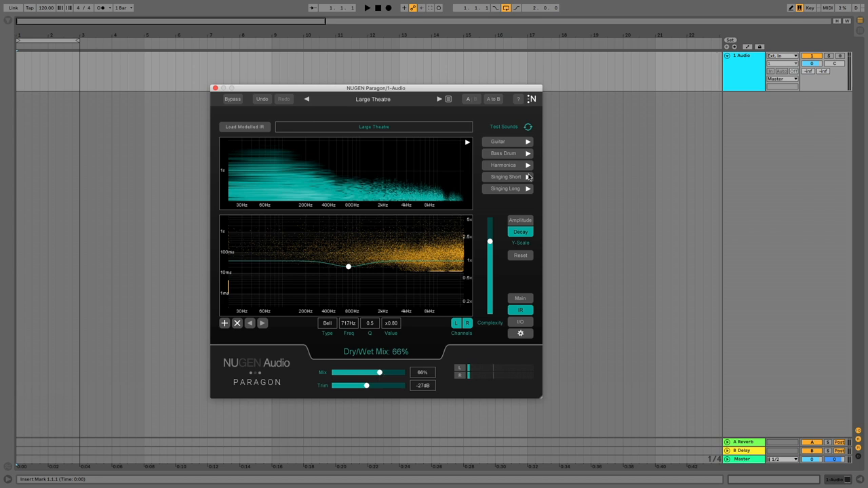
click(508, 177)
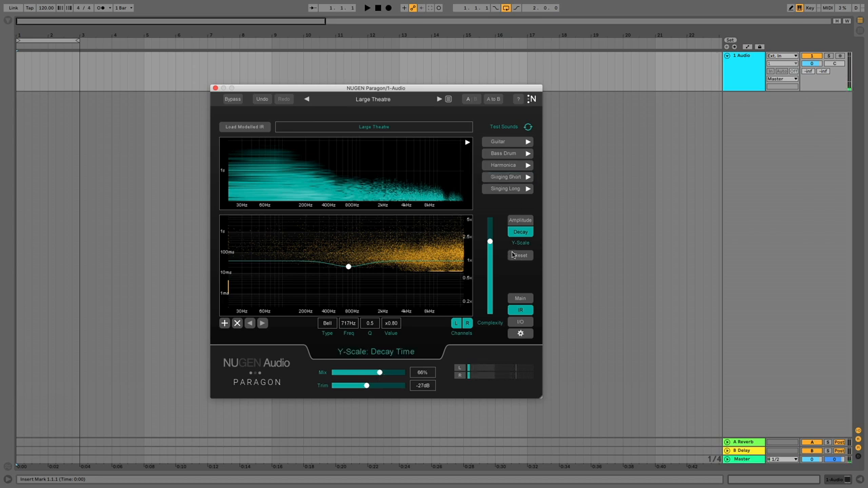
mouse_move(521, 292)
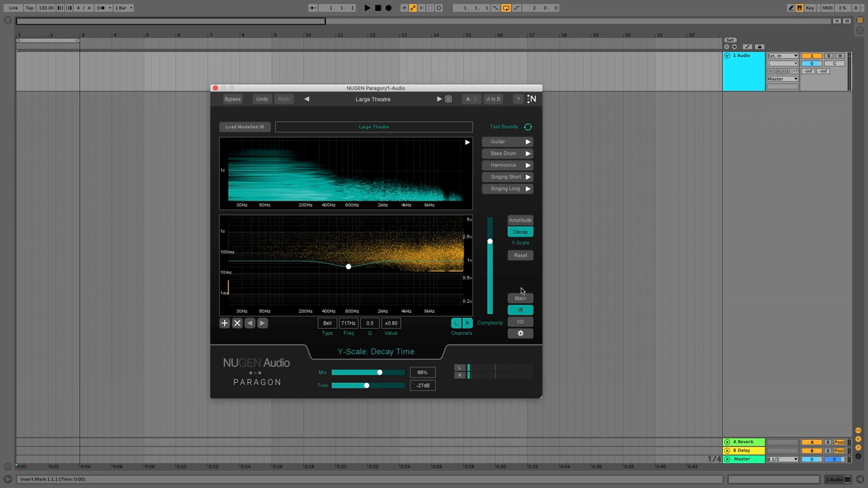
click(521, 298)
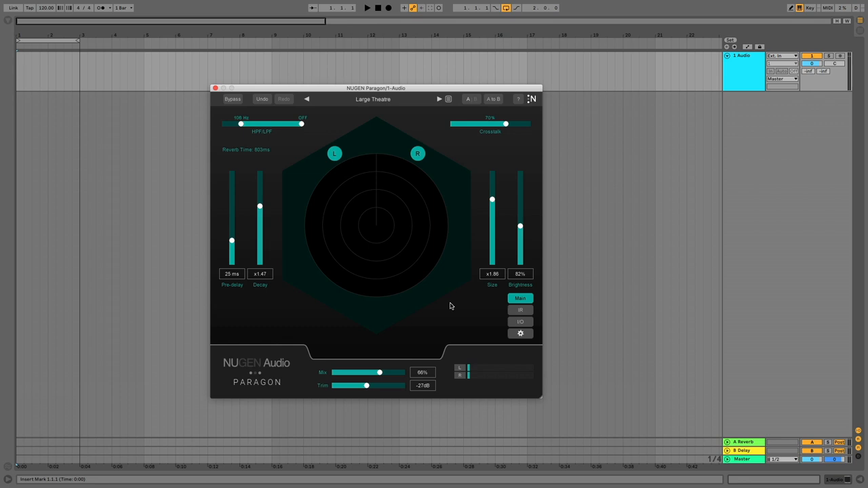
mouse_move(404, 282)
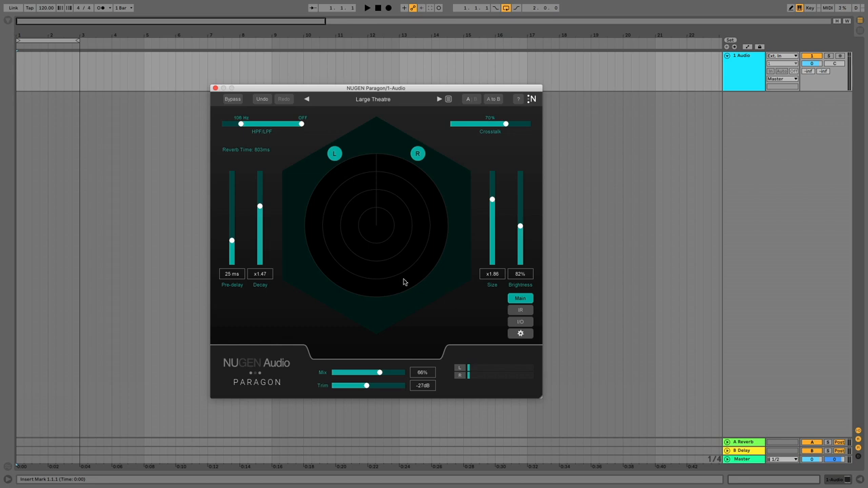
mouse_move(493, 201)
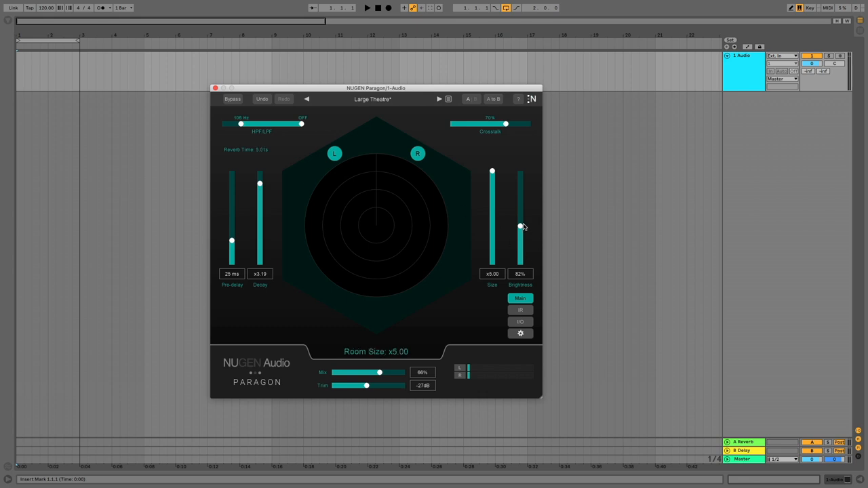
Return to Paragon's Advanced view showing the spectral decay editor
click(521, 310)
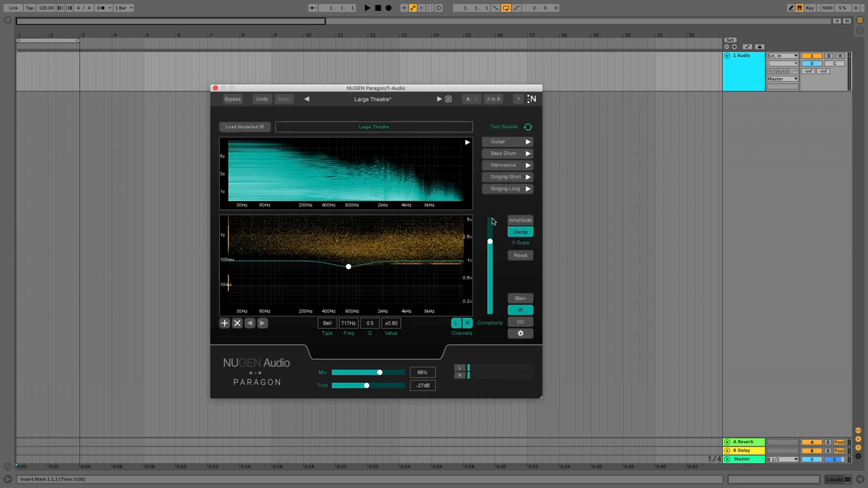
click(505, 177)
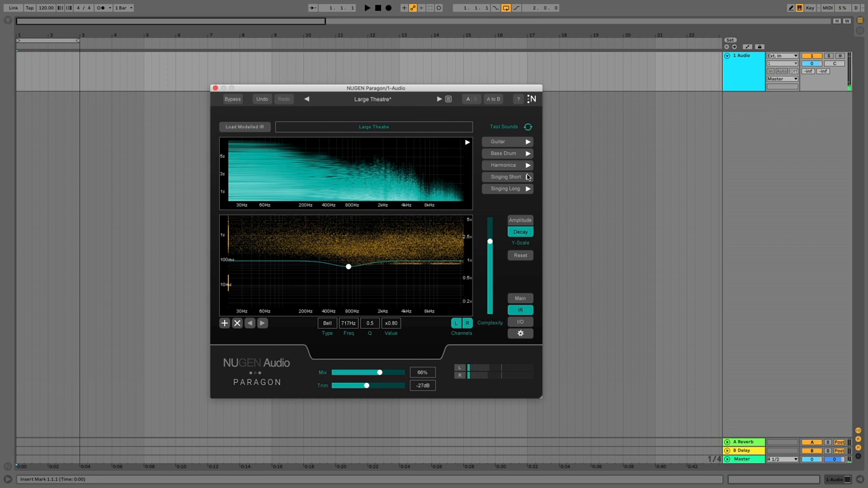
mouse_move(502, 247)
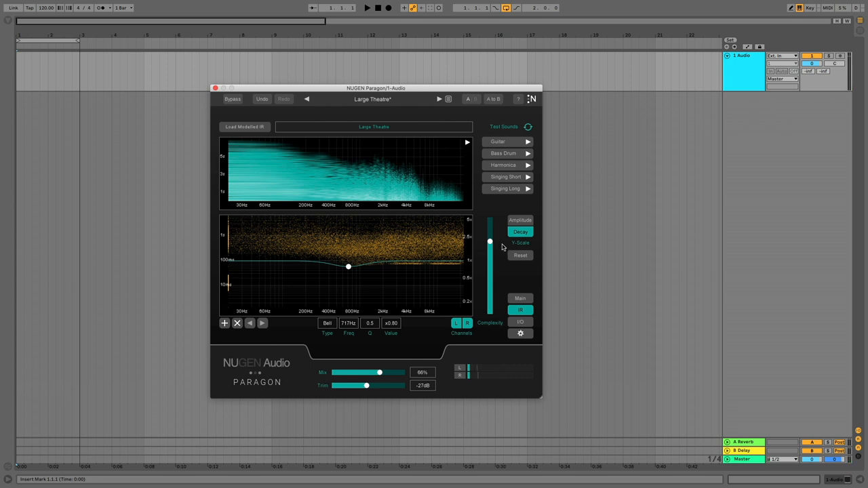
mouse_move(415, 262)
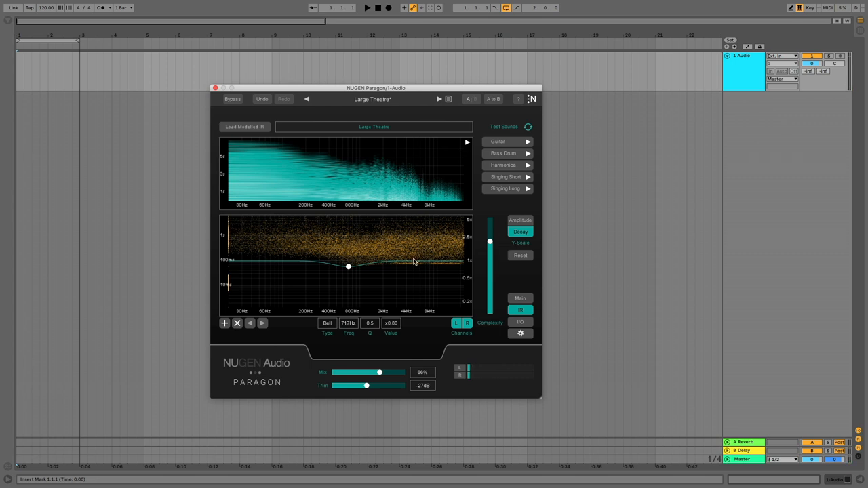
Toggle Y-Scale to Amplitude and back to Decay, then boost node 1 near 3 kHz to about x2.25
click(519, 220)
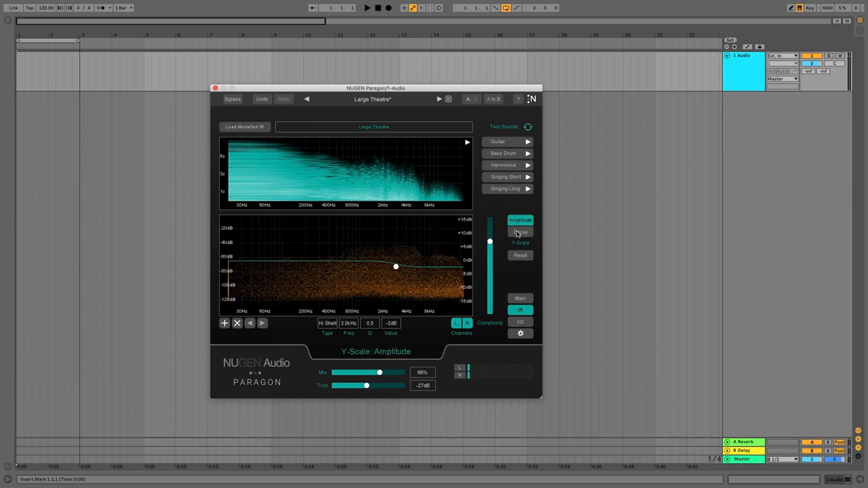
click(521, 231)
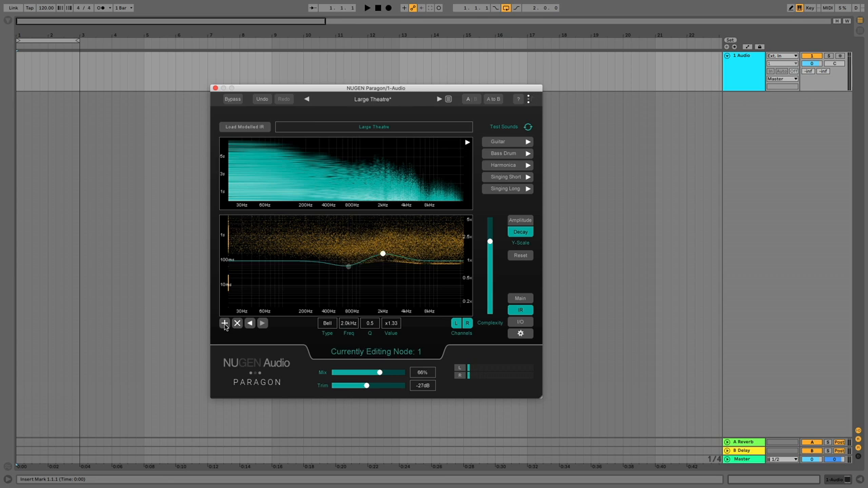
drag(383, 255, 400, 247)
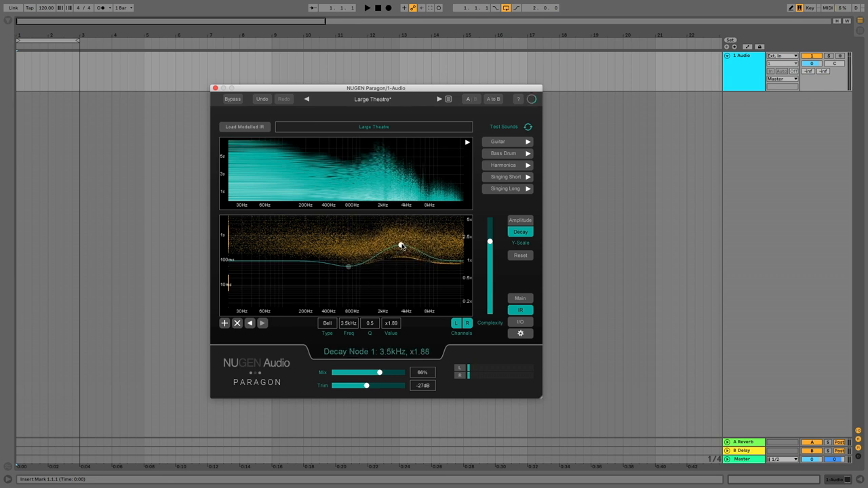
drag(400, 245, 396, 244)
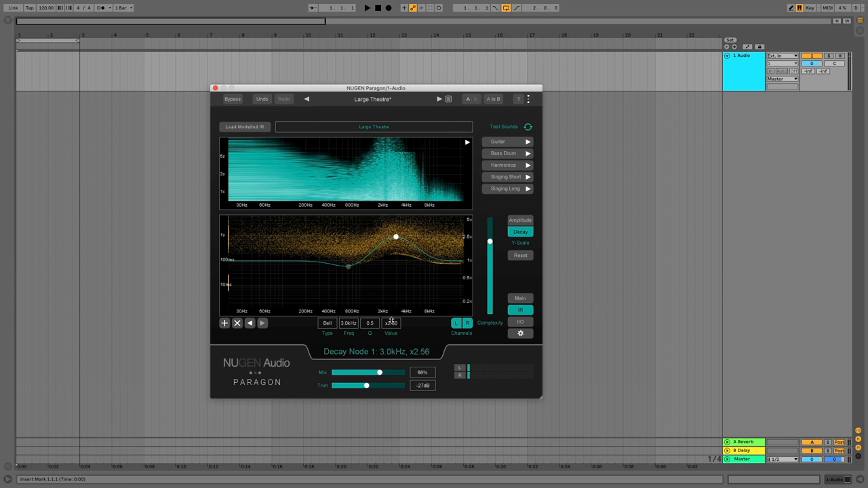
drag(397, 236, 396, 241)
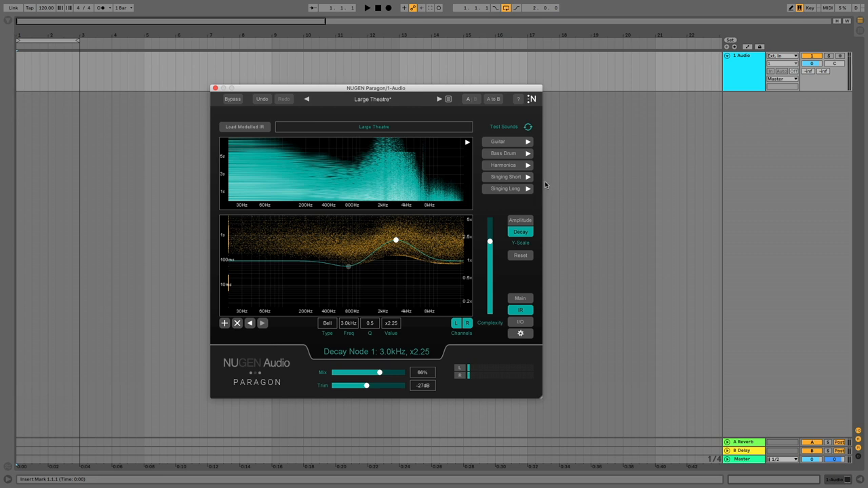
Audition with the Singing test sound and drag node 2 down for a deep low-mid decay dip
click(505, 177)
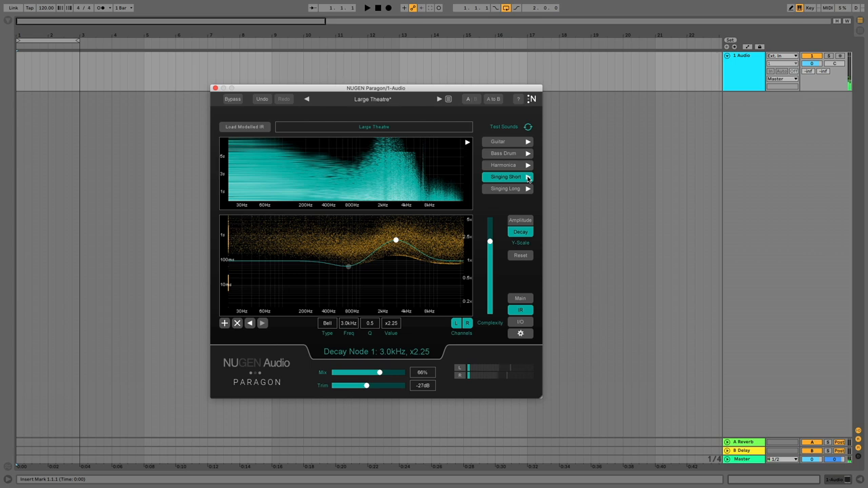
click(505, 176)
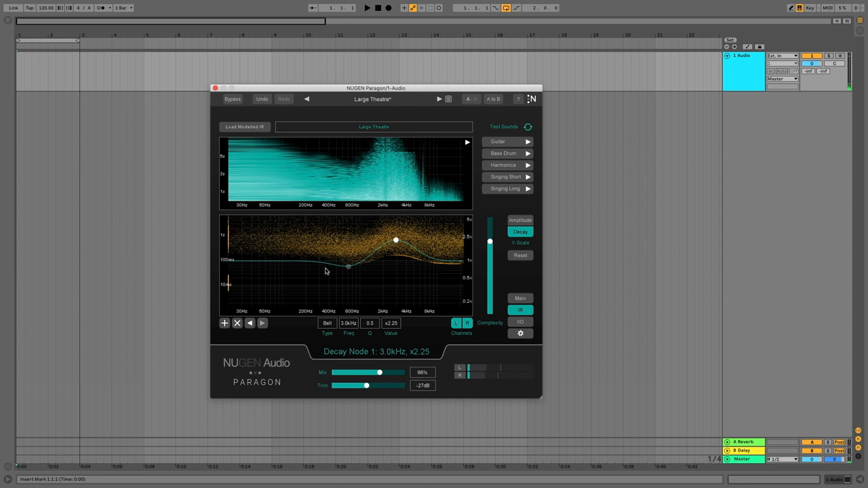
drag(348, 266, 350, 290)
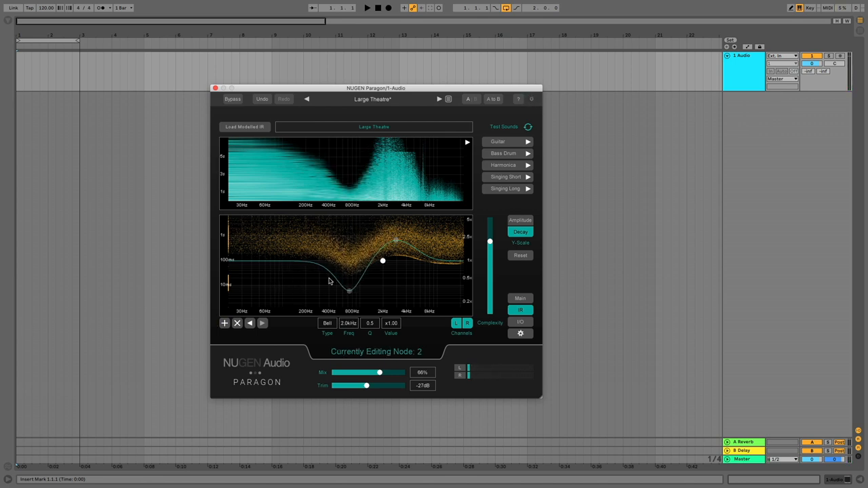
Move the upper decay node to about 5.5 kHz at x1.94 and stop the test sound loop
drag(383, 260, 428, 246)
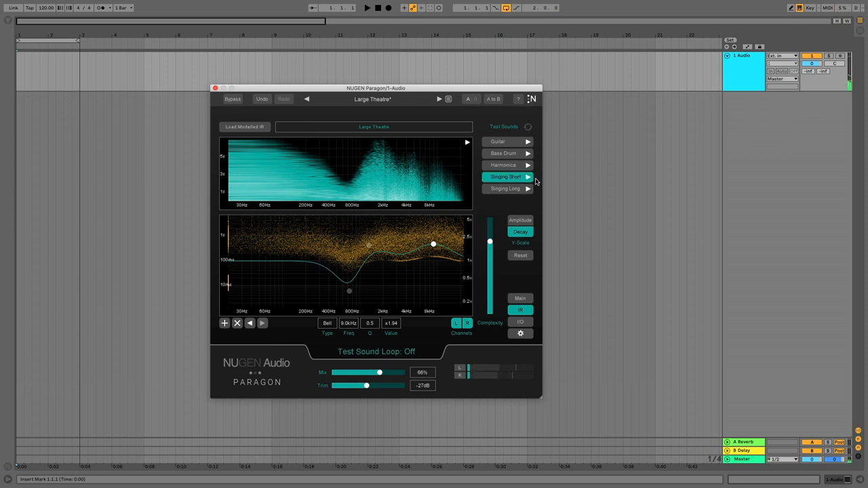
click(528, 176)
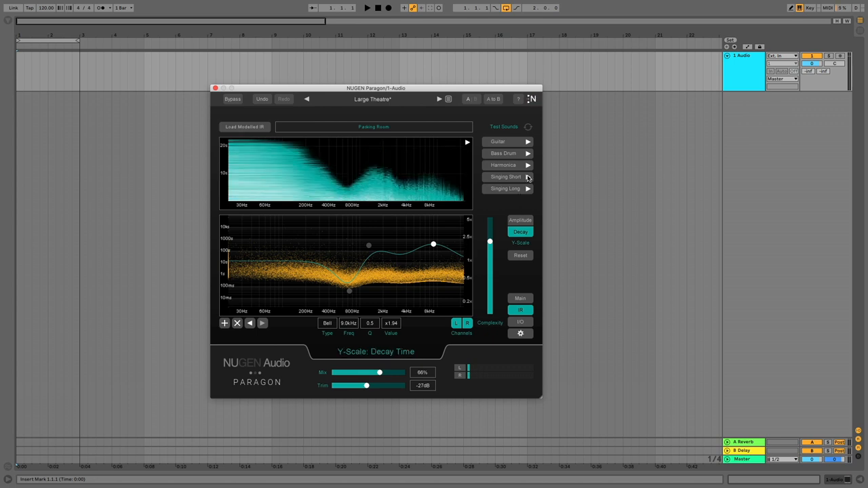
Leave Paragon and move to Neoverb with the Dark and Spacious preset on a synth clip
click(528, 176)
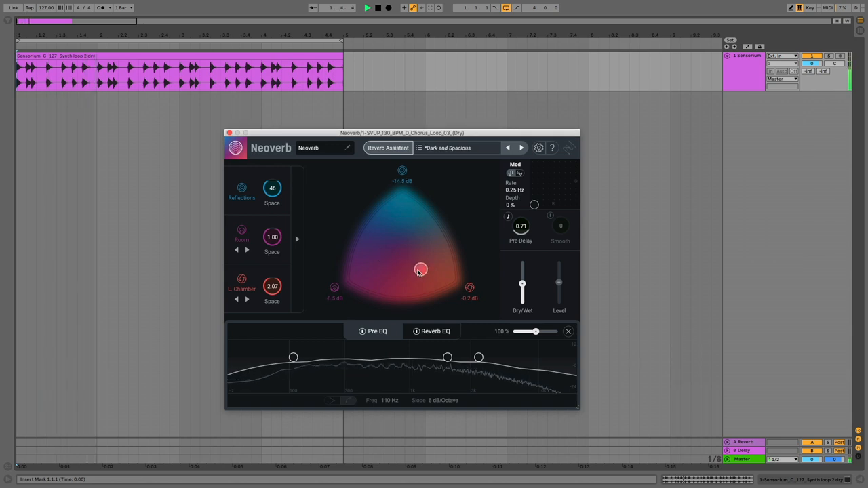
Sweep the blend pad through the Reflections, Plate and Chamber corners of the triangle
drag(420, 269, 407, 196)
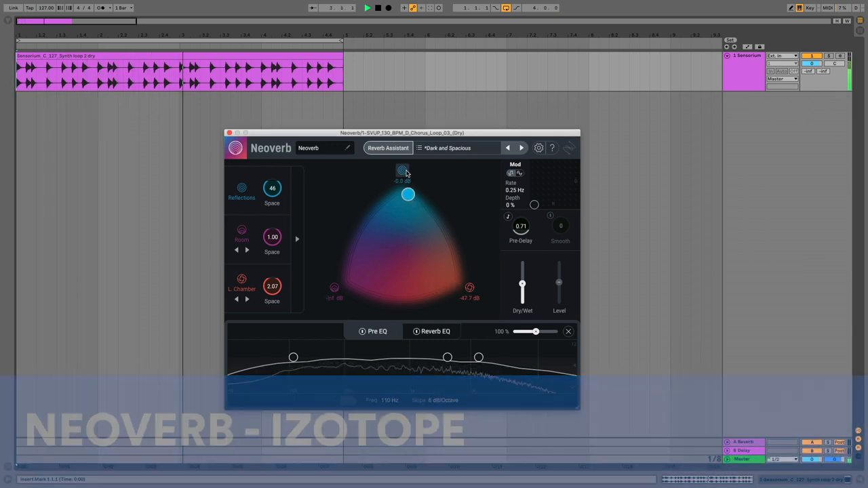
drag(407, 196, 347, 274)
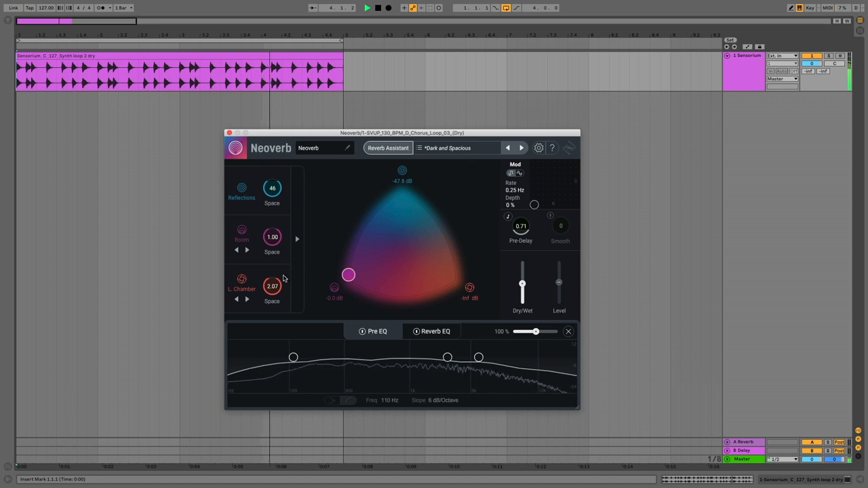
drag(347, 274, 352, 277)
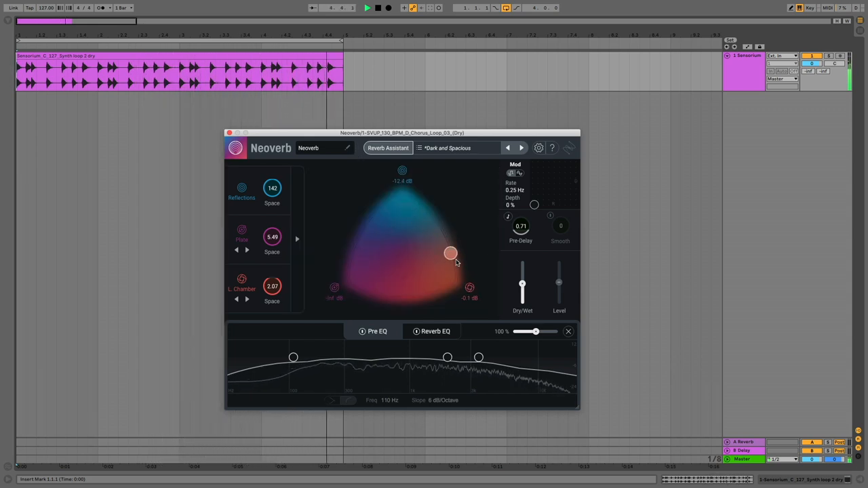
drag(450, 254, 453, 273)
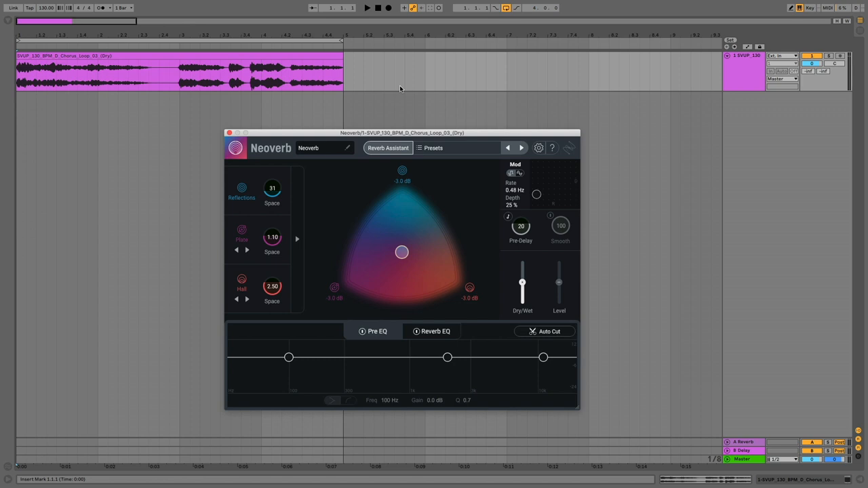
mouse_move(473, 237)
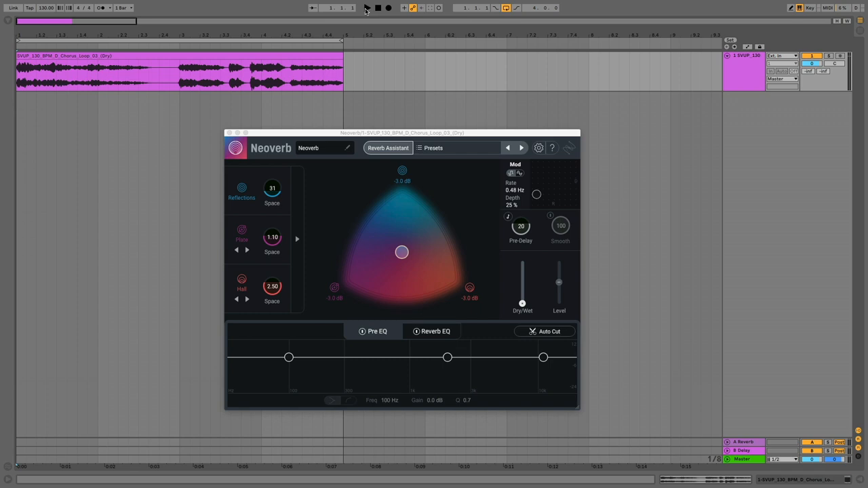
Play the chorus loop and raise Neoverb's dry/wet mix back up from fully dry
click(366, 8)
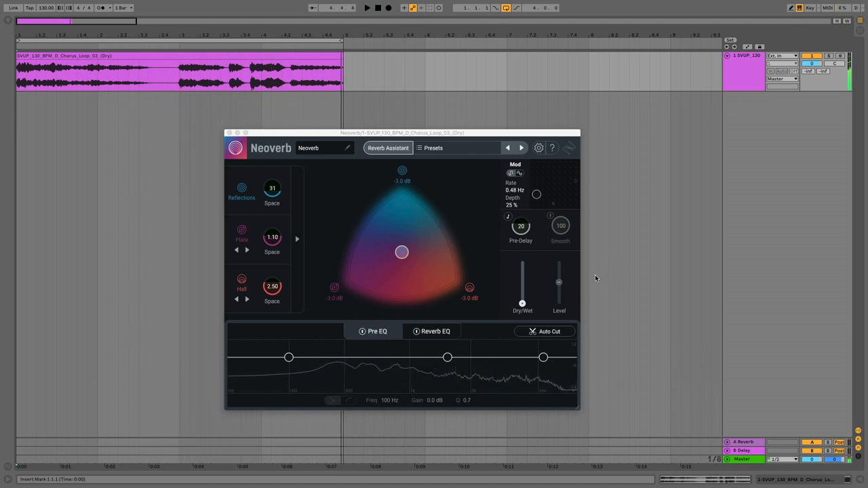
drag(522, 304, 522, 283)
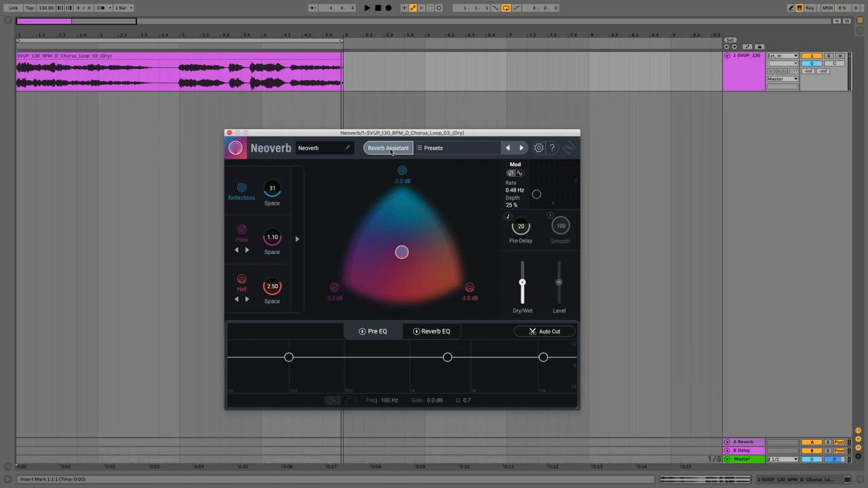
Start the Reverb Assistant with playback running and push Style toward Dramatic
click(388, 148)
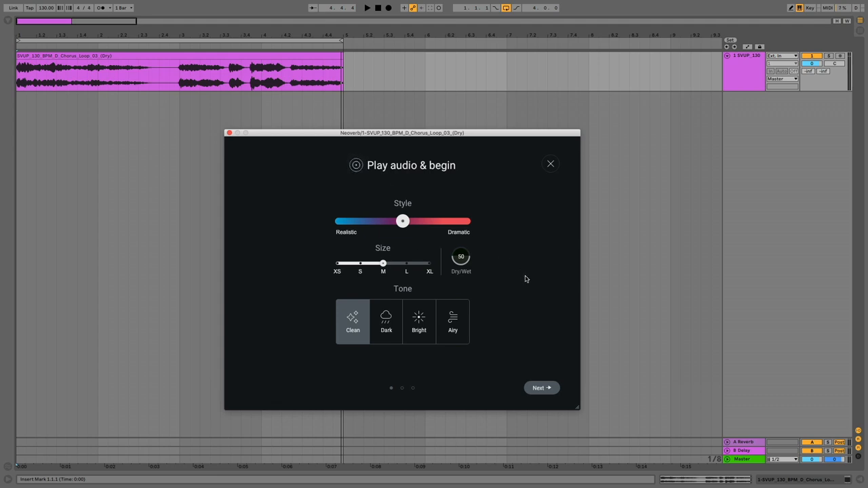
click(366, 9)
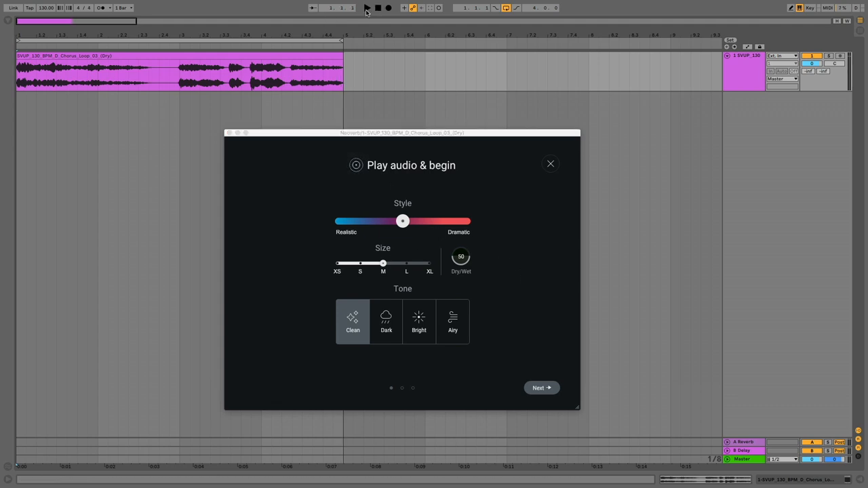
click(366, 8)
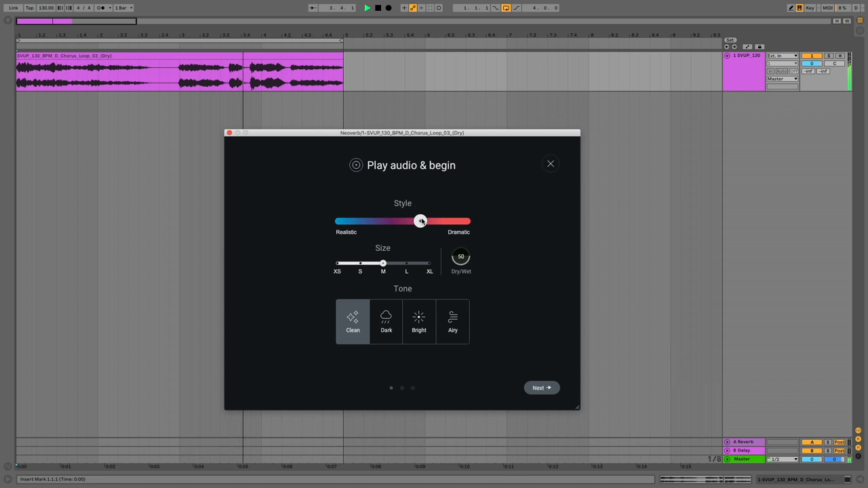
drag(420, 221, 448, 221)
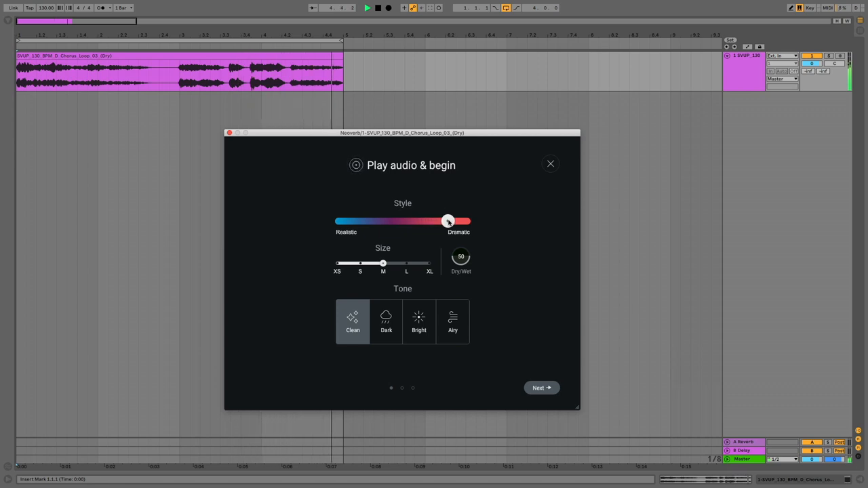
drag(447, 221, 445, 221)
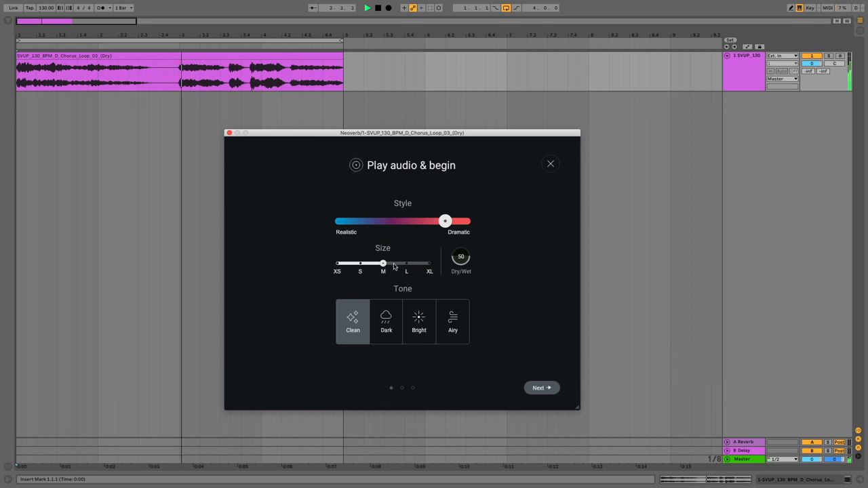
Try room sizes before settling on Small, lower the wet amount, and choose the Airy tone over Dark
drag(382, 263, 429, 263)
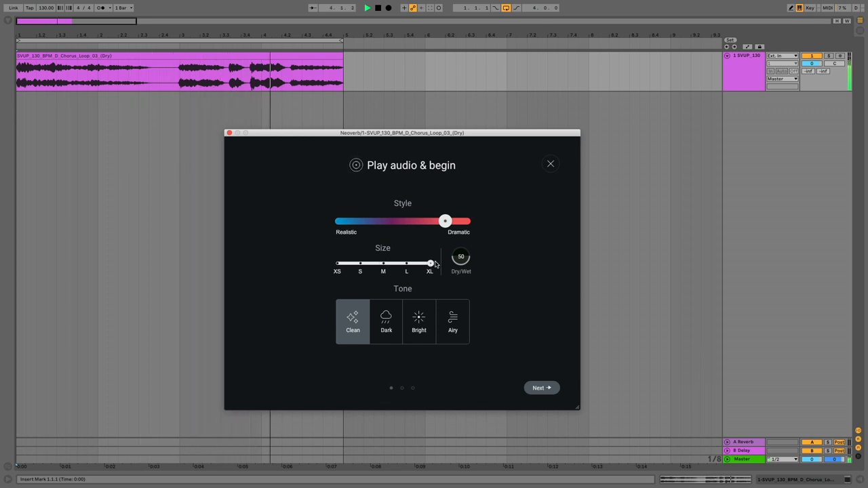
drag(432, 264, 359, 263)
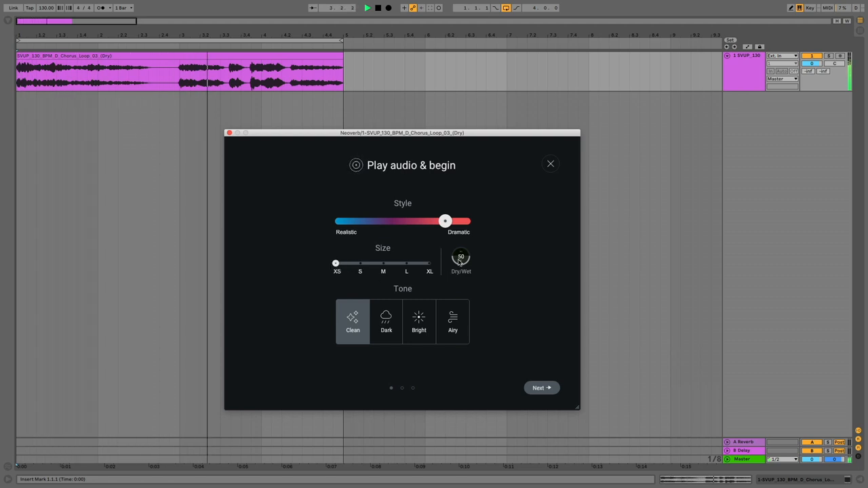
drag(462, 256, 462, 269)
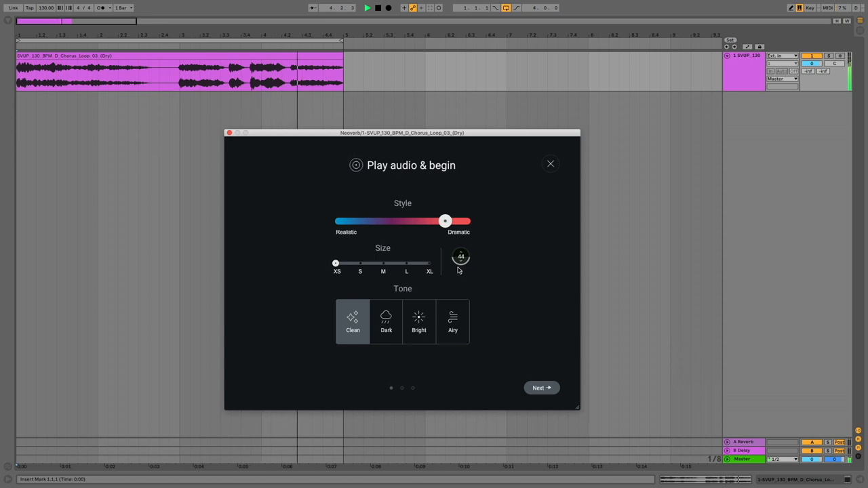
click(385, 321)
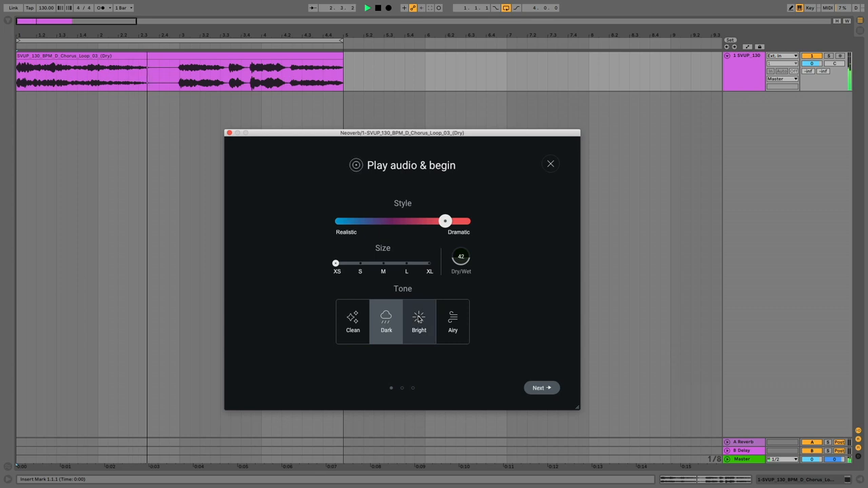
click(453, 322)
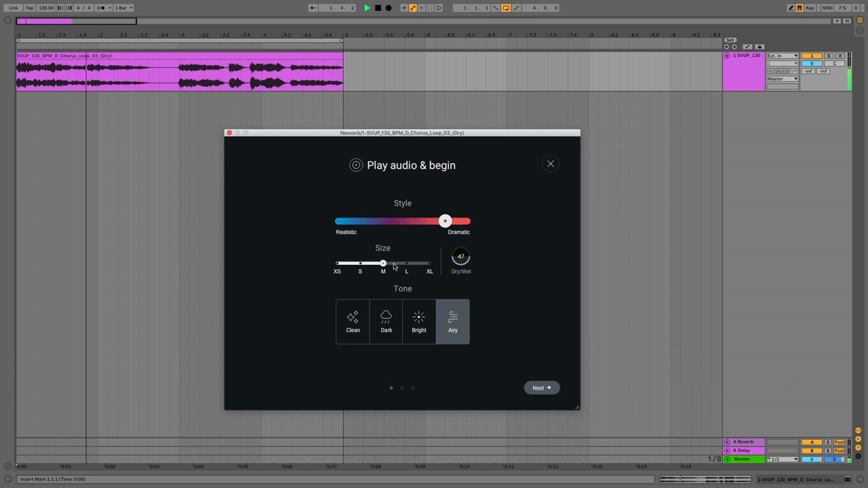
drag(382, 263, 407, 264)
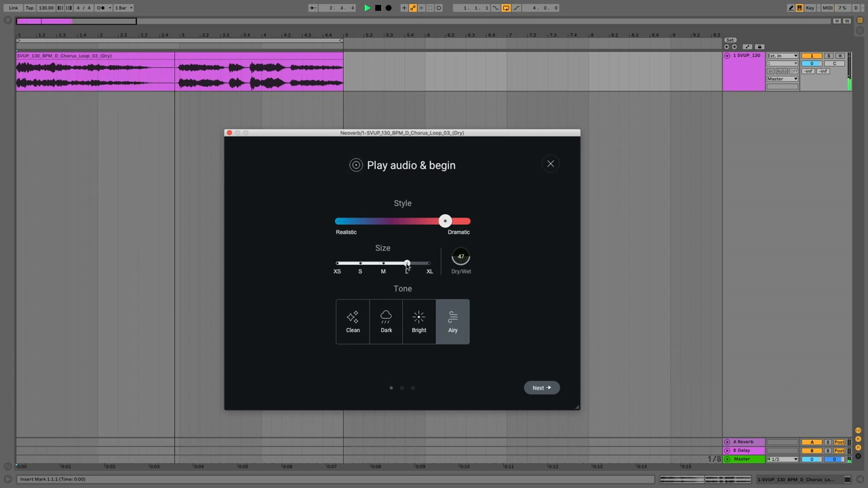
drag(407, 263, 382, 263)
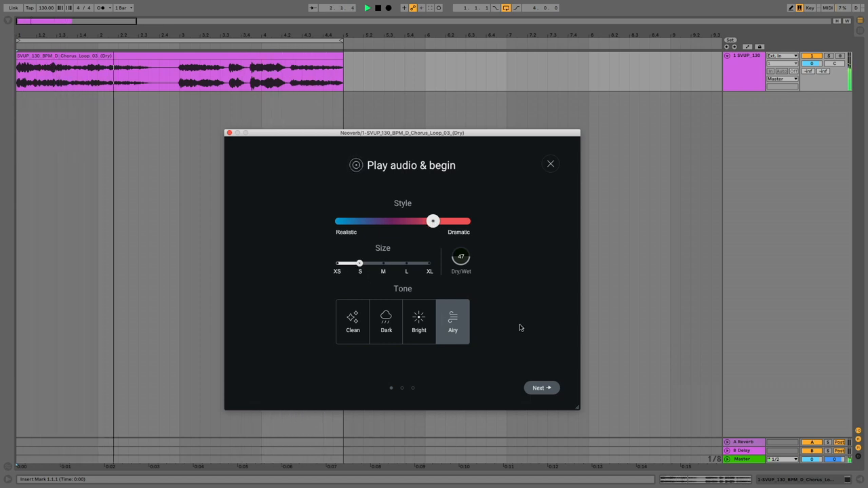
Accept the assistant's Auto Cut and Unmask suggestion and stop playback
click(541, 388)
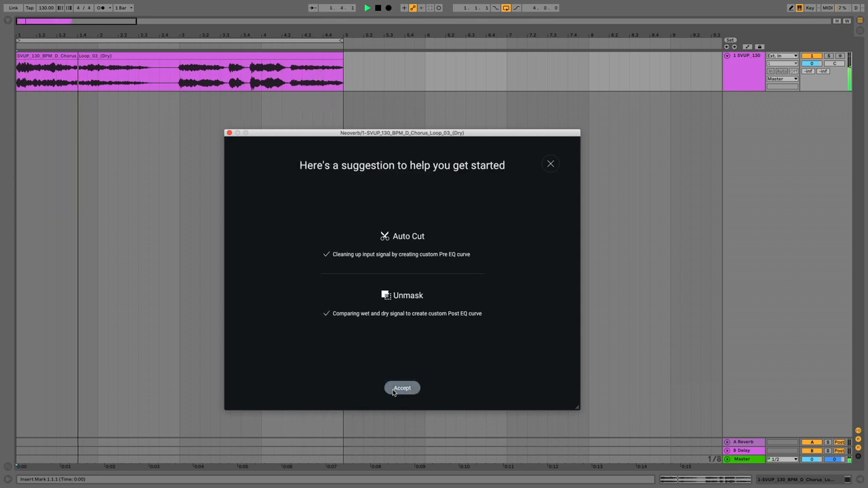
click(402, 388)
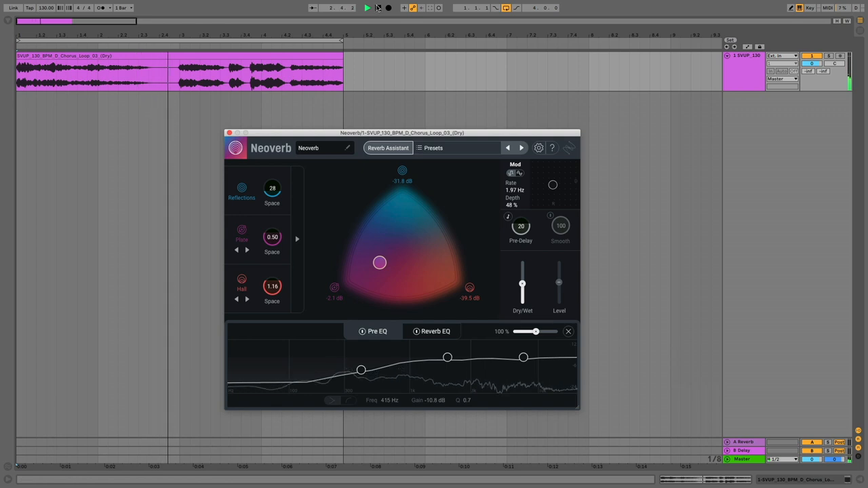
click(378, 8)
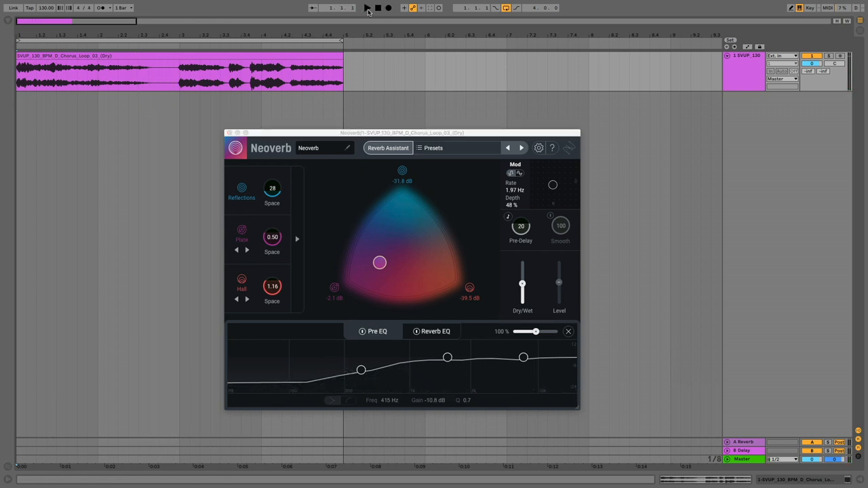
click(367, 9)
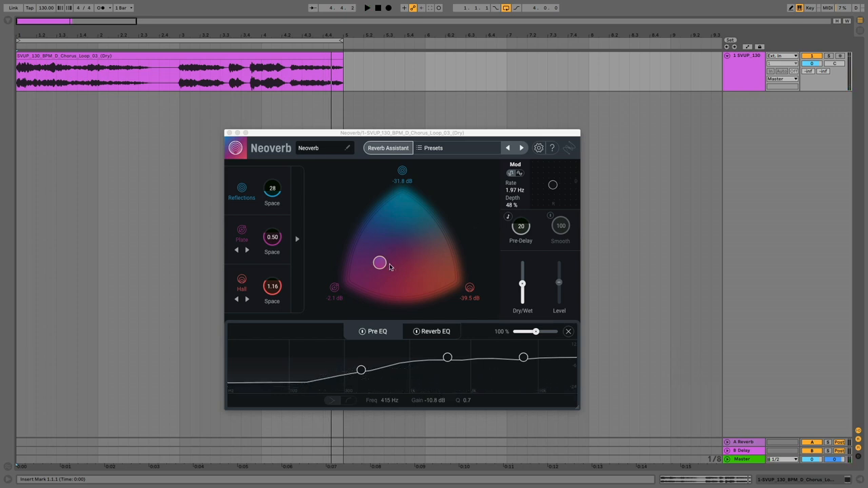
mouse_move(383, 241)
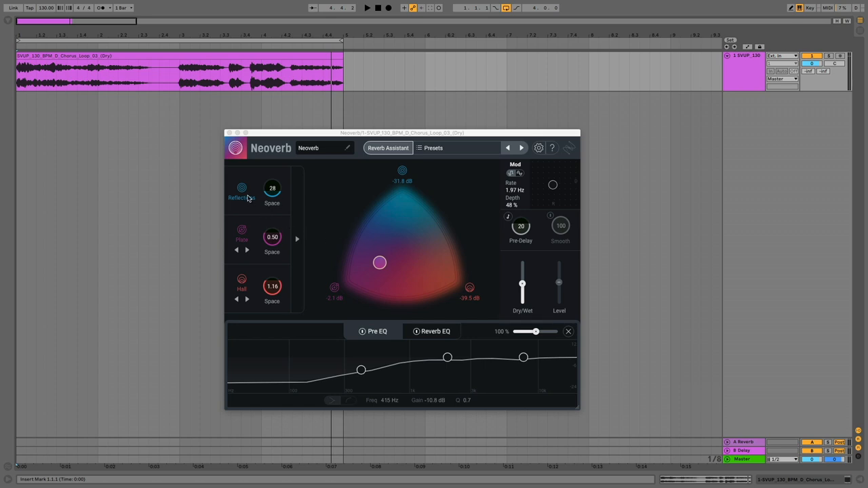
mouse_move(243, 249)
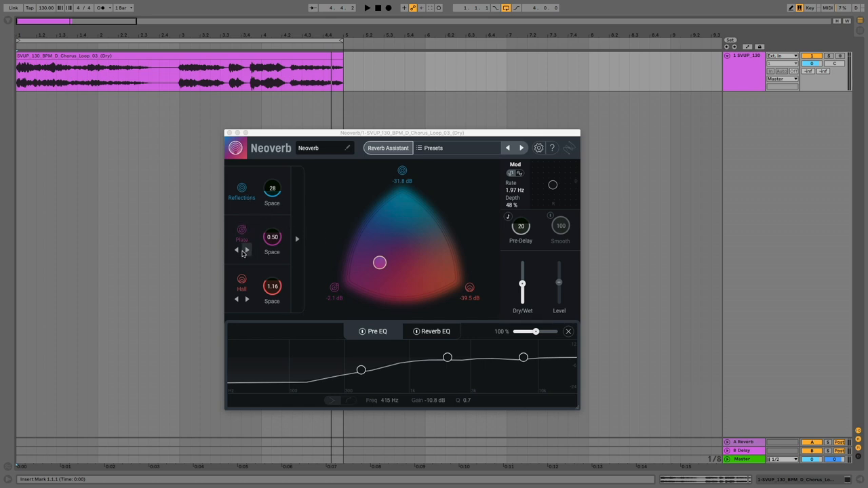
click(247, 250)
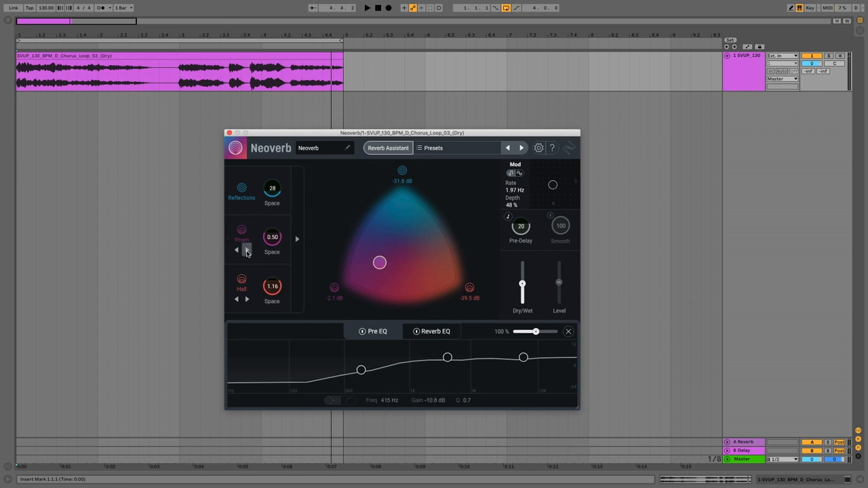
click(247, 300)
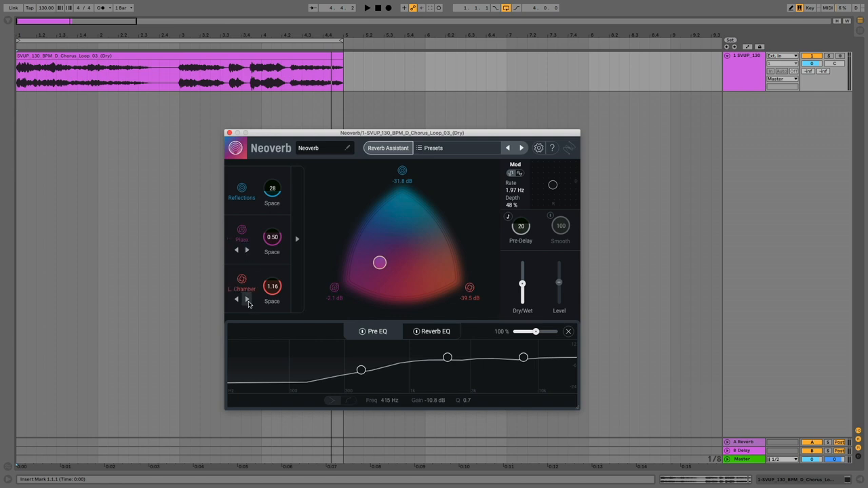
click(247, 300)
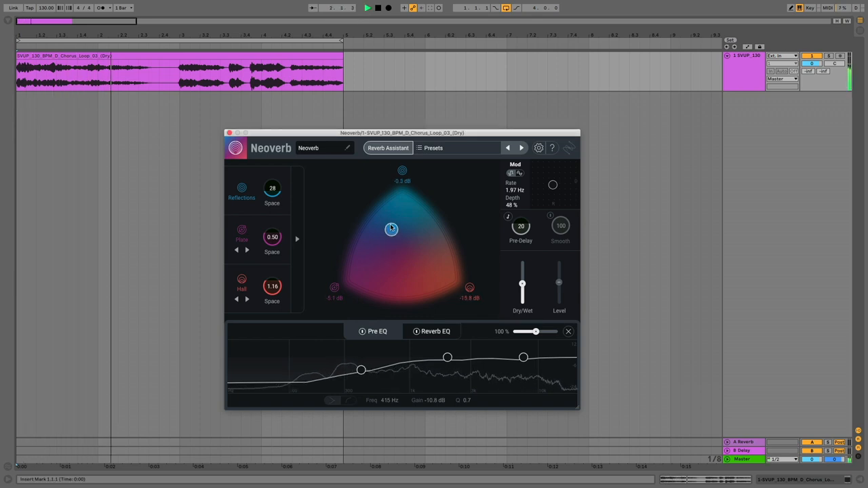
Sweep the blend pad through the Hall corner and an even mix, settling fully on Plate
drag(391, 228, 438, 242)
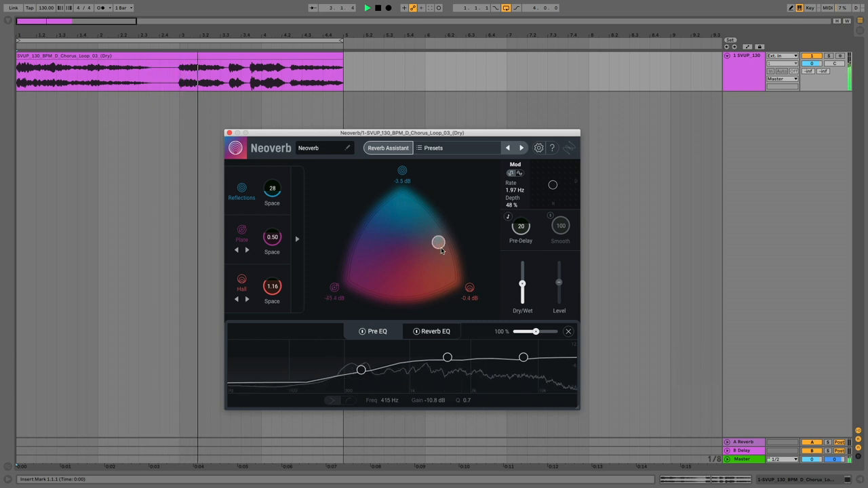
drag(437, 241, 451, 277)
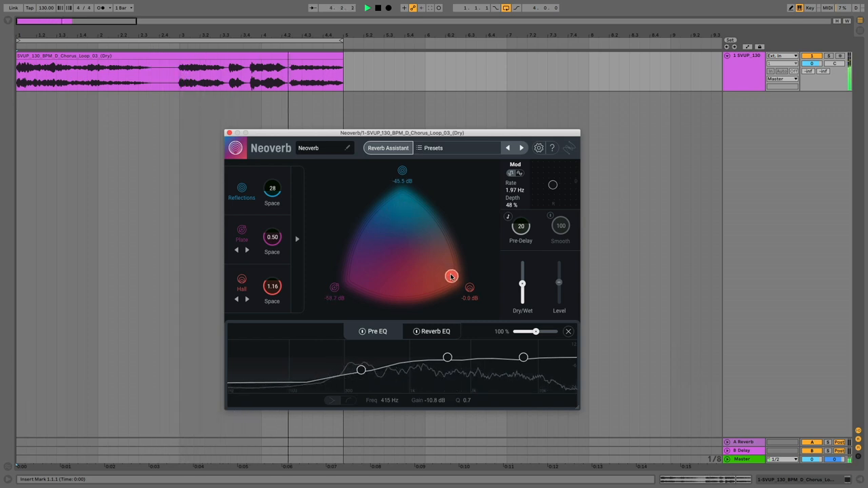
drag(452, 277, 371, 279)
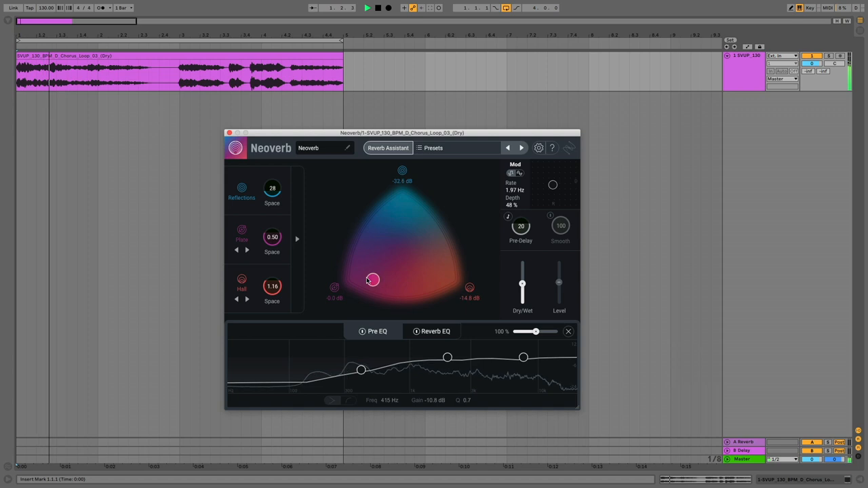
drag(371, 279, 386, 263)
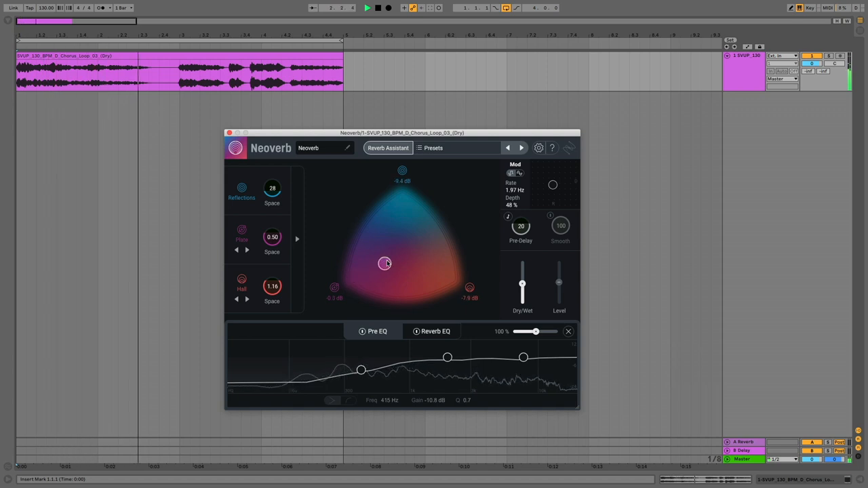
drag(386, 263, 413, 258)
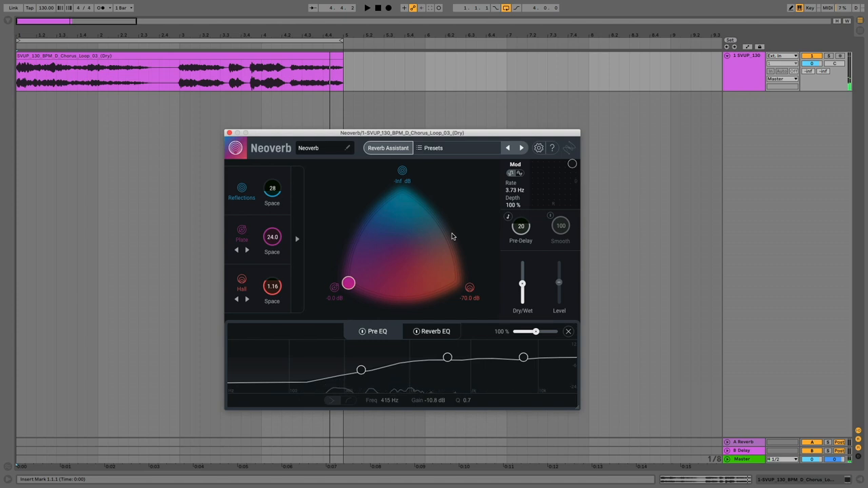
mouse_move(472, 217)
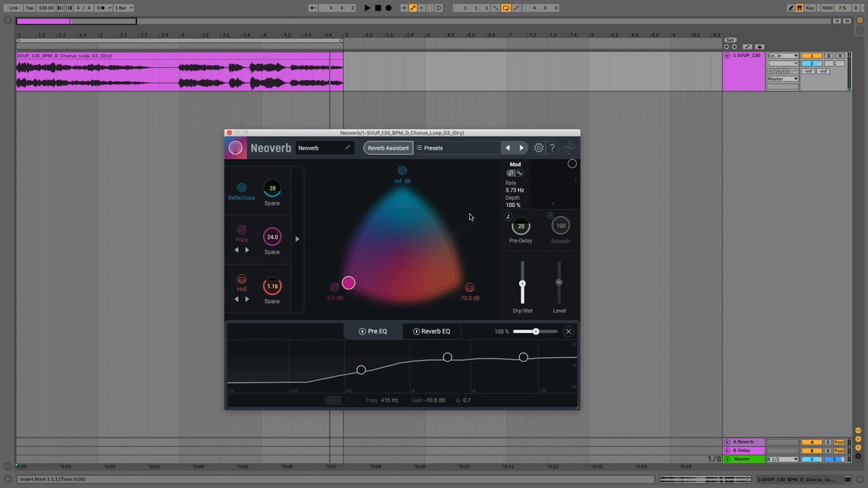